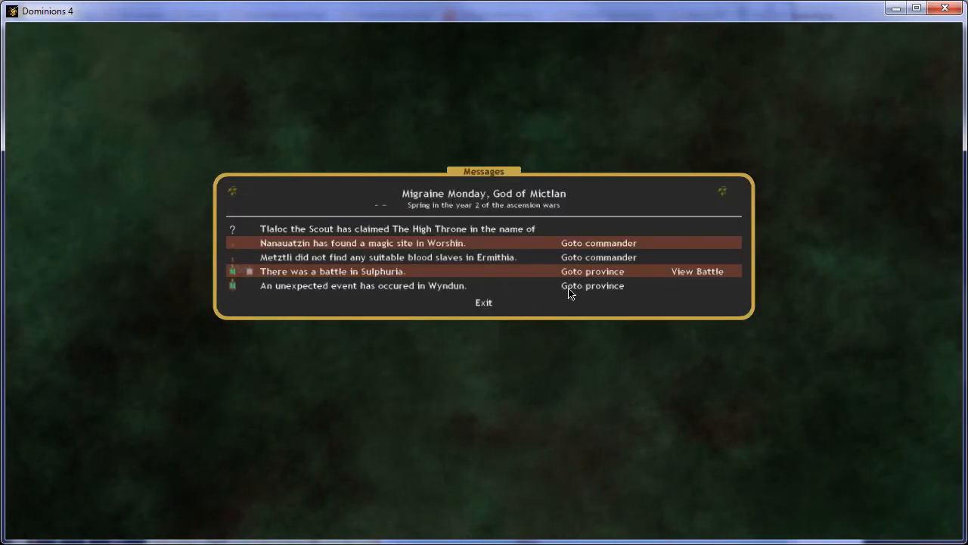
pyautogui.moveTo(592, 286)
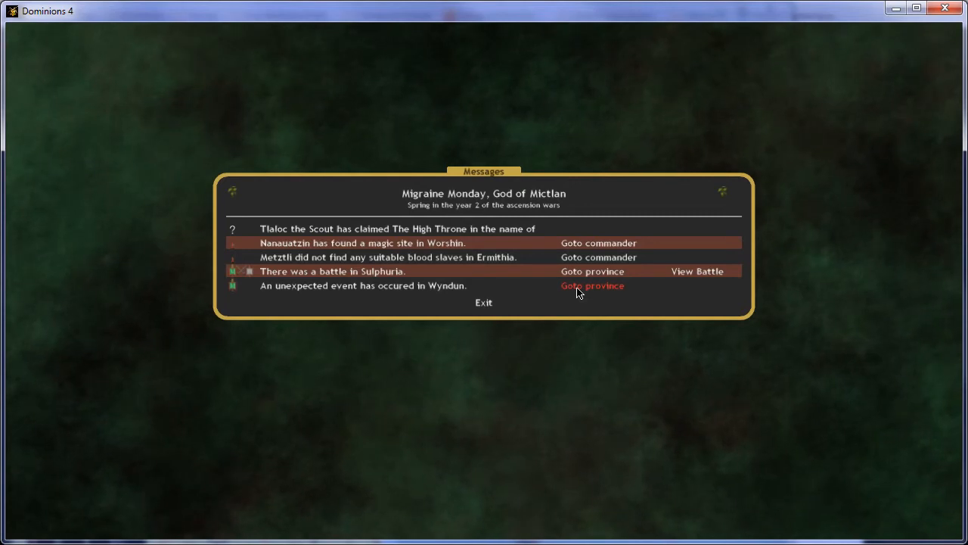
pyautogui.moveTo(556, 295)
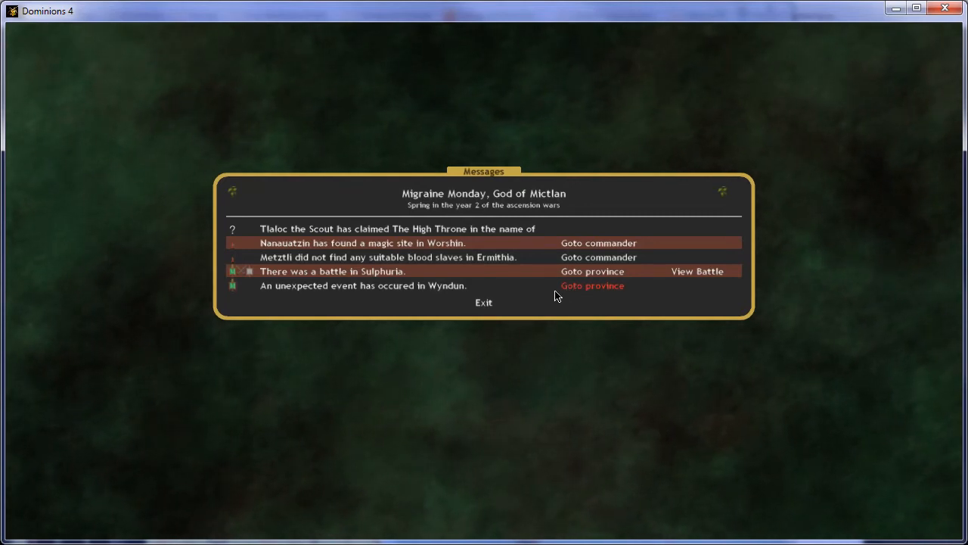
# Step: Read the turn messages, including the Sun Ridge magic site found in Worshin
pyautogui.click(363, 286)
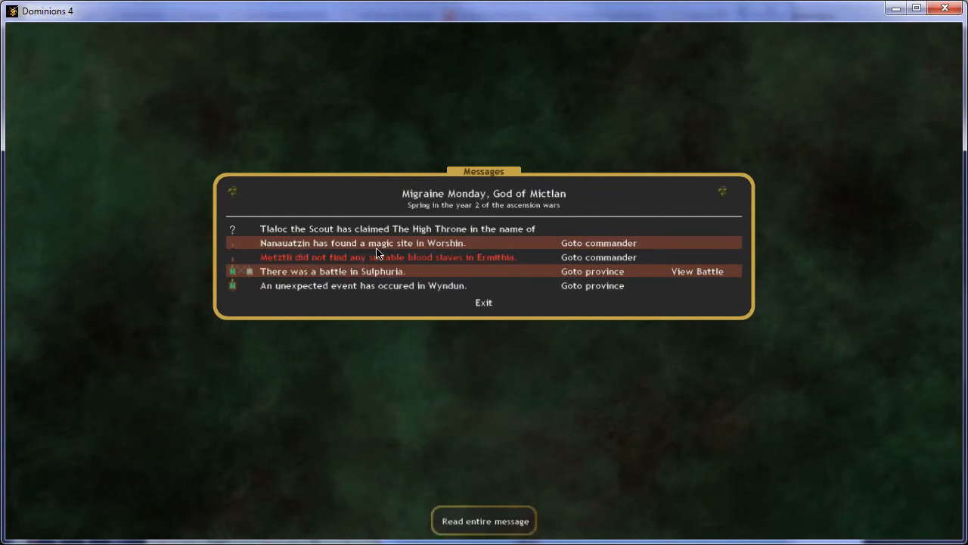
pyautogui.click(362, 243)
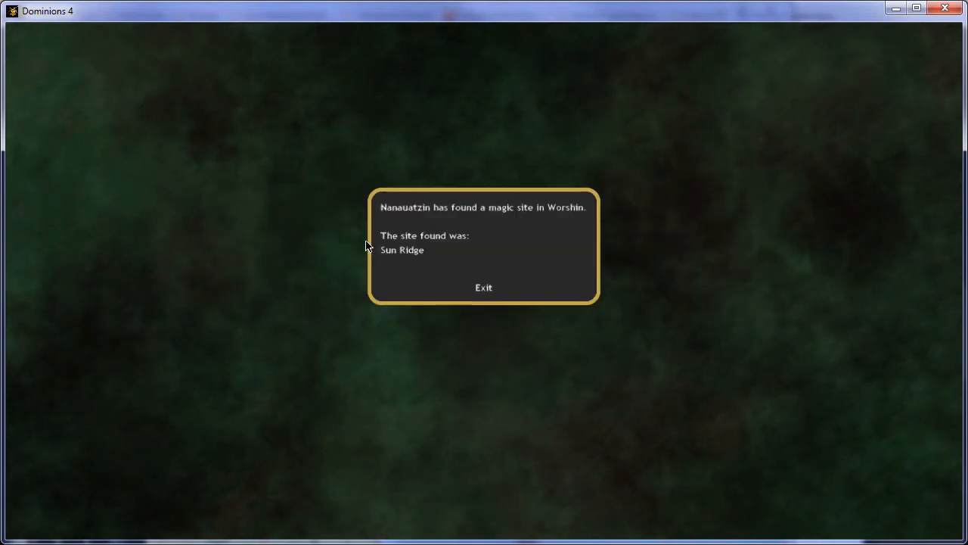
pyautogui.click(483, 288)
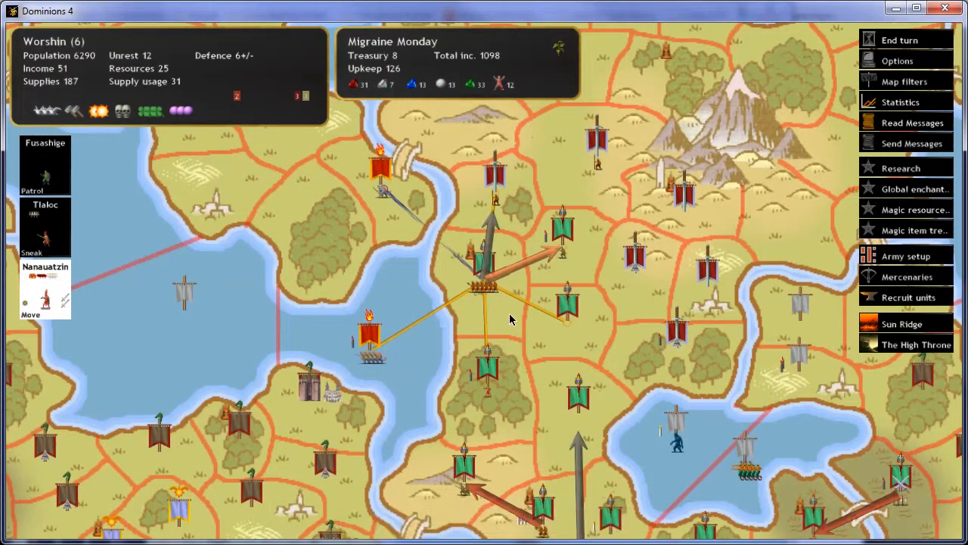
pyautogui.moveTo(499, 323)
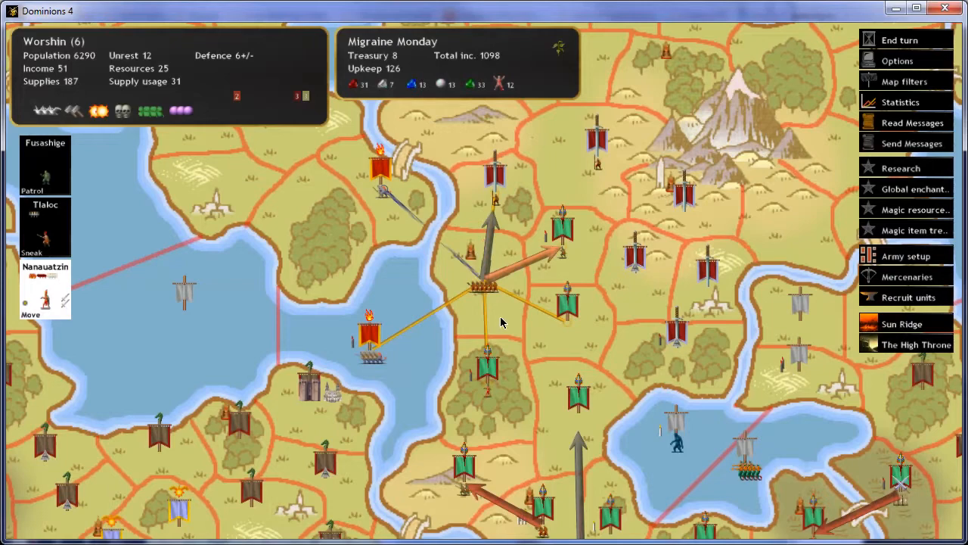
pyautogui.click(913, 344)
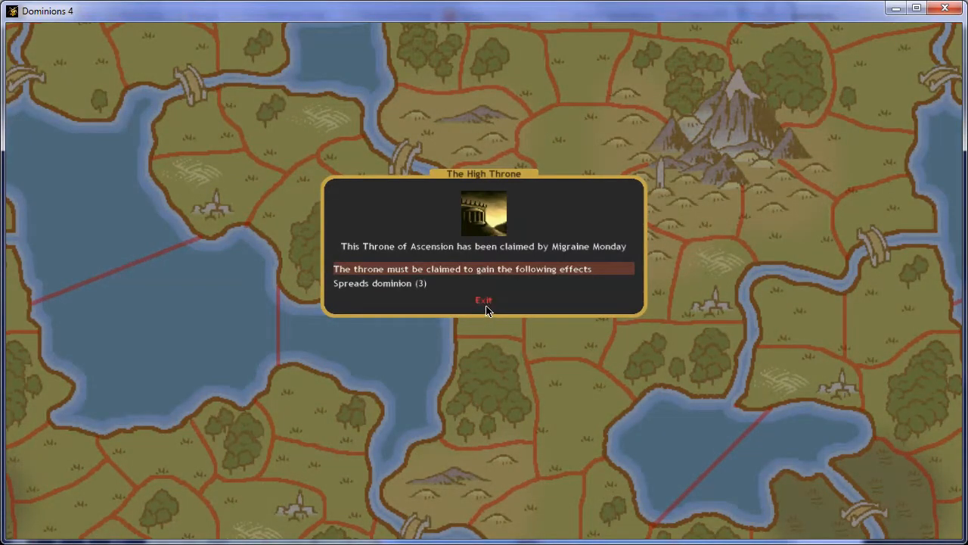
pyautogui.click(483, 300)
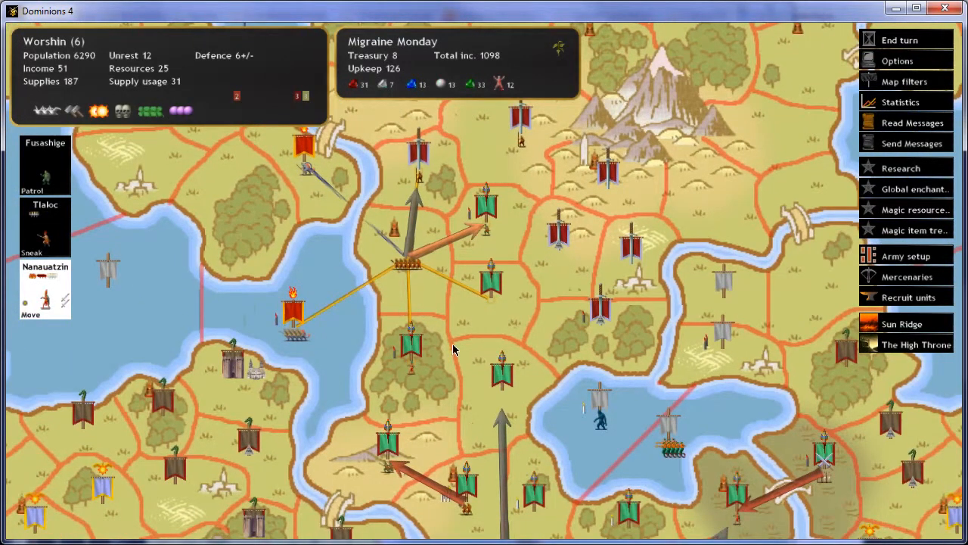
pyautogui.moveTo(495, 336)
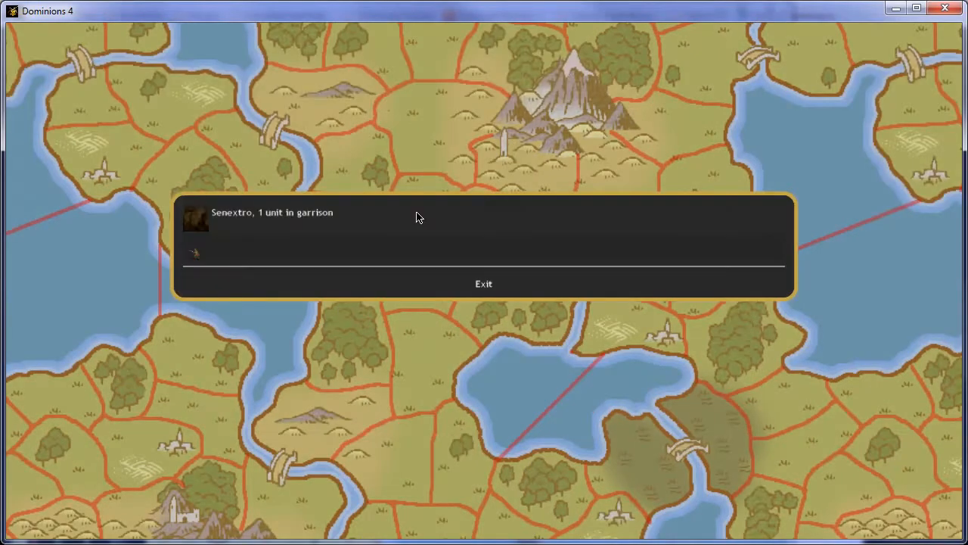
pyautogui.click(483, 283)
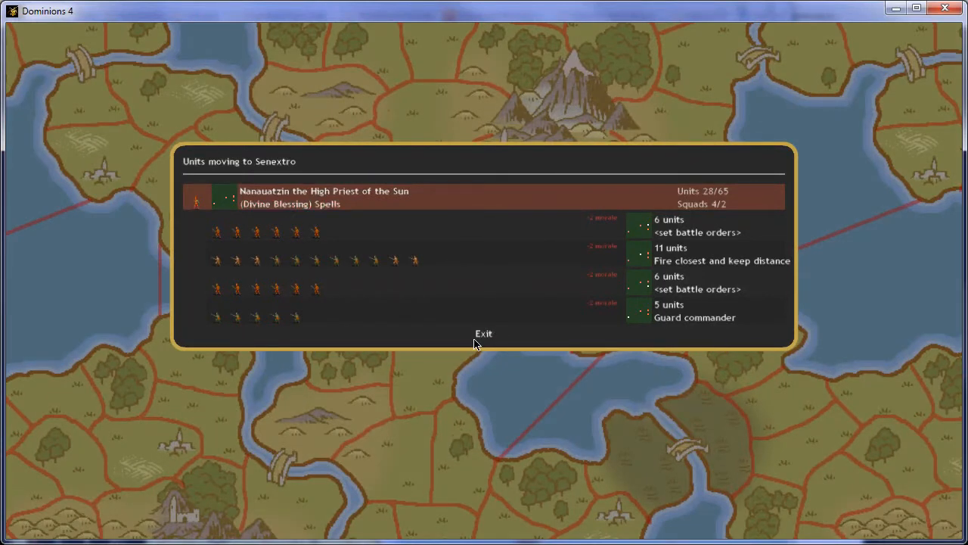
pyautogui.click(483, 332)
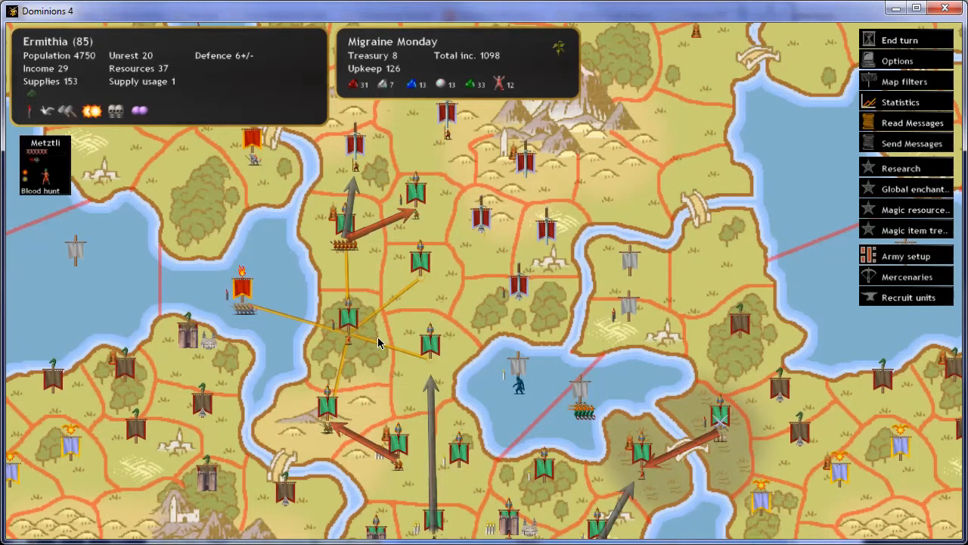
pyautogui.moveTo(305, 233)
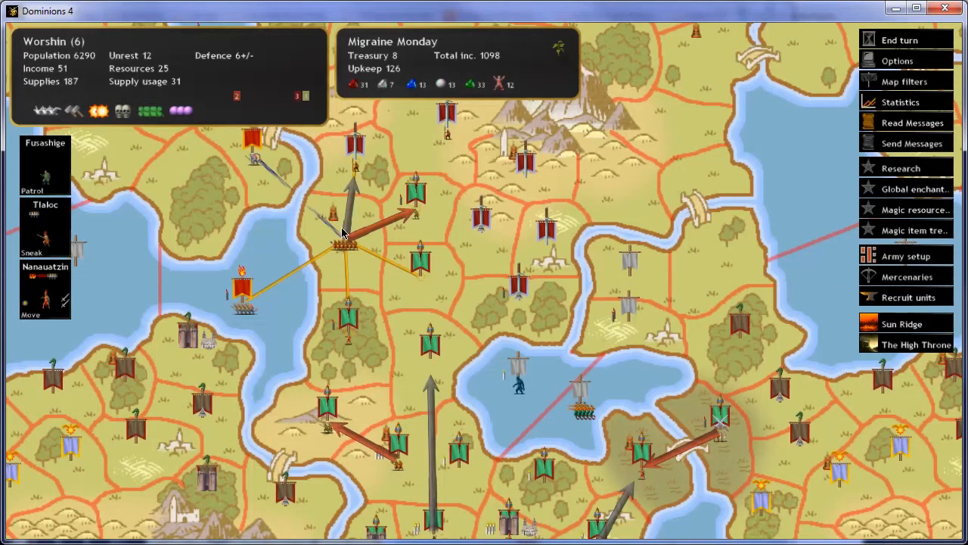
pyautogui.click(500, 242)
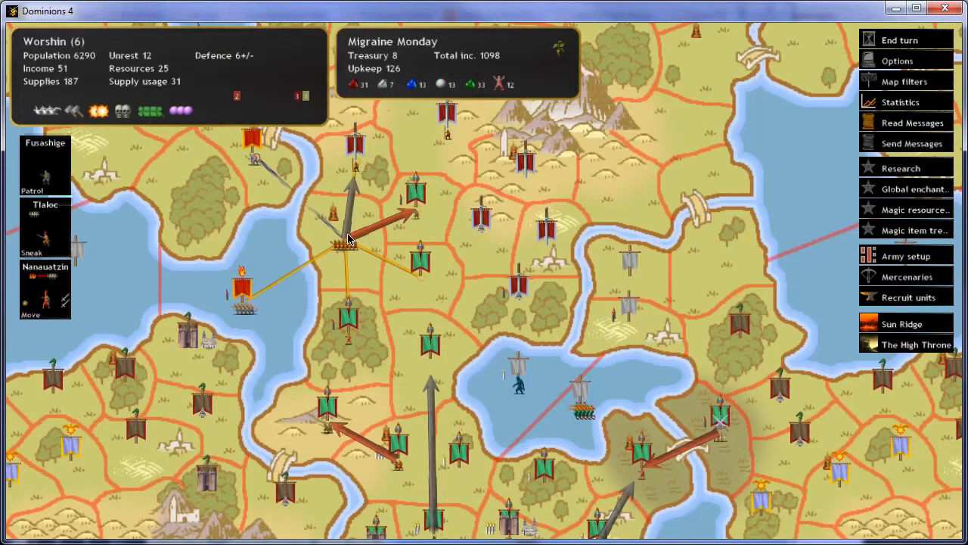
pyautogui.moveTo(264, 167)
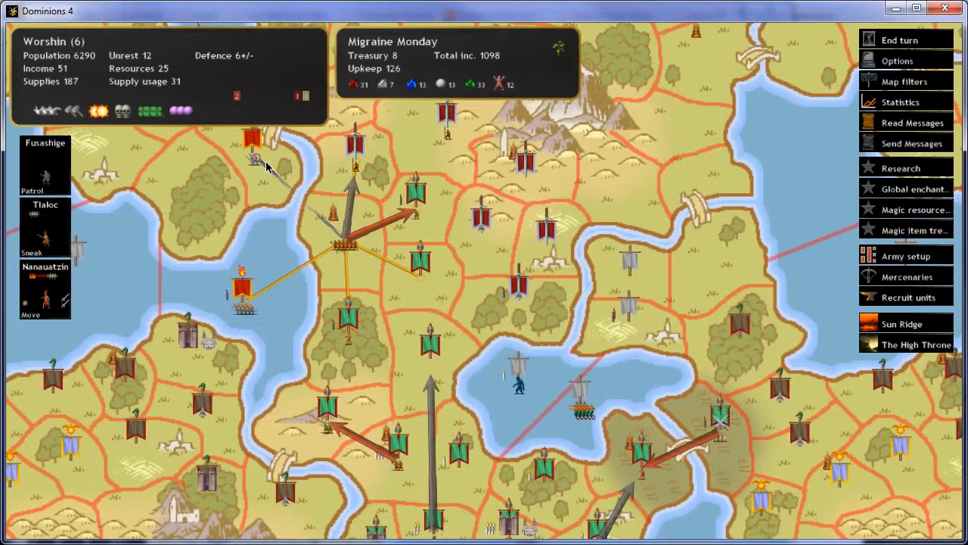
pyautogui.moveTo(314, 214)
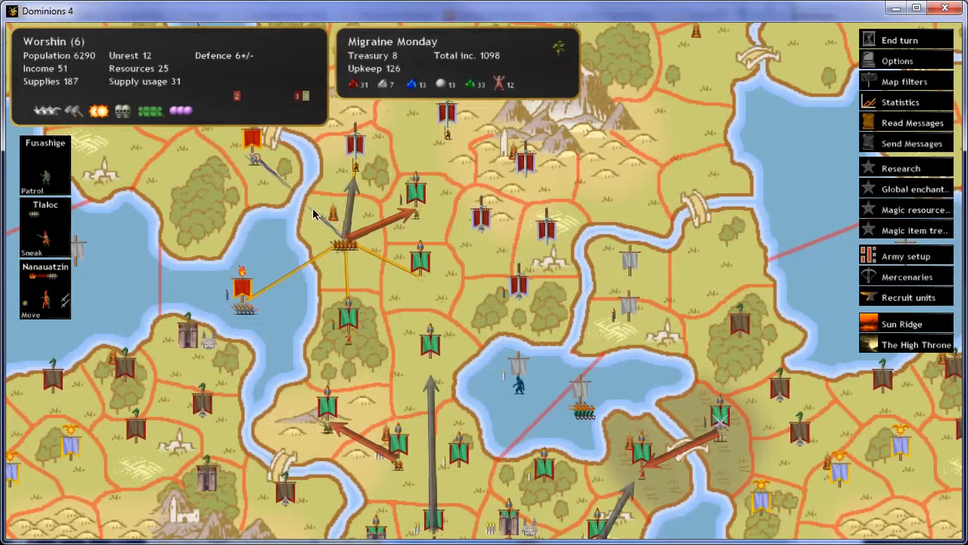
pyautogui.moveTo(53, 235)
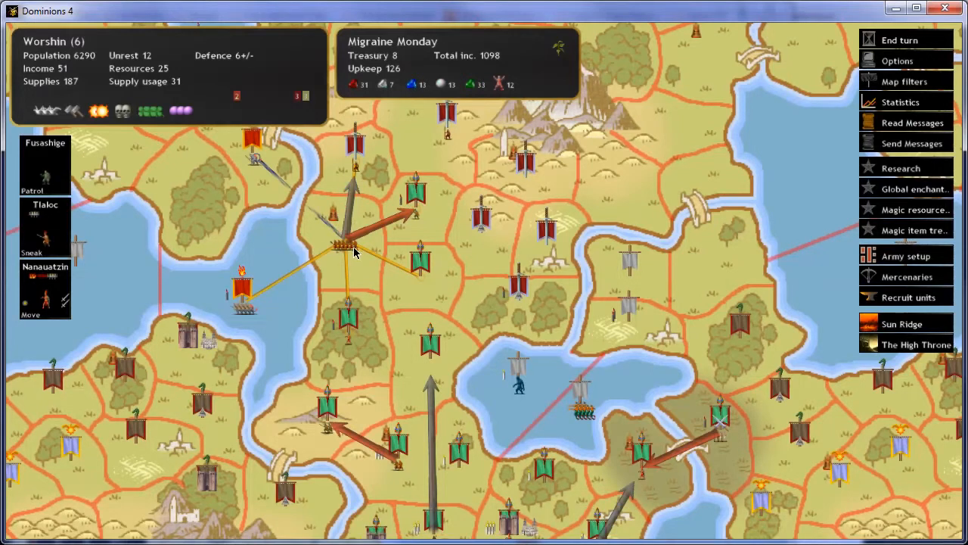
pyautogui.moveTo(424, 344)
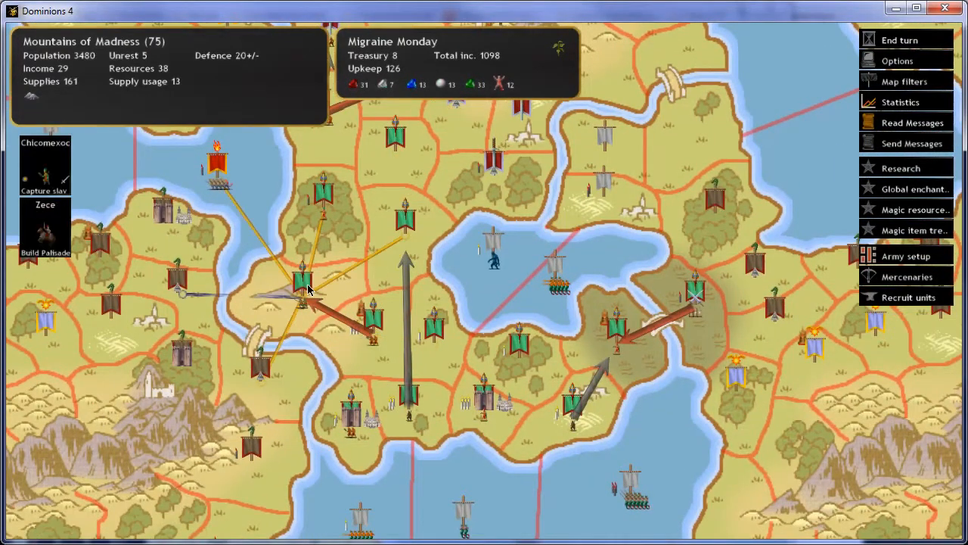
pyautogui.moveTo(47, 230)
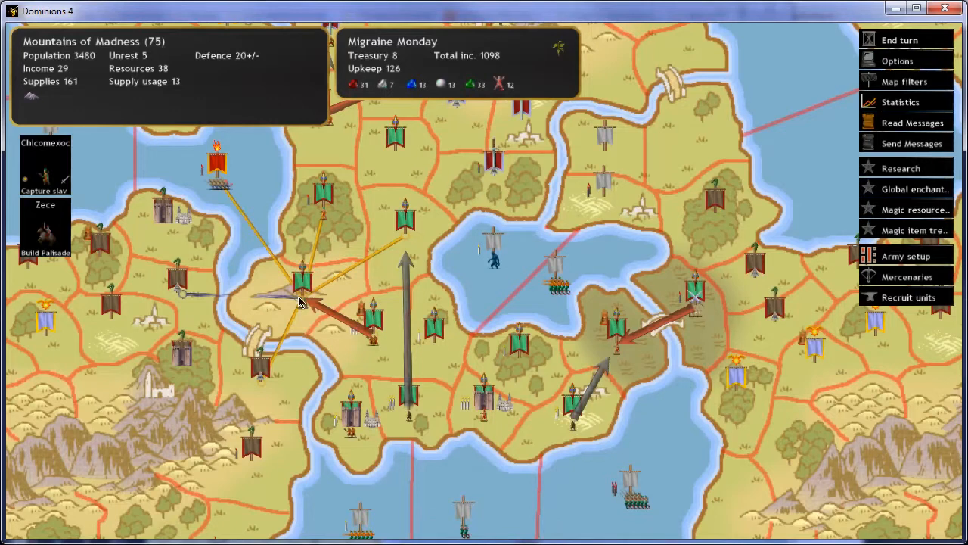
pyautogui.moveTo(44, 168)
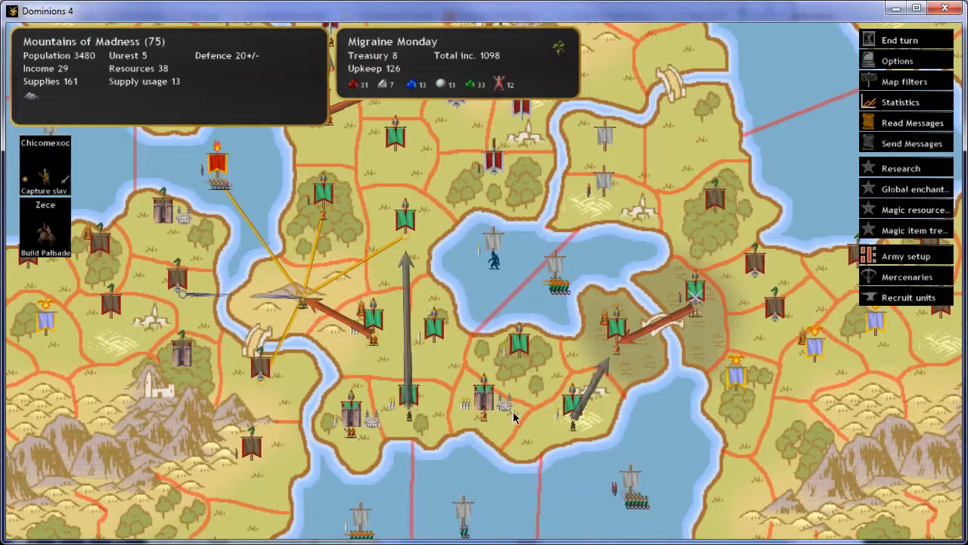
pyautogui.moveTo(694, 302)
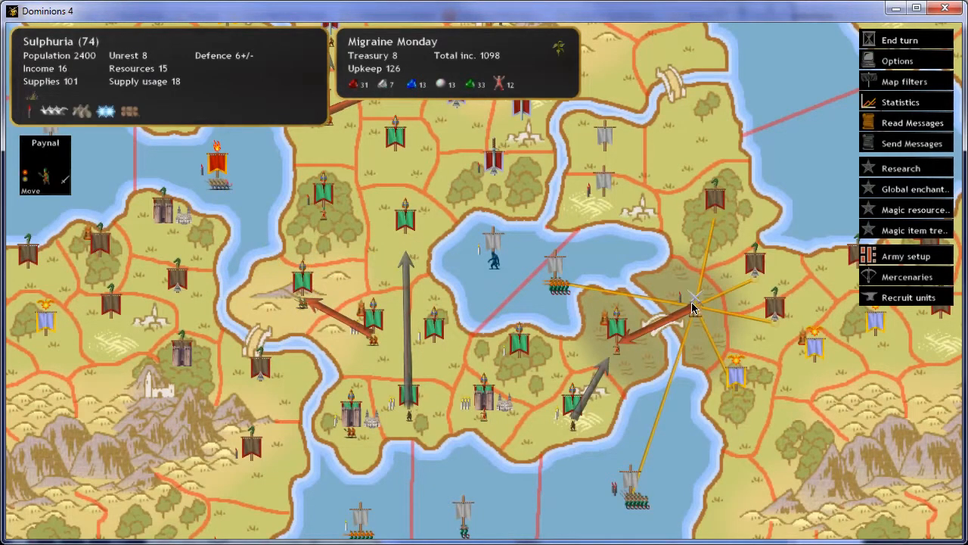
pyautogui.moveTo(687, 305)
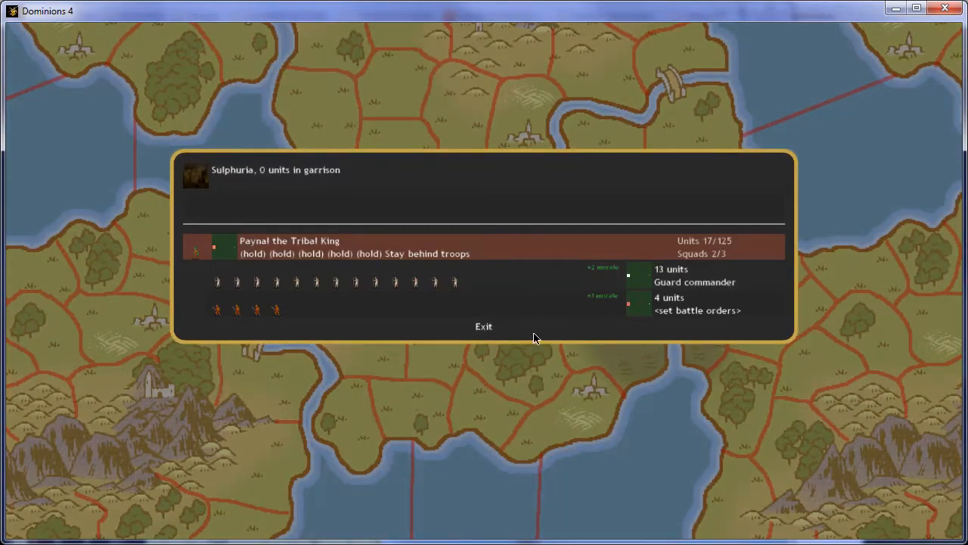
# Step: Close Paynal the Tribal King's Sulphuria army summary
pyautogui.click(484, 326)
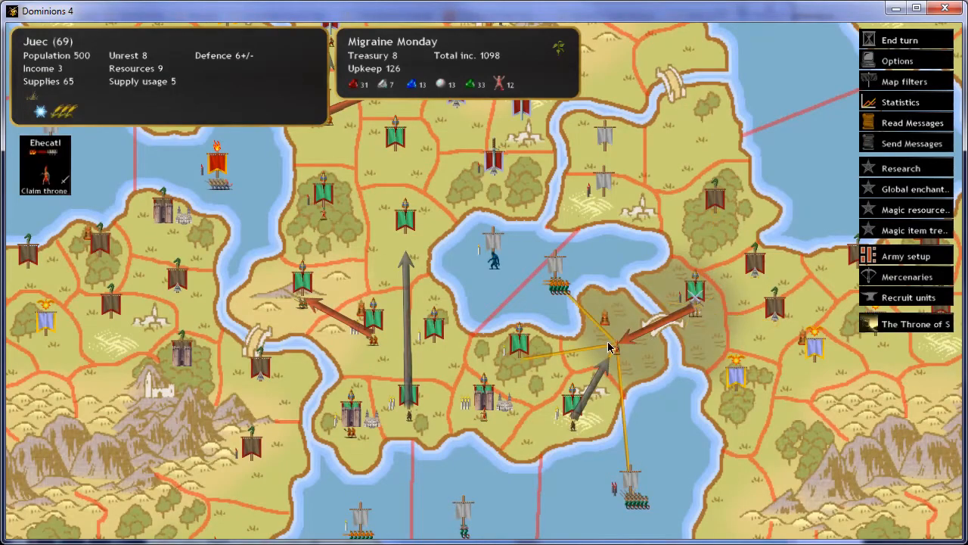
pyautogui.moveTo(695, 312)
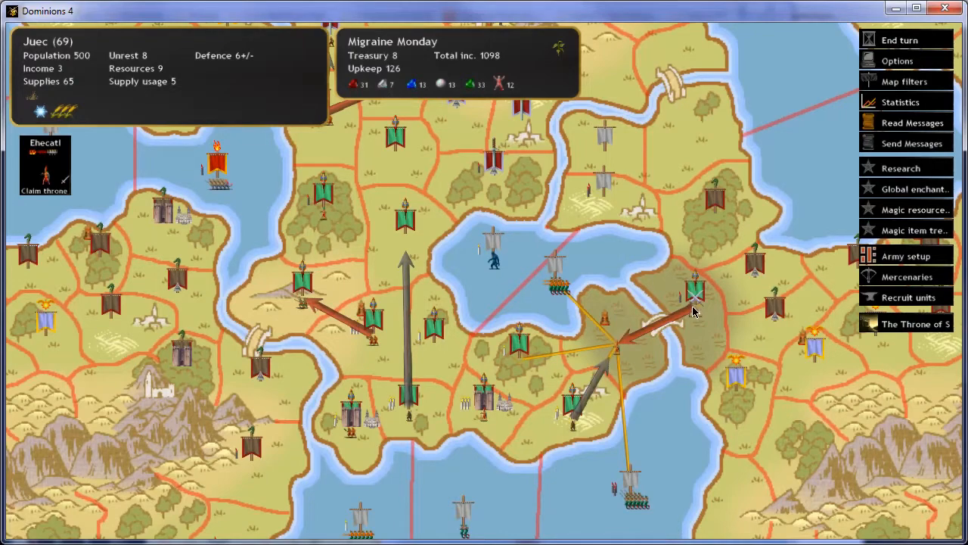
pyautogui.moveTo(579, 346)
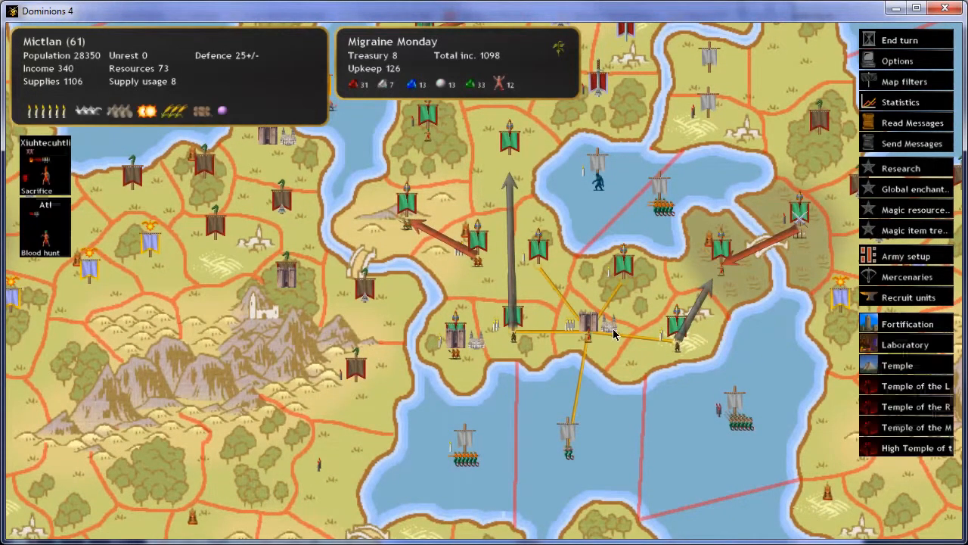
# Step: Remove the Tribal King from Mictlan's recruitment queue and close the garrison overview
pyautogui.click(908, 297)
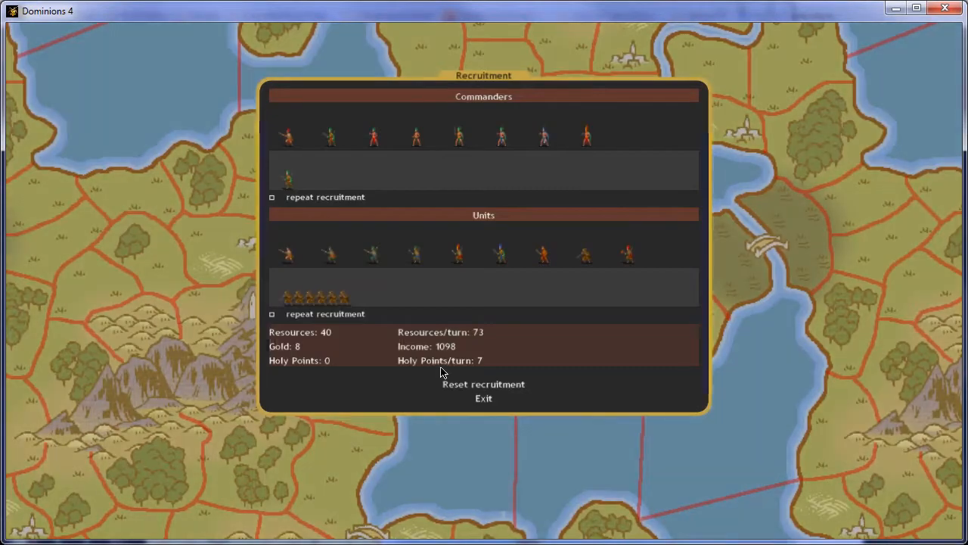
pyautogui.moveTo(286, 180)
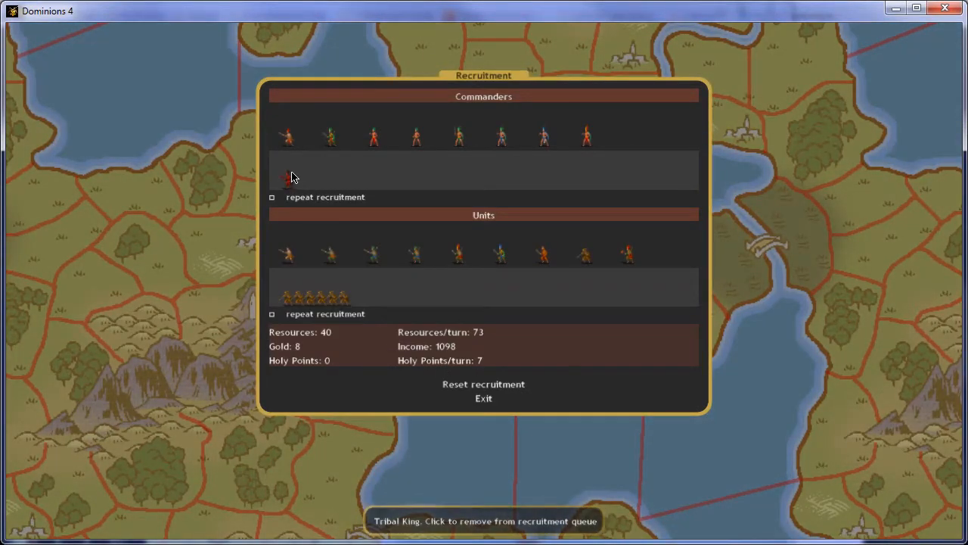
pyautogui.click(484, 398)
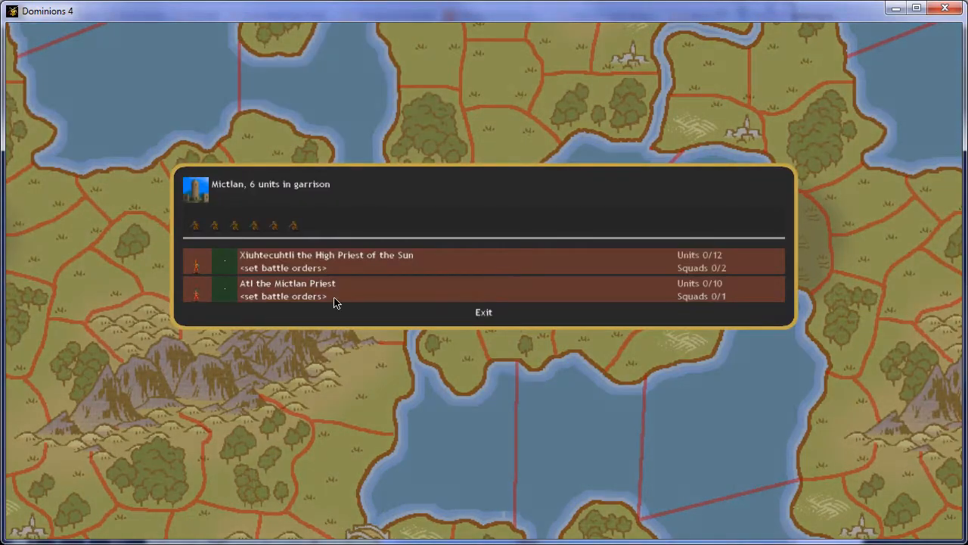
pyautogui.click(483, 311)
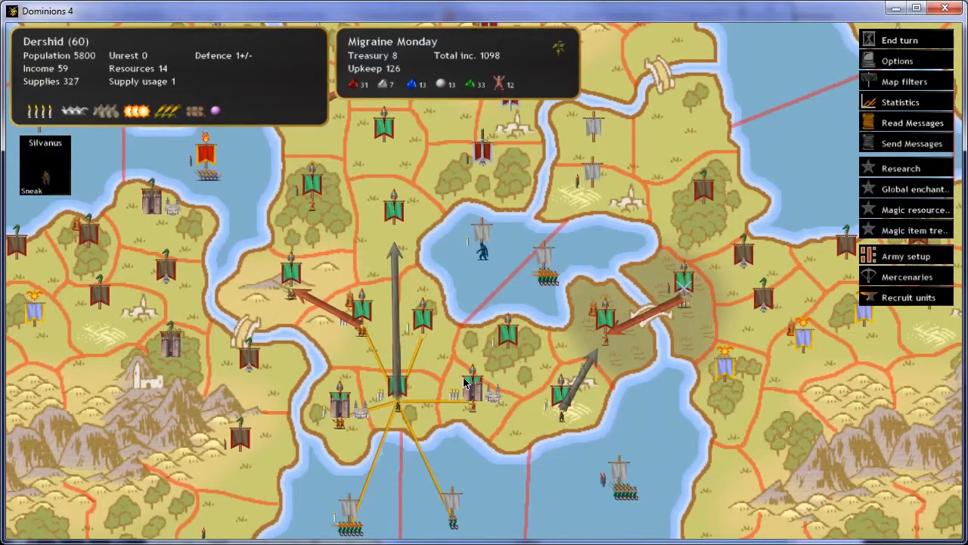
pyautogui.moveTo(849, 112)
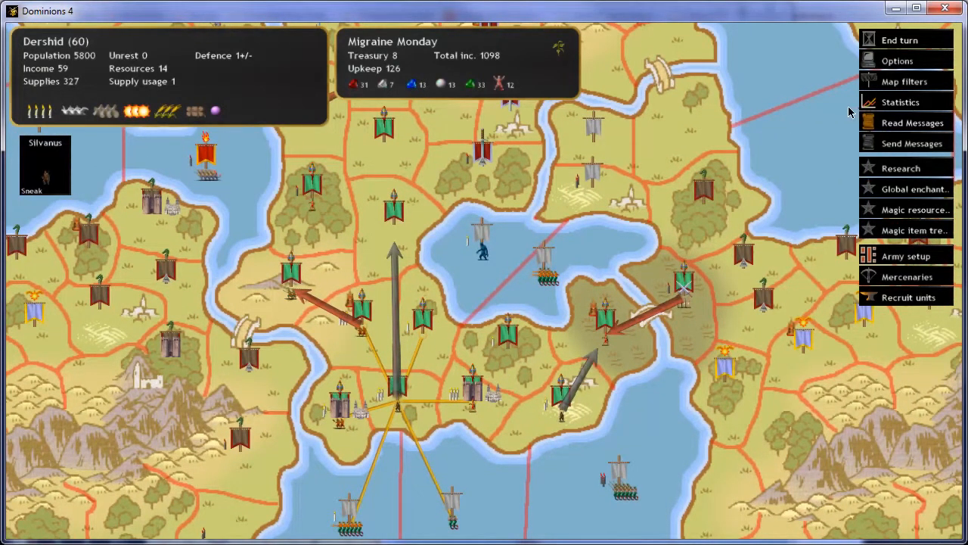
pyautogui.moveTo(897, 60)
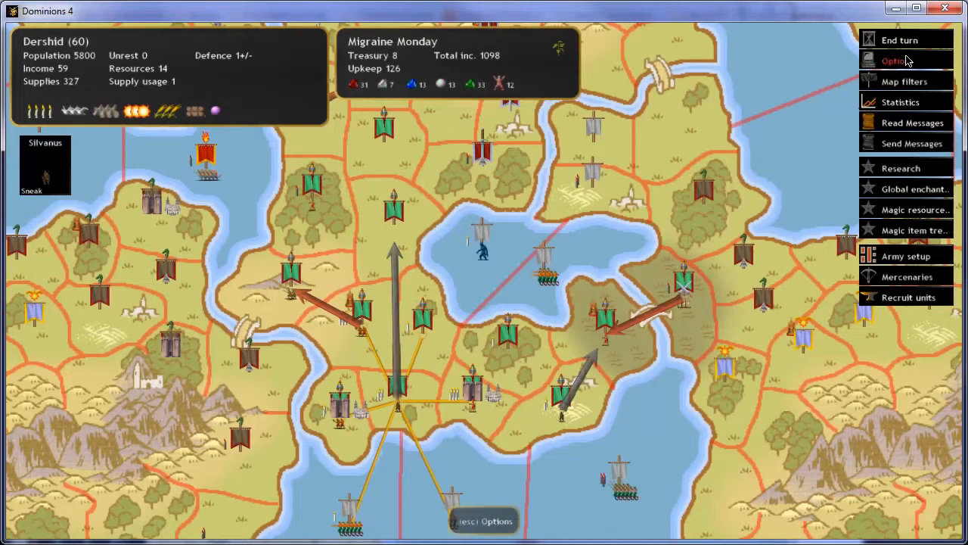
# Step: Quit without saving and reload the TacticalTurn15 game playing as Mictlan
pyautogui.click(900, 61)
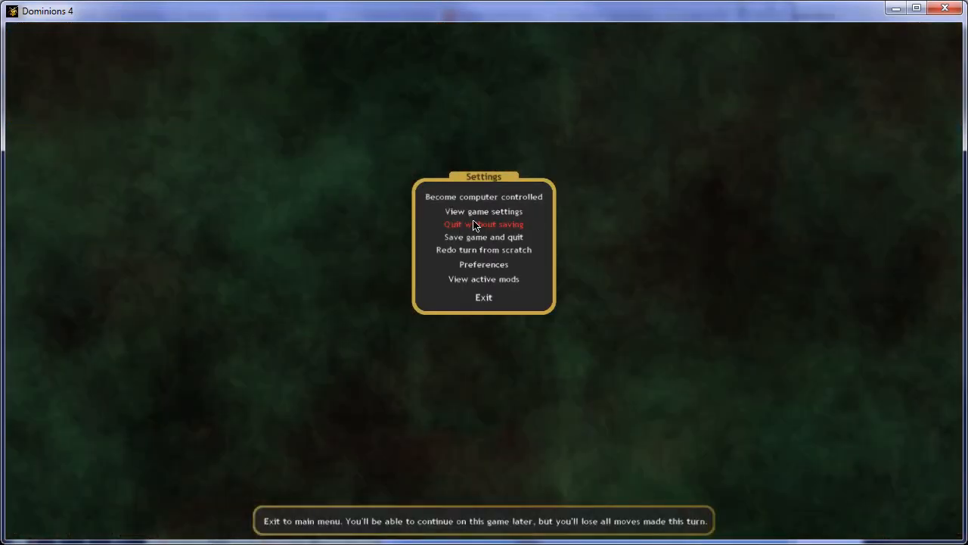
pyautogui.moveTo(483, 303)
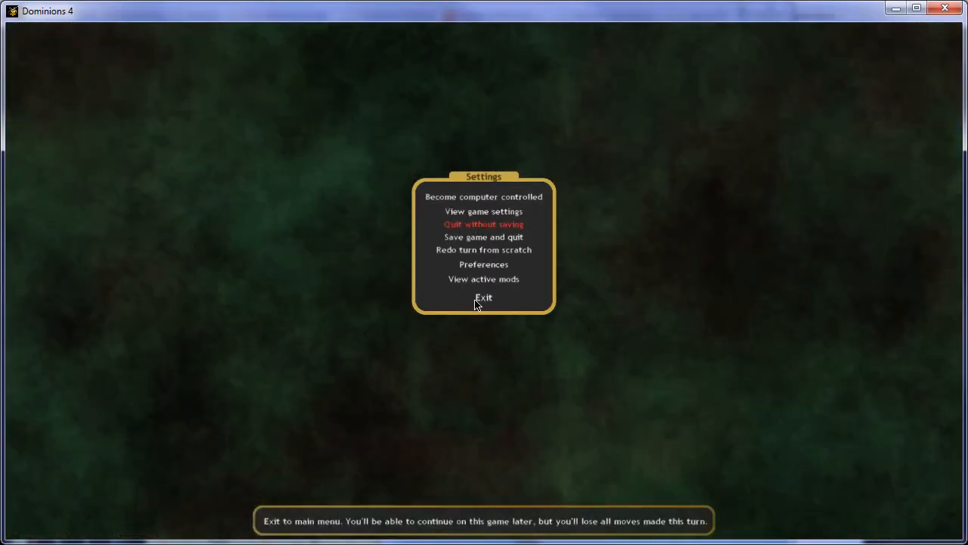
pyautogui.click(483, 296)
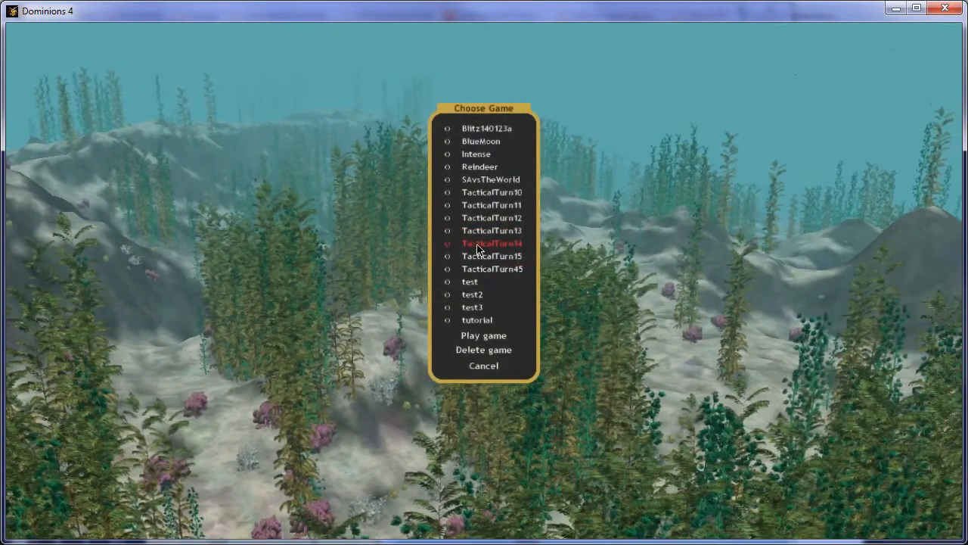
pyautogui.click(483, 335)
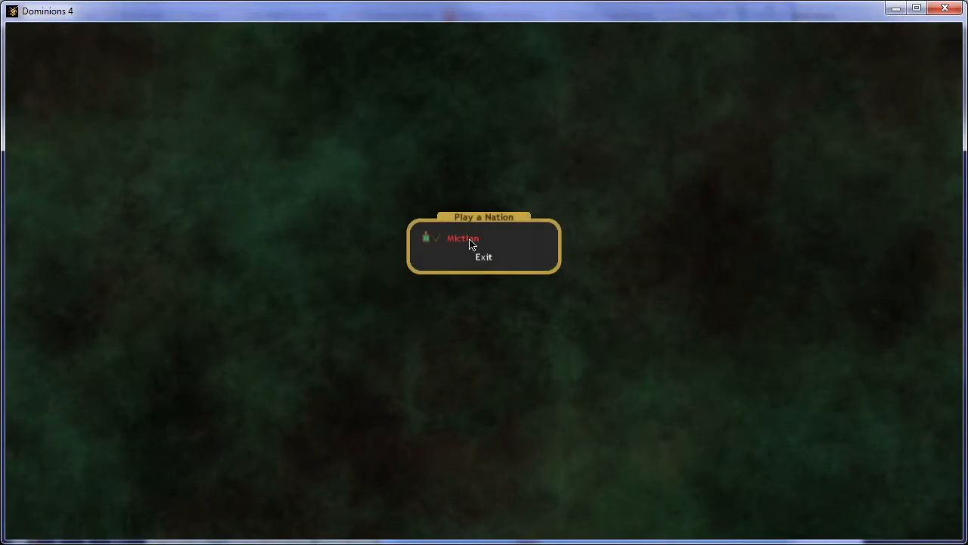
pyautogui.click(462, 237)
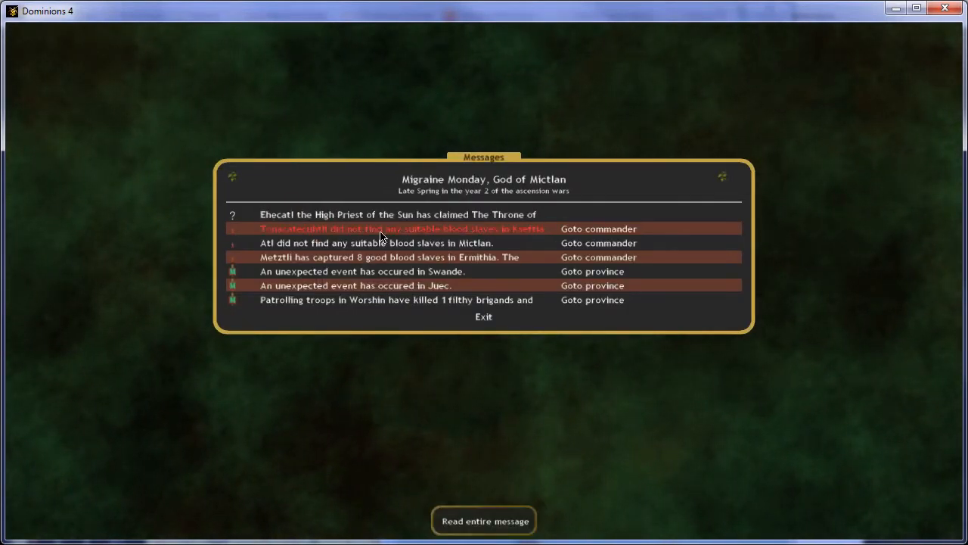
pyautogui.moveTo(350, 263)
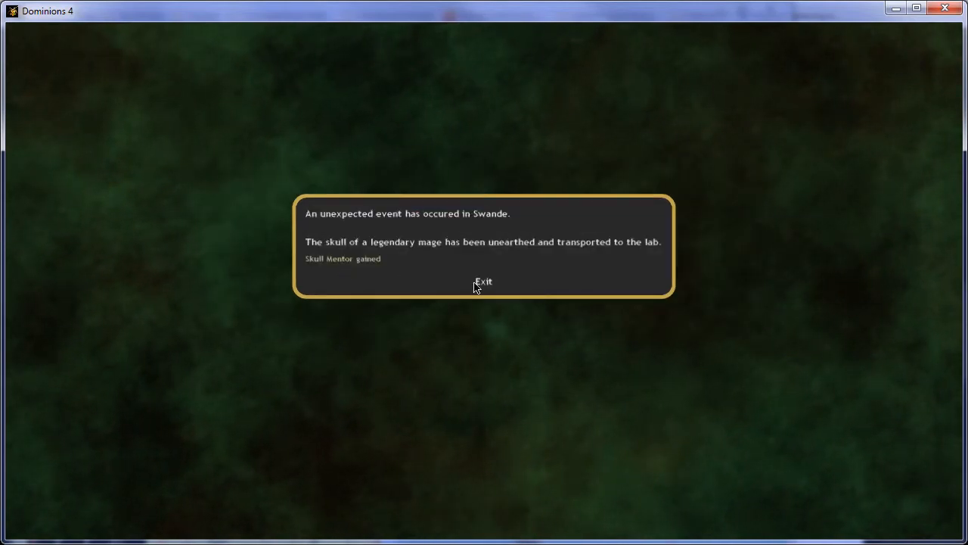
# Step: Read the Swande and Juec event reports and return to the map
pyautogui.click(483, 281)
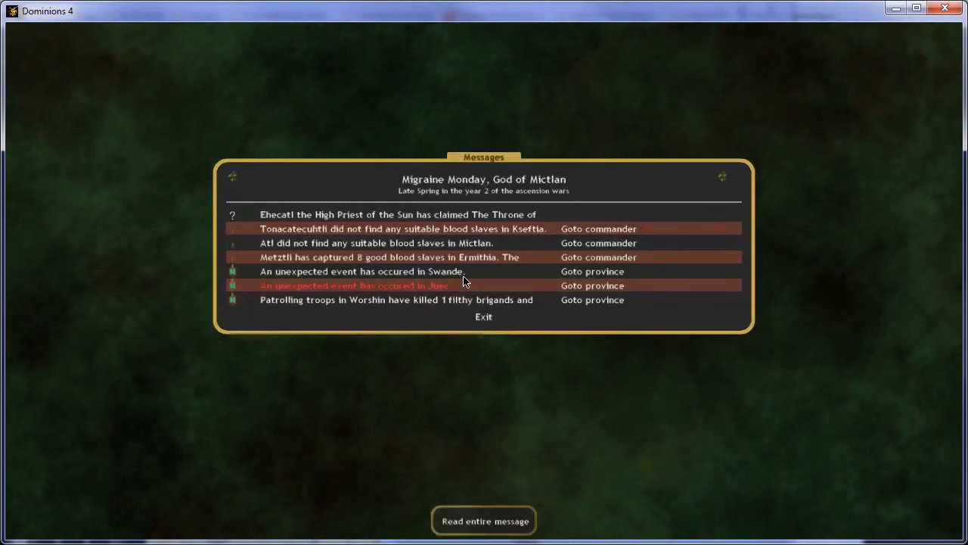
pyautogui.click(353, 285)
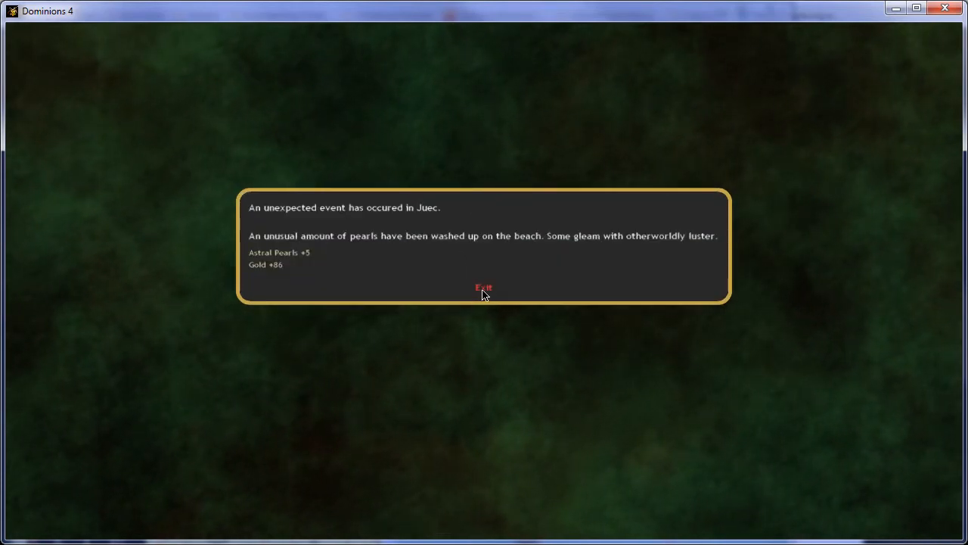
pyautogui.click(483, 289)
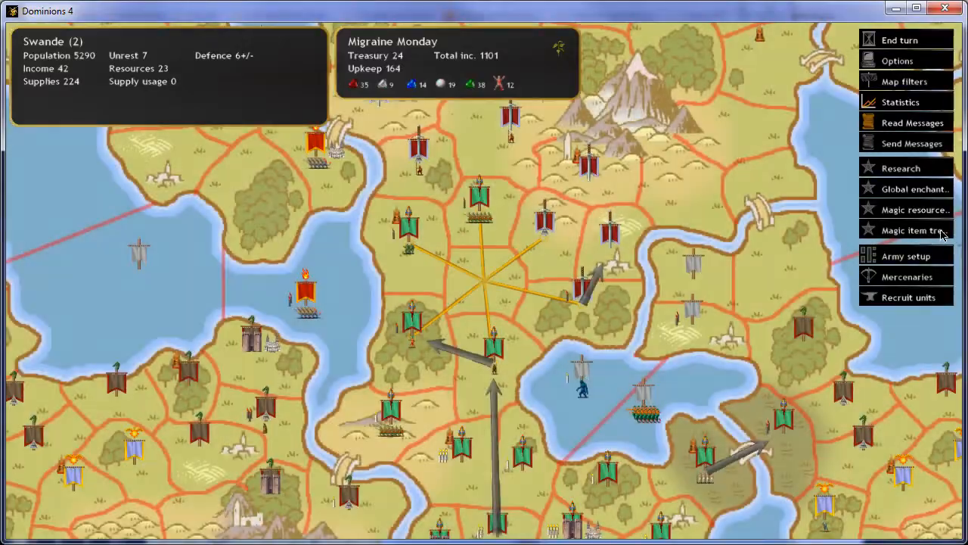
# Step: Queue a Mictlan Priest and infantry in Kseftia and review its 12-unit garrison
pyautogui.click(906, 230)
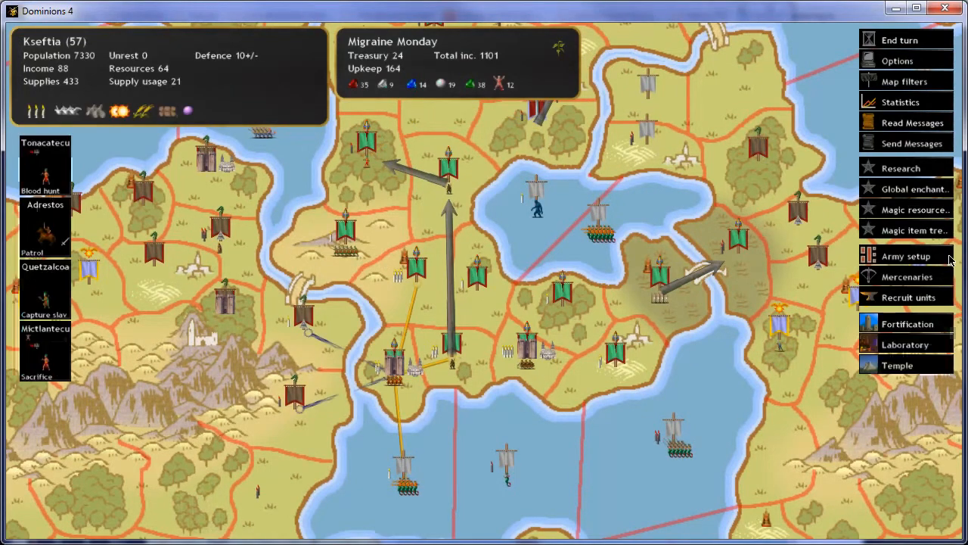
pyautogui.click(909, 296)
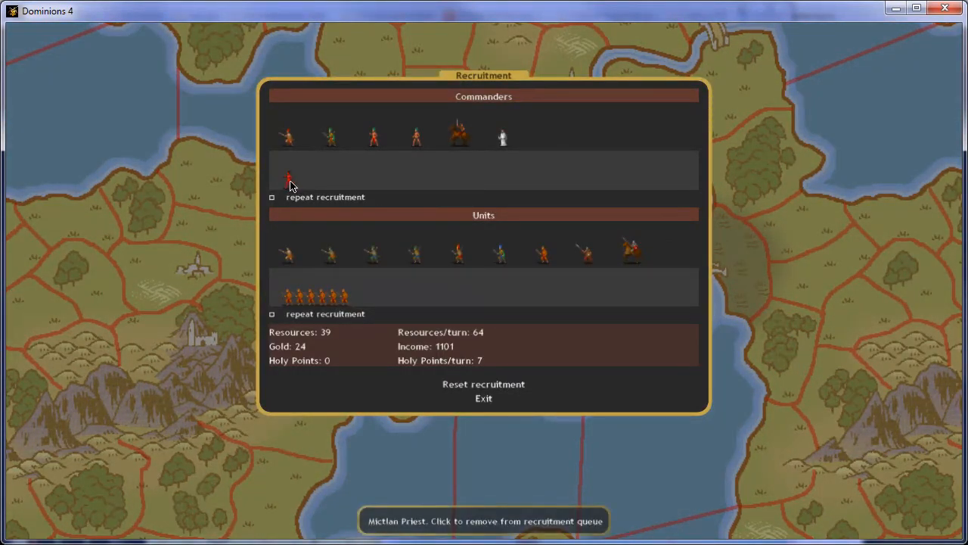
pyautogui.click(484, 398)
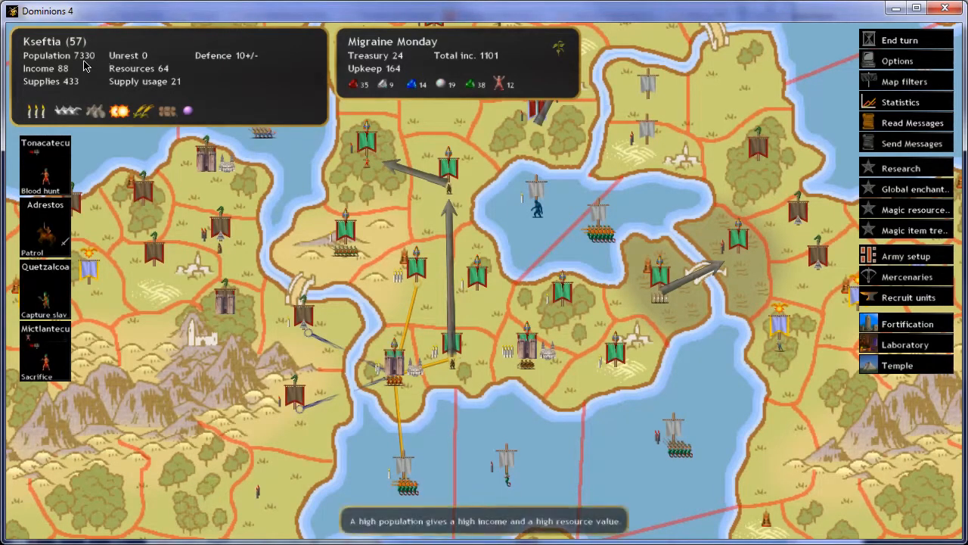
pyautogui.moveTo(46, 167)
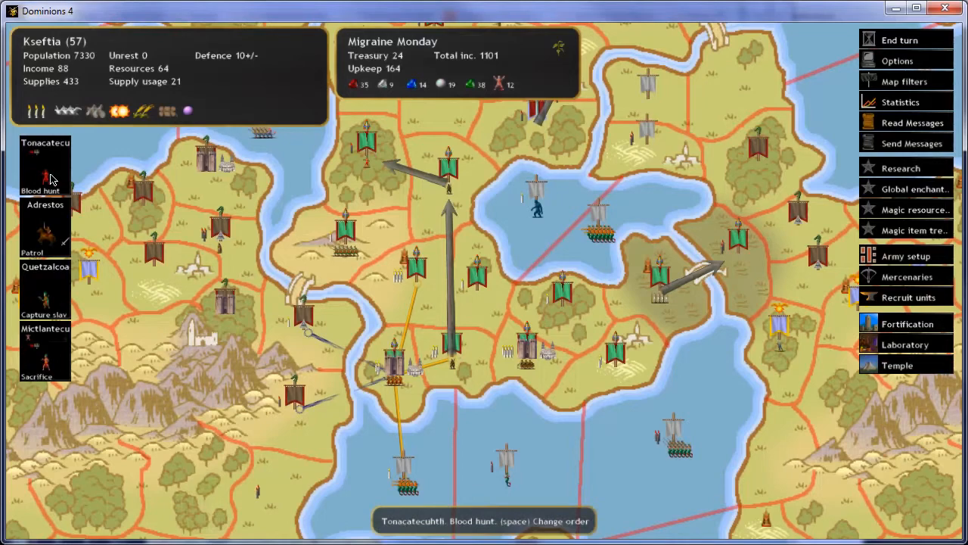
pyautogui.moveTo(98, 258)
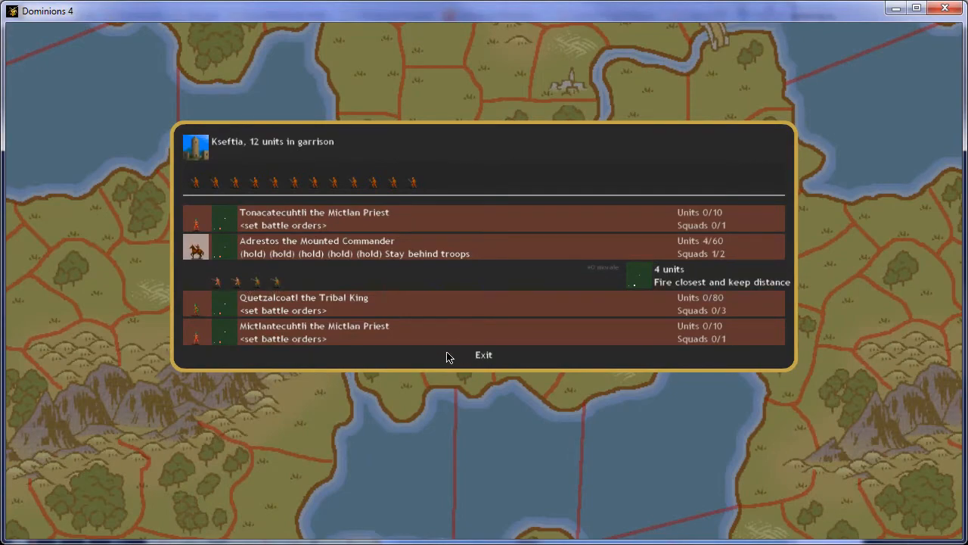
pyautogui.click(484, 354)
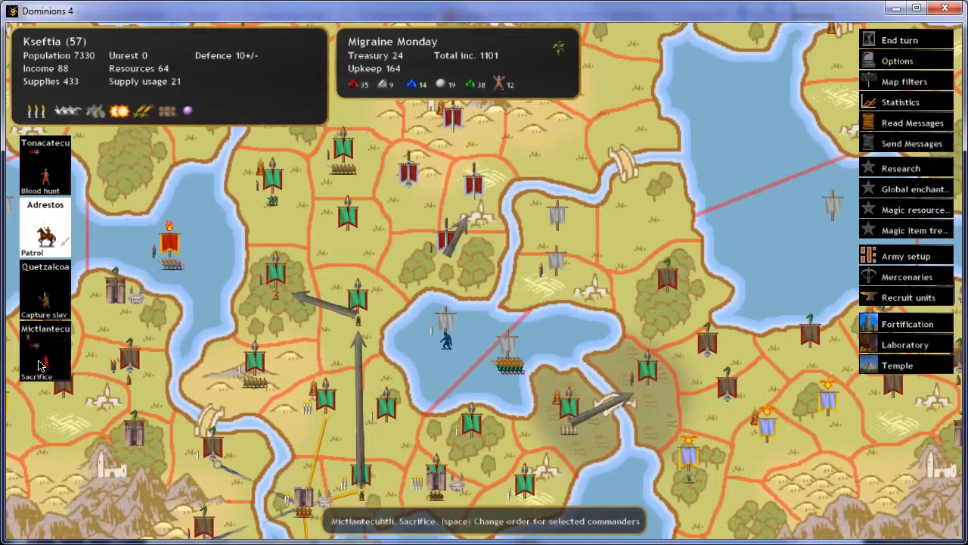
pyautogui.moveTo(39, 363)
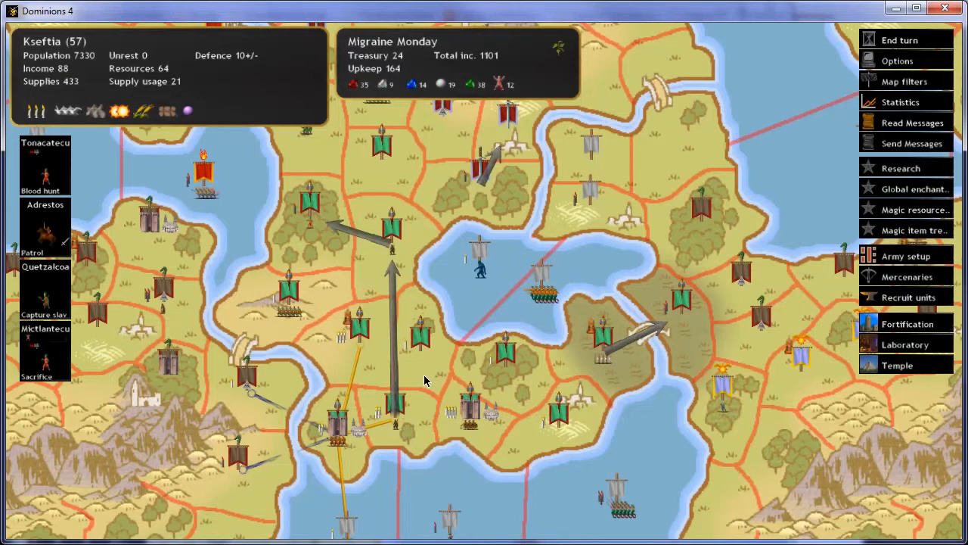
pyautogui.moveTo(776, 276)
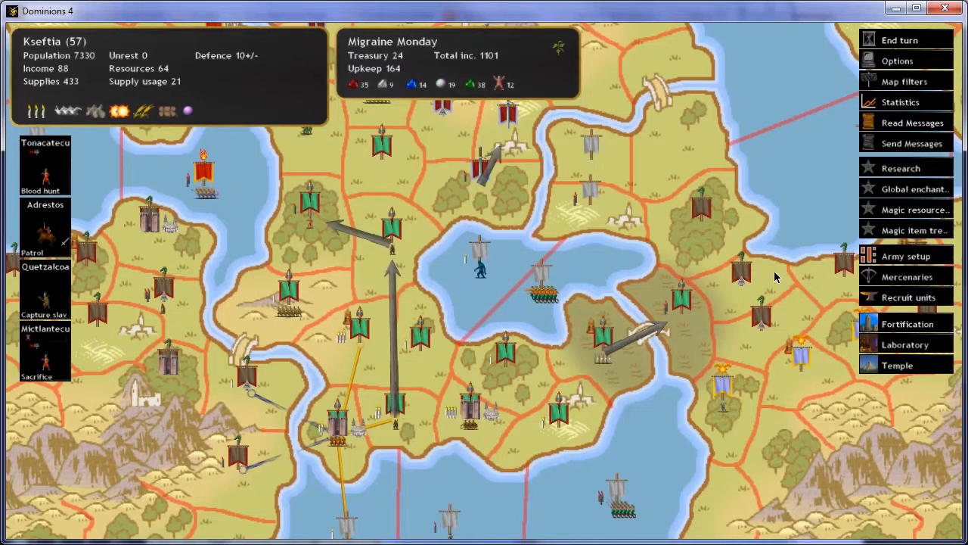
# Step: Check the Magic Research overview, showing 0 rp per turn
pyautogui.click(901, 167)
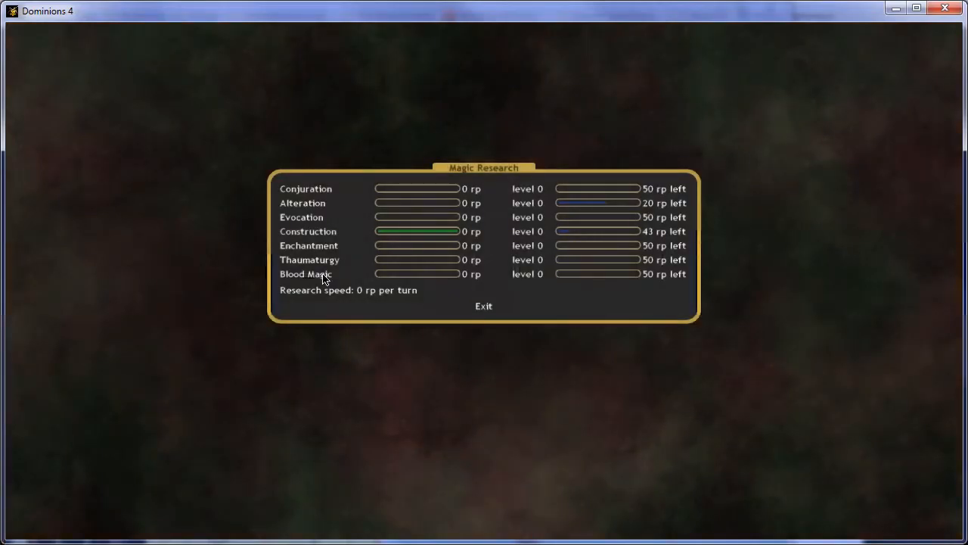
pyautogui.moveTo(307, 232)
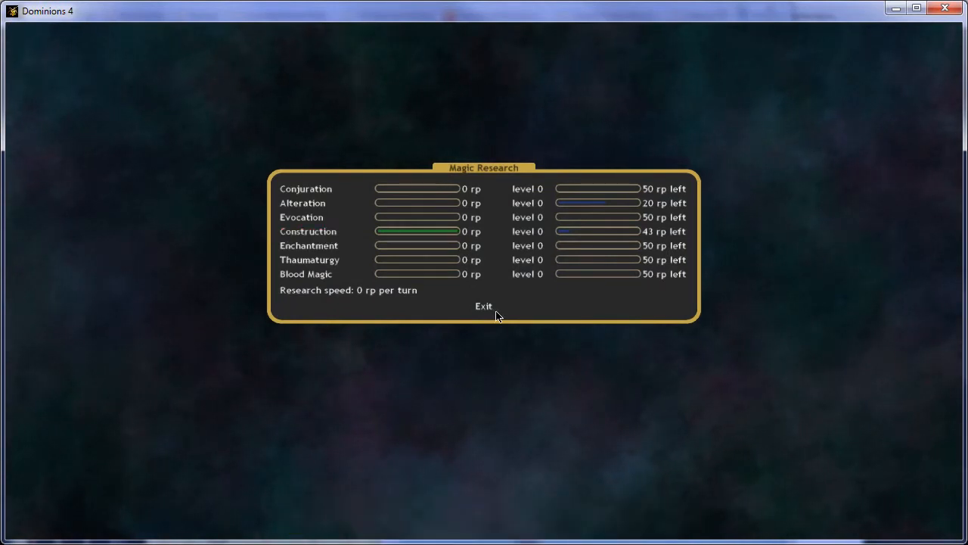
pyautogui.click(483, 305)
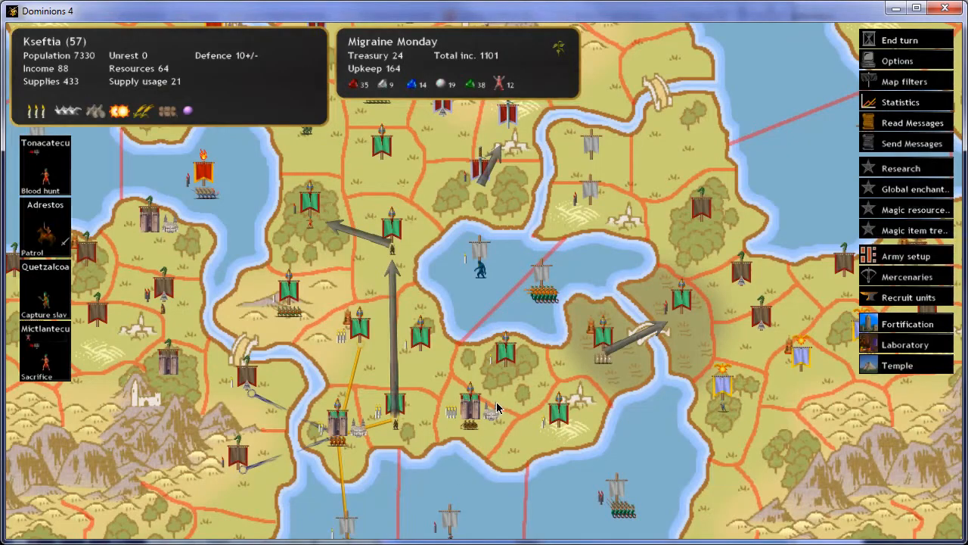
pyautogui.moveTo(475, 345)
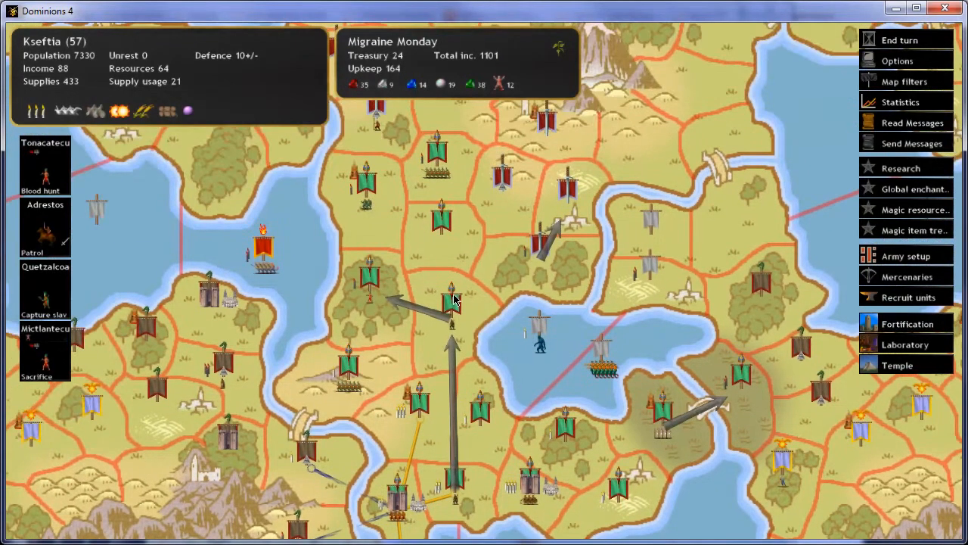
pyautogui.moveTo(393, 295)
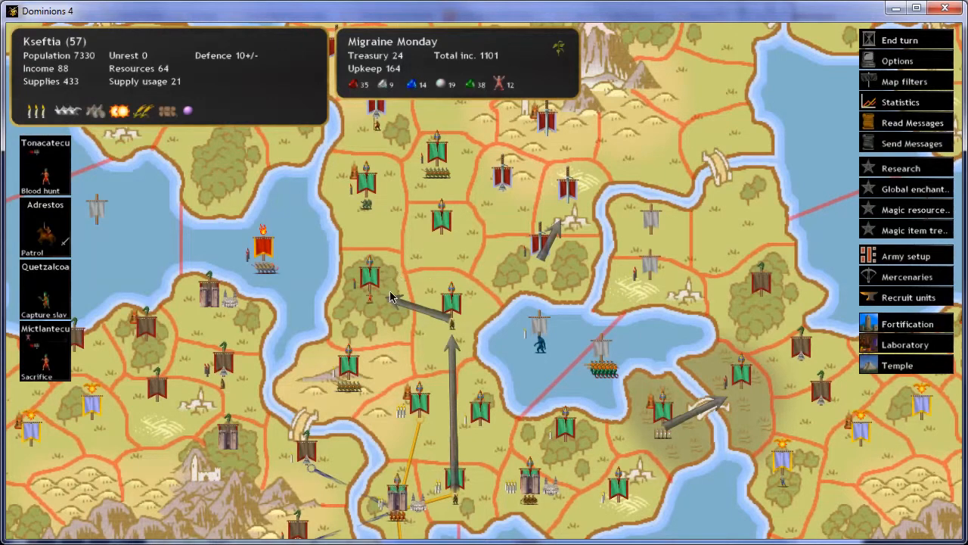
pyautogui.moveTo(433, 161)
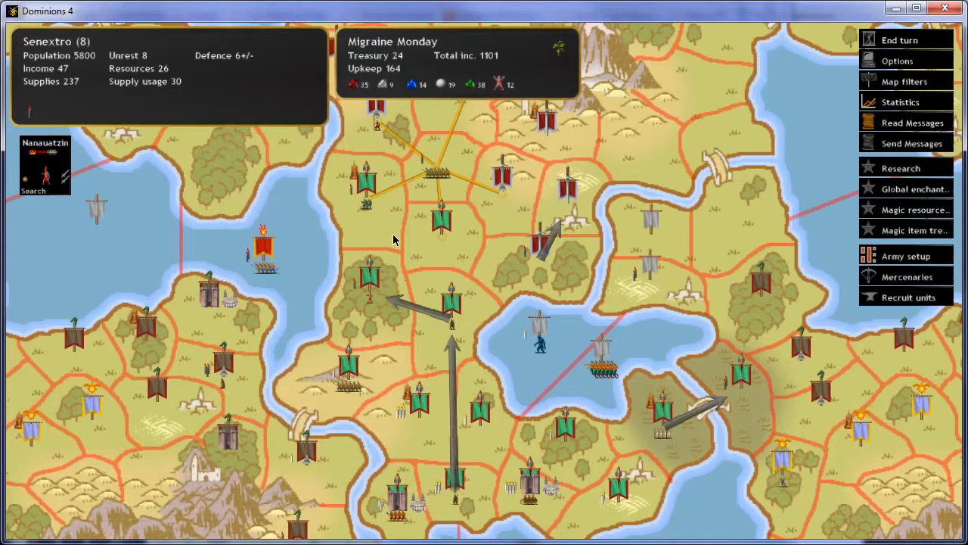
pyautogui.moveTo(548, 462)
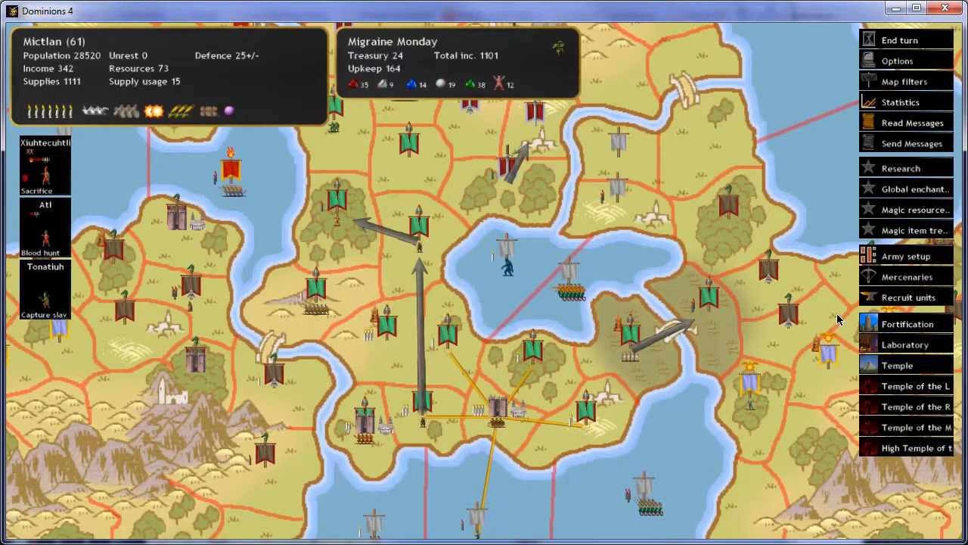
# Step: Review Mictlan's queue of one Mictlan Priest and six soldiers, and the High Priest of the Sun's stats
pyautogui.click(909, 297)
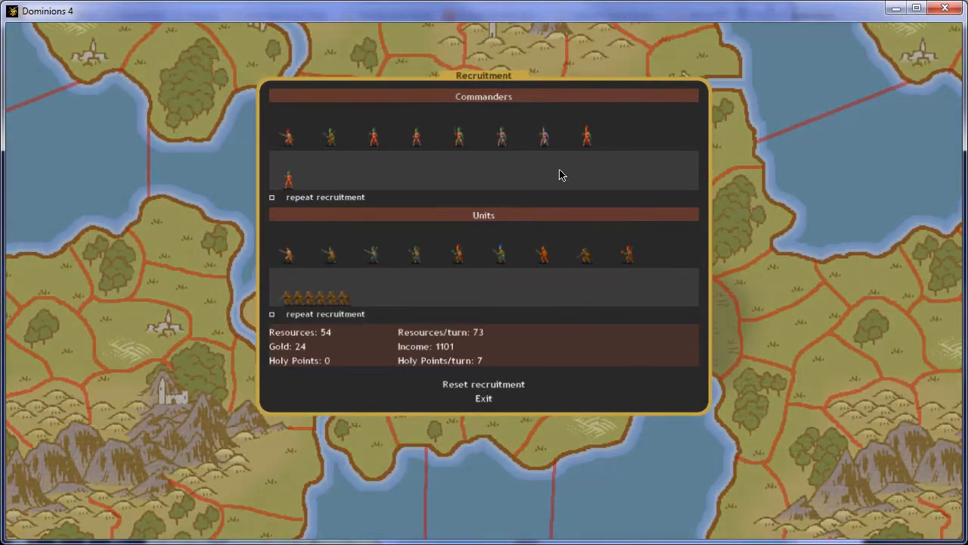
pyautogui.moveTo(288, 179)
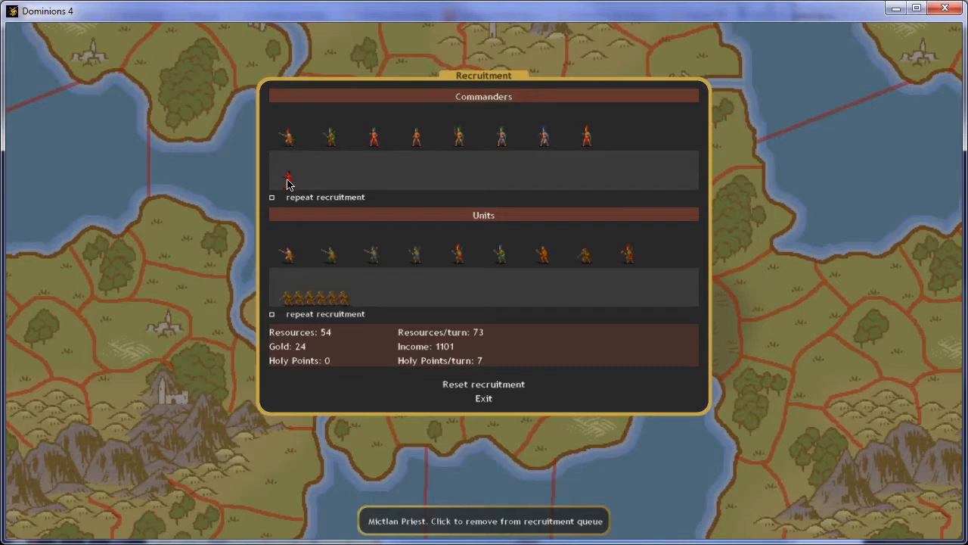
pyautogui.click(288, 178)
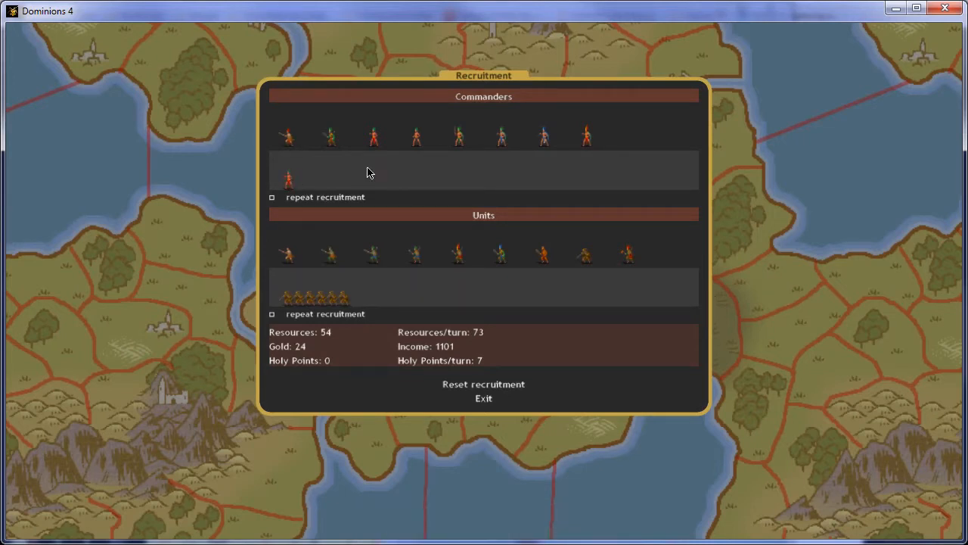
pyautogui.moveTo(345, 295)
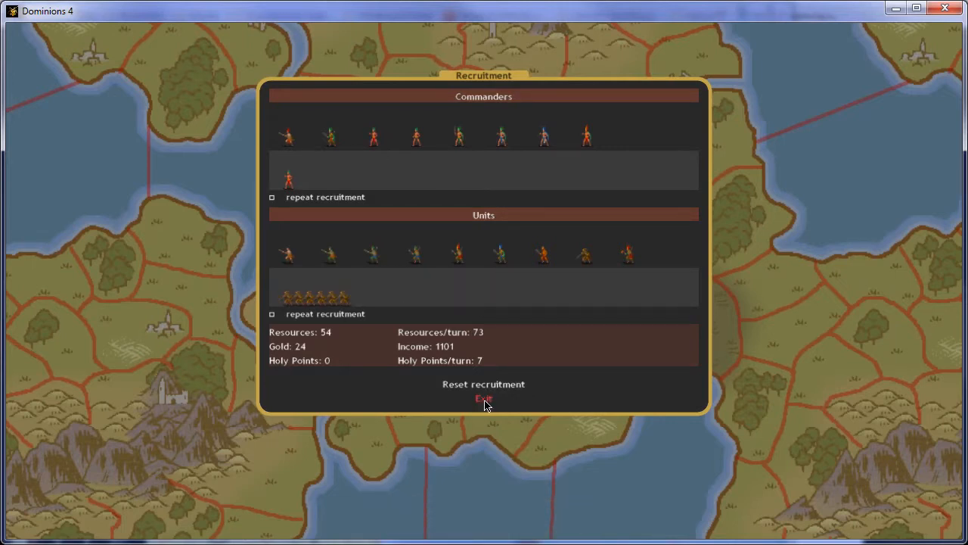
pyautogui.moveTo(544, 136)
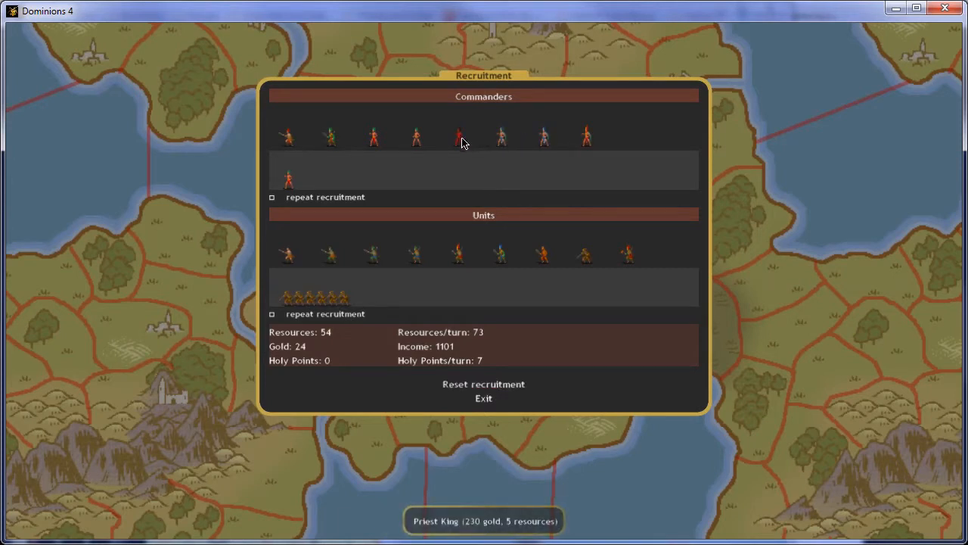
pyautogui.click(460, 136)
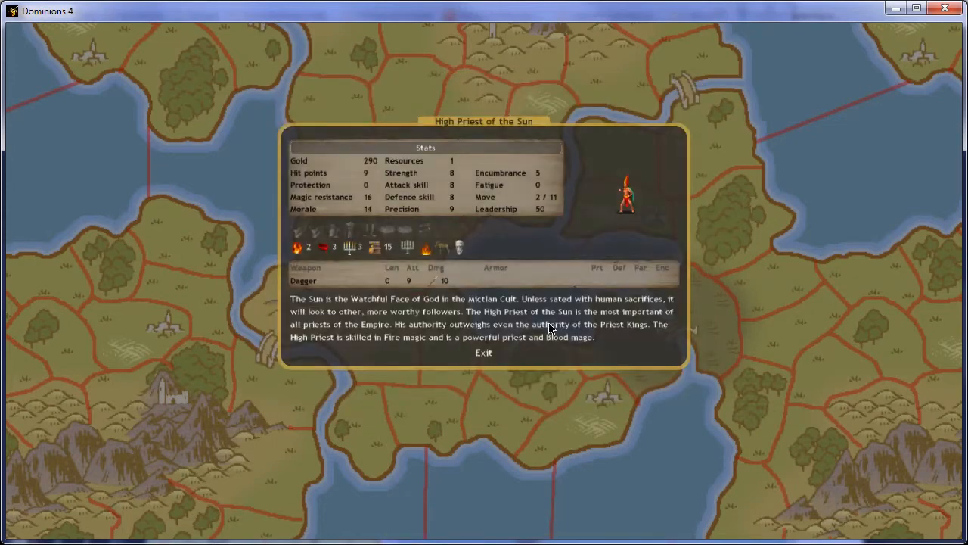
pyautogui.click(484, 353)
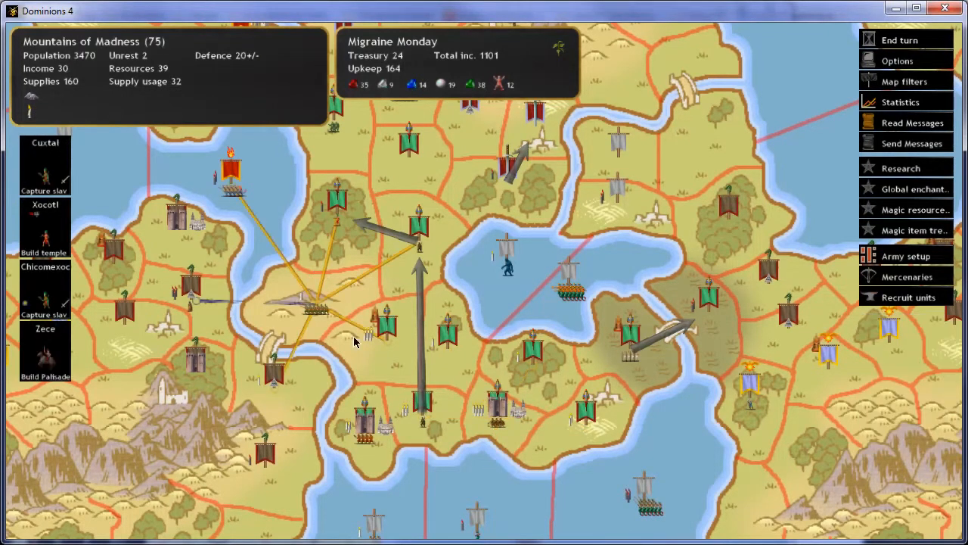
pyautogui.moveTo(44, 159)
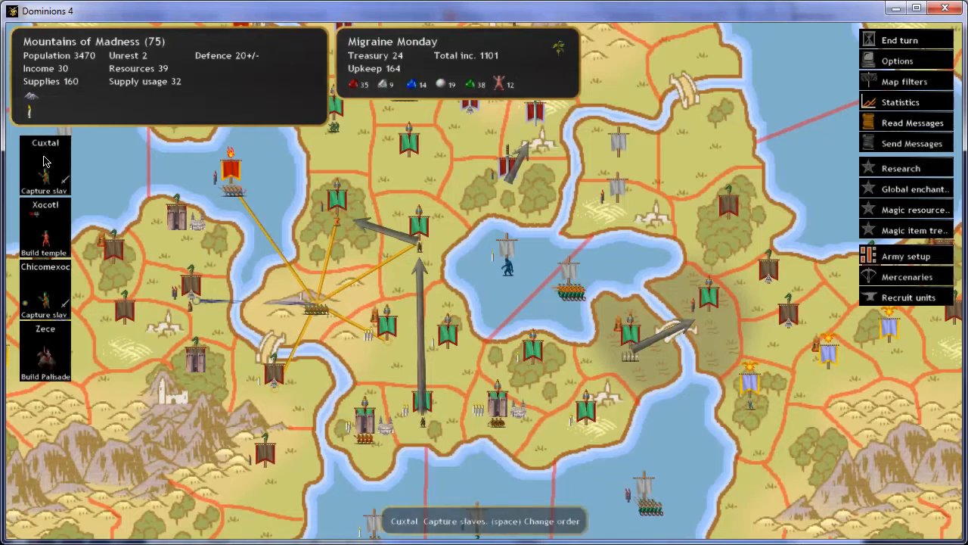
pyautogui.moveTo(72, 371)
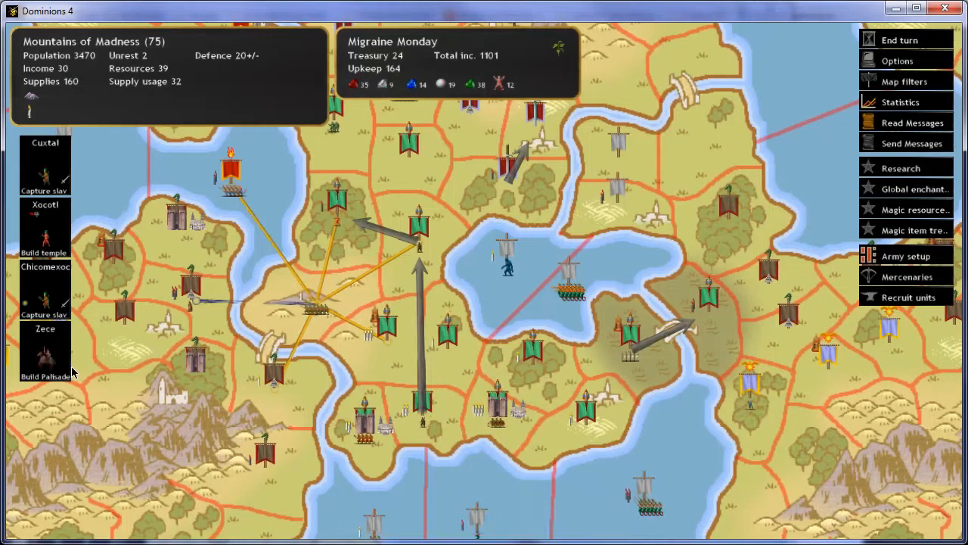
pyautogui.moveTo(45, 68)
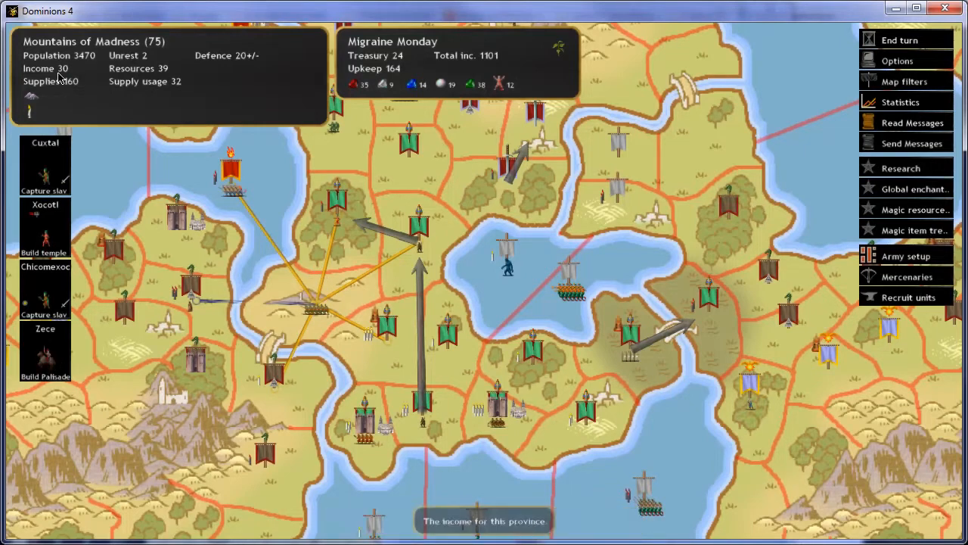
pyautogui.moveTo(85, 62)
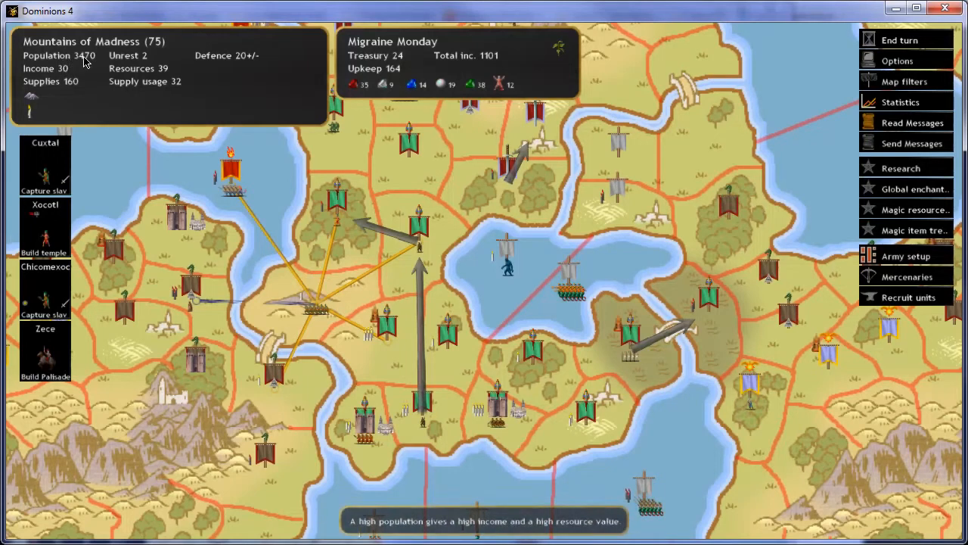
pyautogui.moveTo(81, 65)
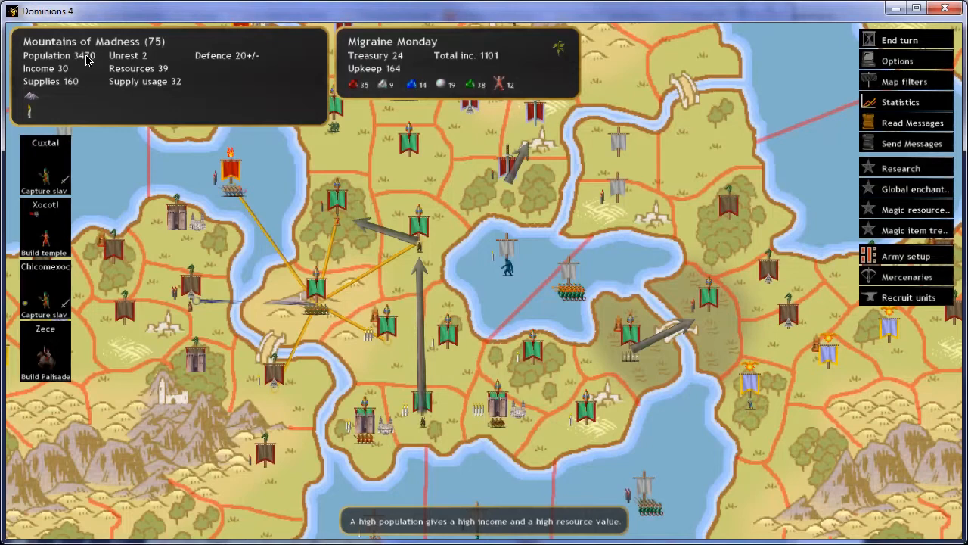
pyautogui.moveTo(69, 62)
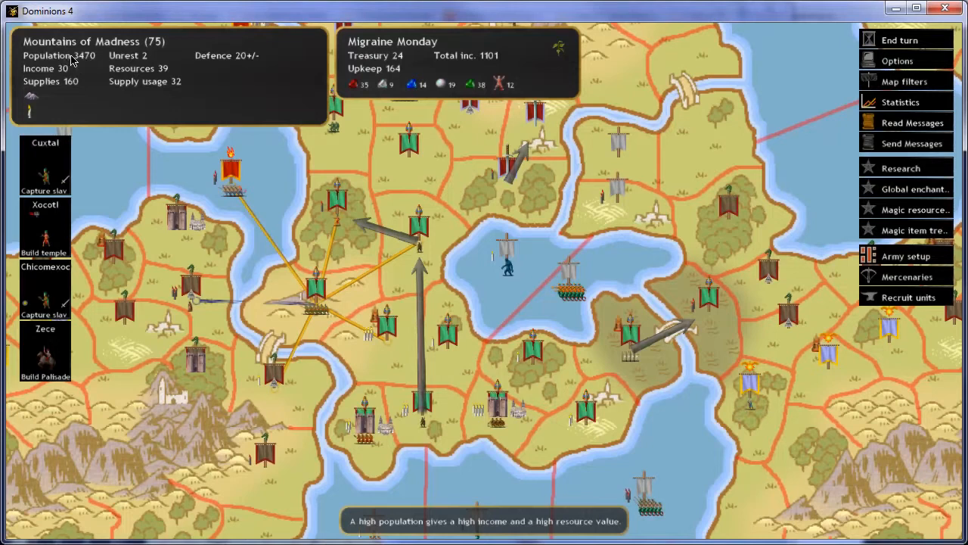
pyautogui.moveTo(76, 62)
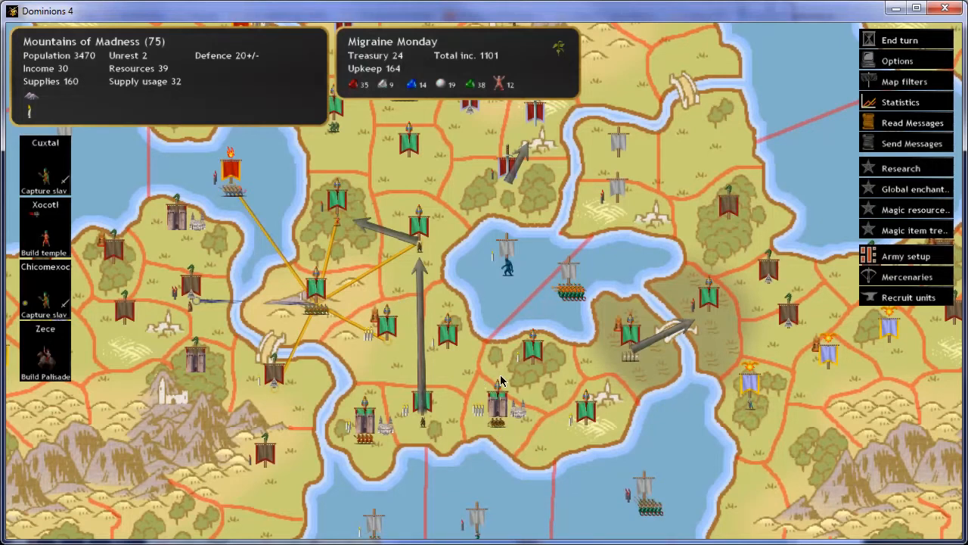
pyautogui.moveTo(286, 303)
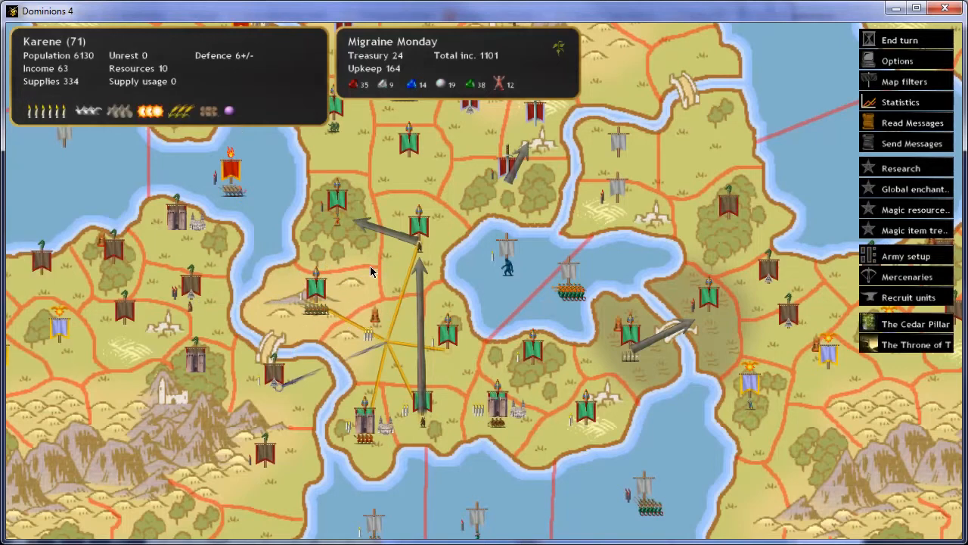
pyautogui.moveTo(588, 328)
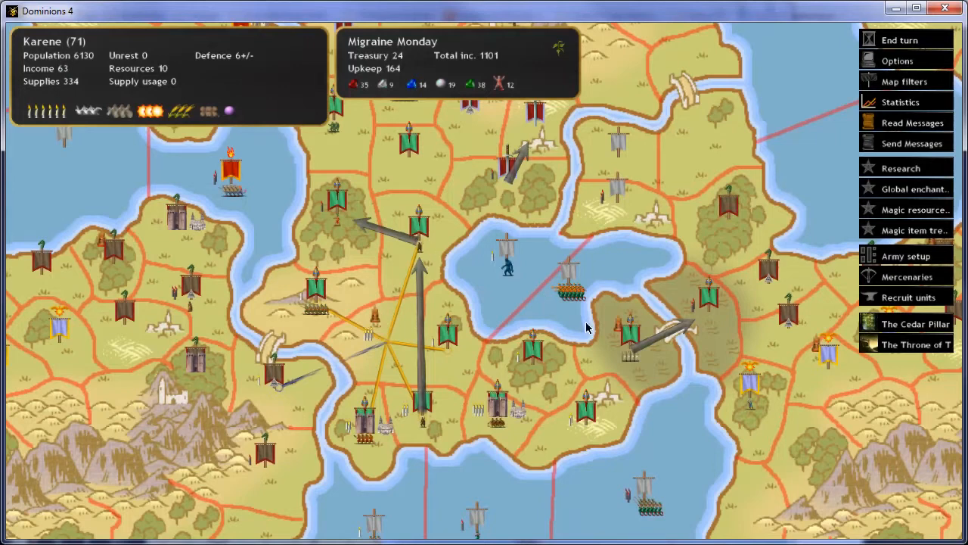
pyautogui.moveTo(371, 439)
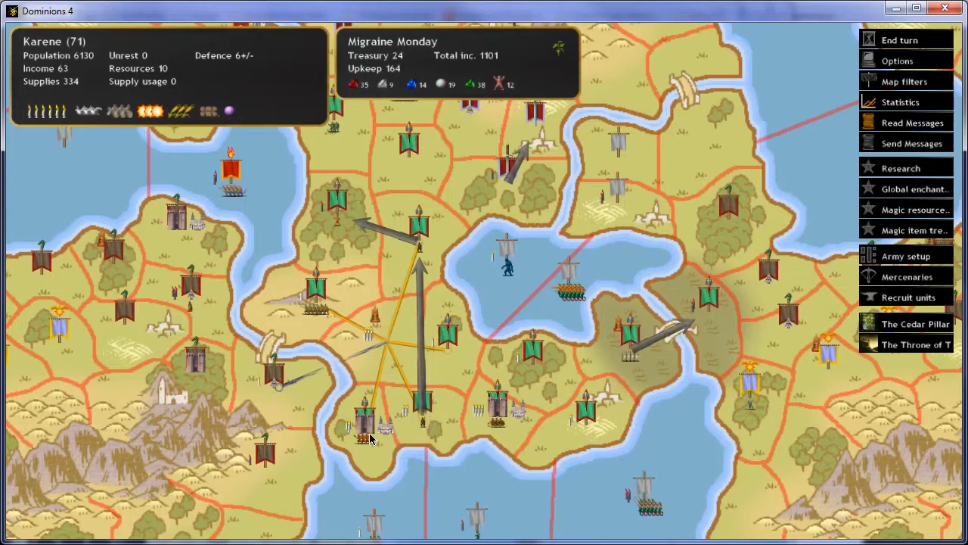
pyautogui.moveTo(405, 305)
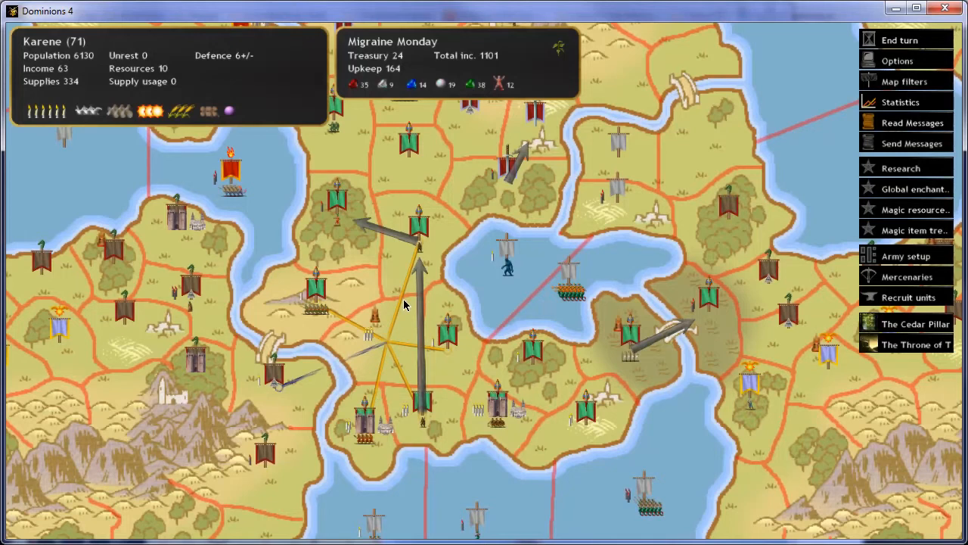
# Step: Select the capital province Mictlan to show its commanders
pyautogui.click(495, 413)
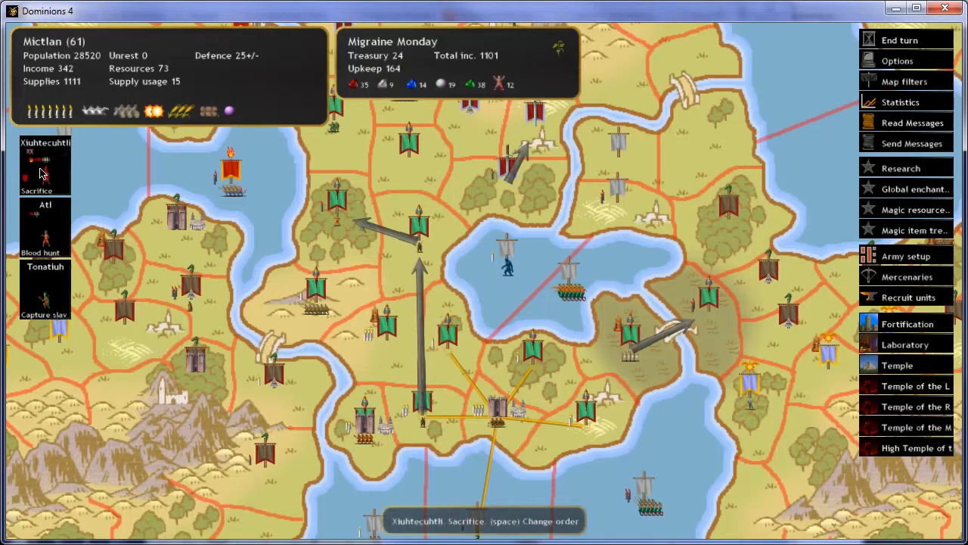
pyautogui.moveTo(442, 233)
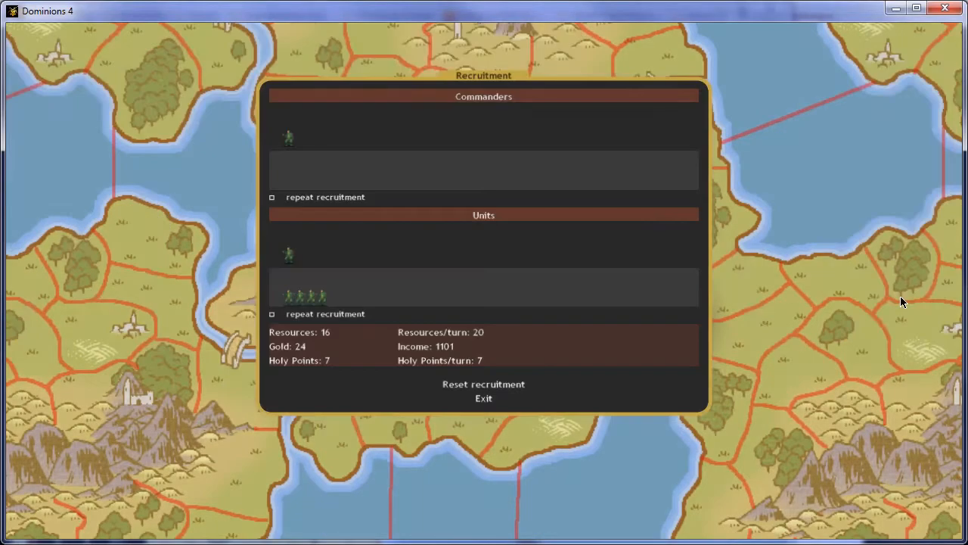
# Step: Close Worshin's recruitment and review Fusashige the Kappa Chief's 13-unit army setup
pyautogui.click(484, 398)
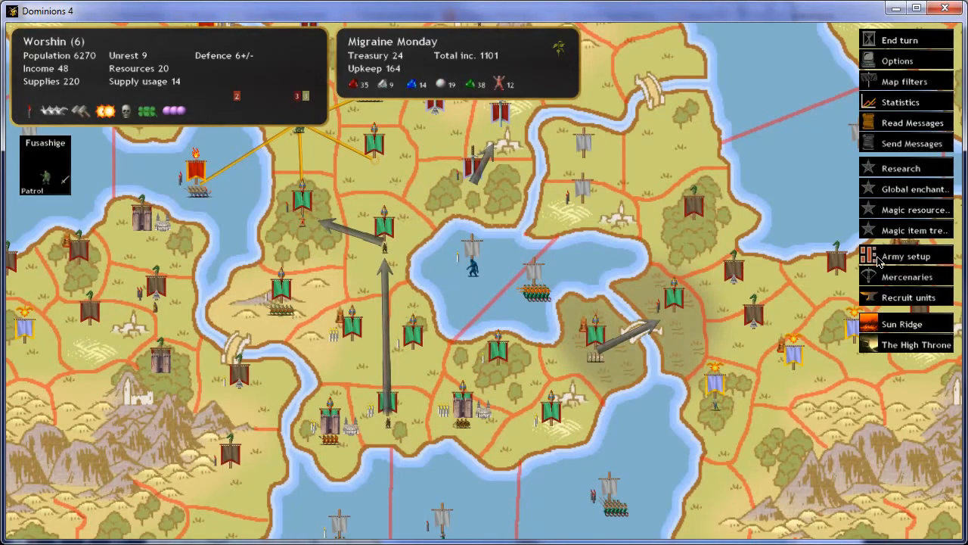
pyautogui.click(905, 255)
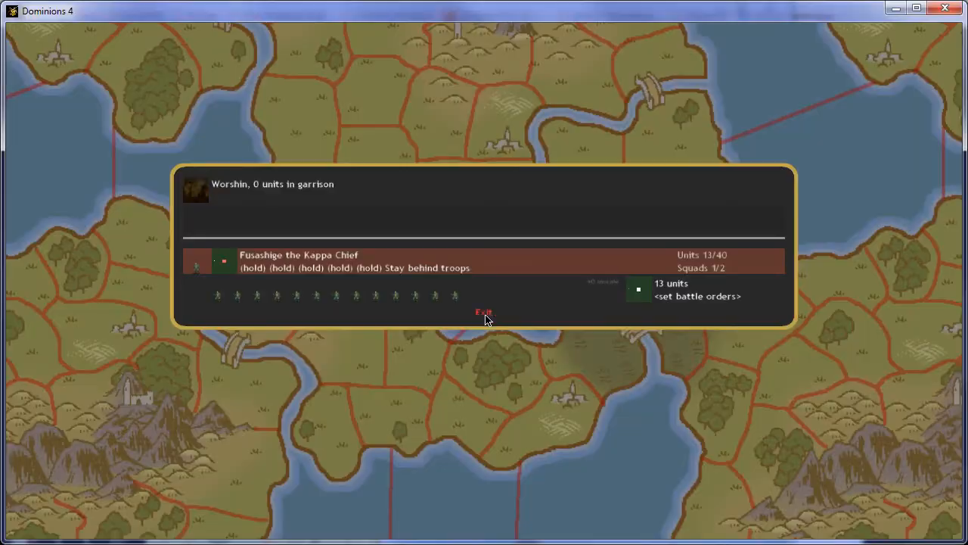
pyautogui.click(485, 313)
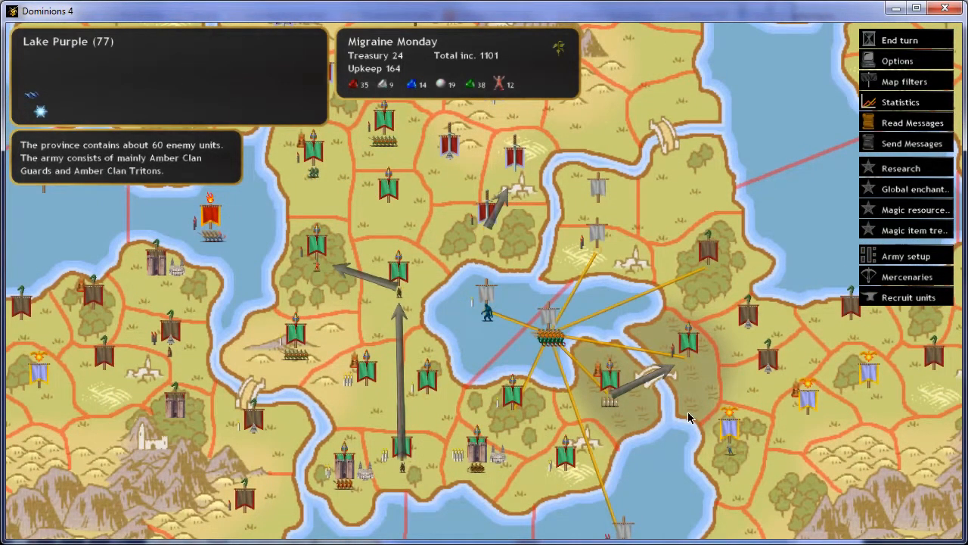
pyautogui.moveTo(469, 386)
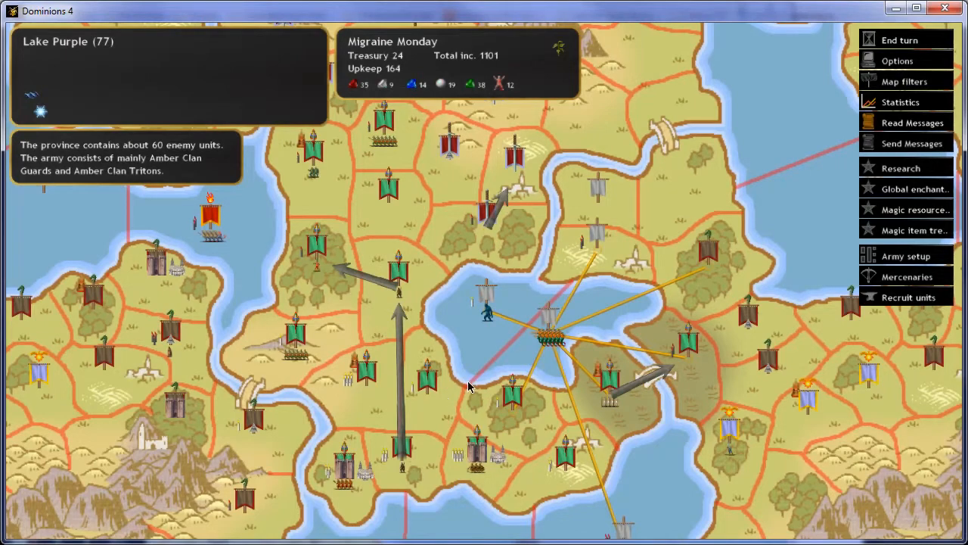
pyautogui.moveTo(432, 379)
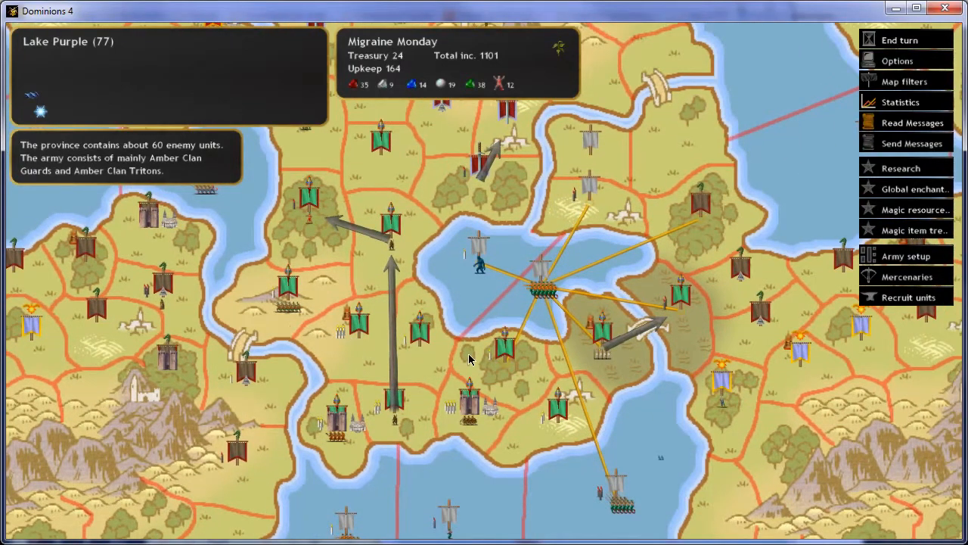
pyautogui.moveTo(272, 307)
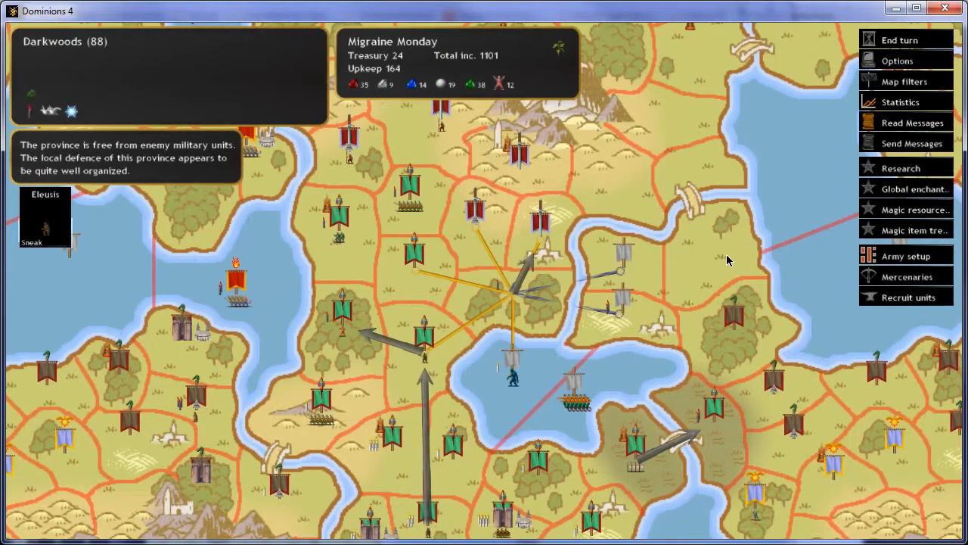
# Step: View the Income, Gem Income, Research, Dominion and Army Size score graphs, then close statistics
pyautogui.click(899, 101)
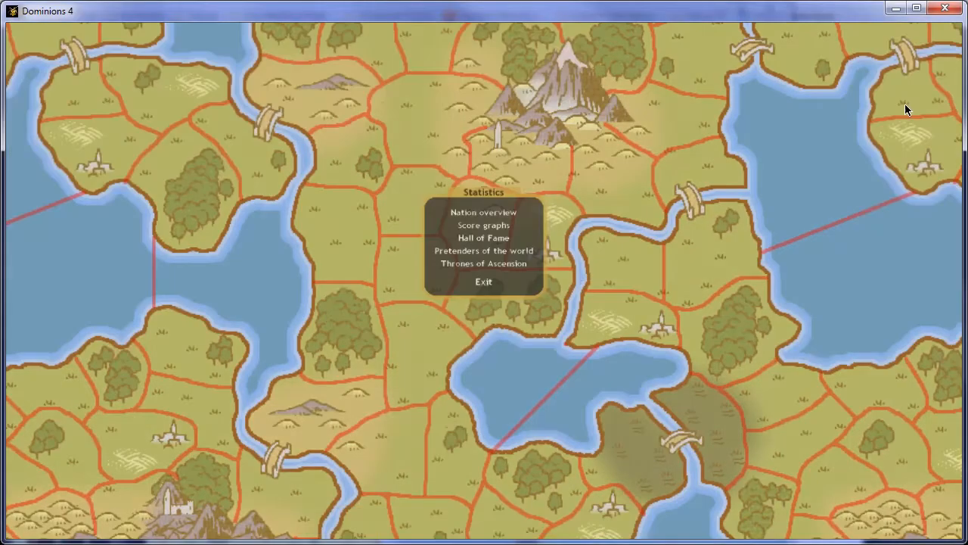
pyautogui.click(483, 224)
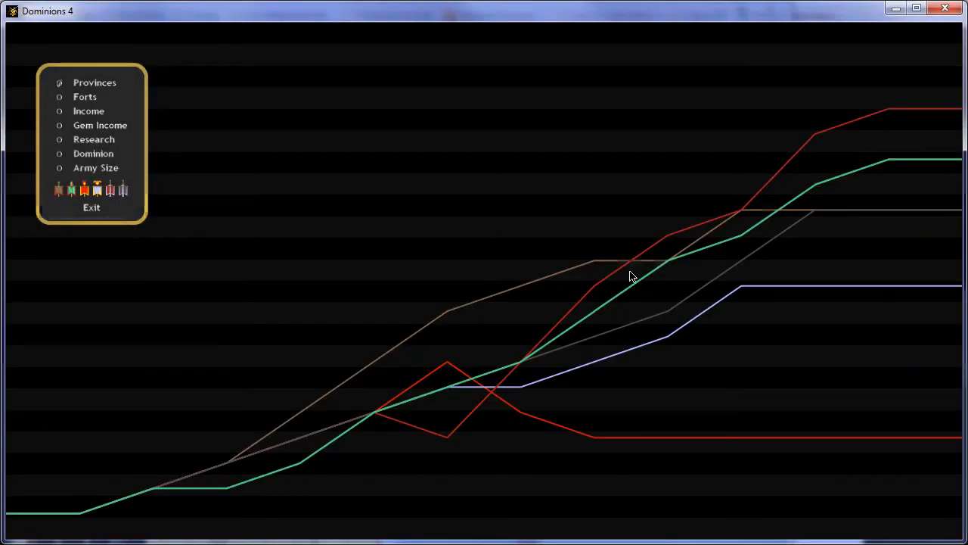
pyautogui.moveTo(246, 171)
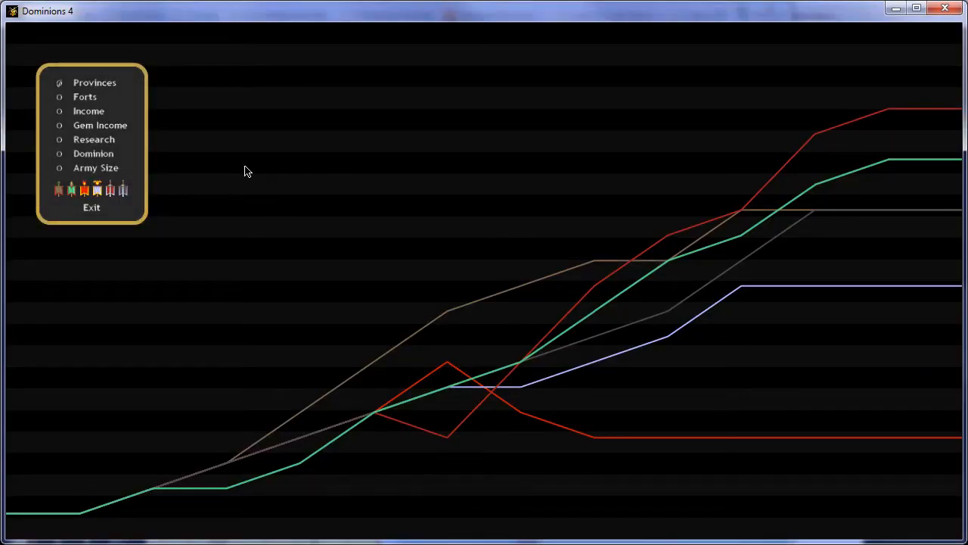
pyautogui.moveTo(100, 125)
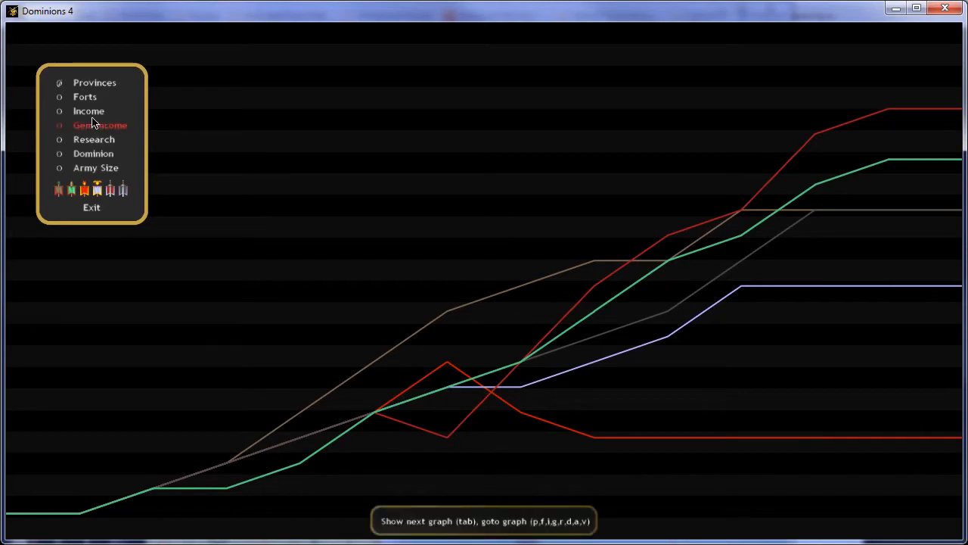
pyautogui.click(88, 110)
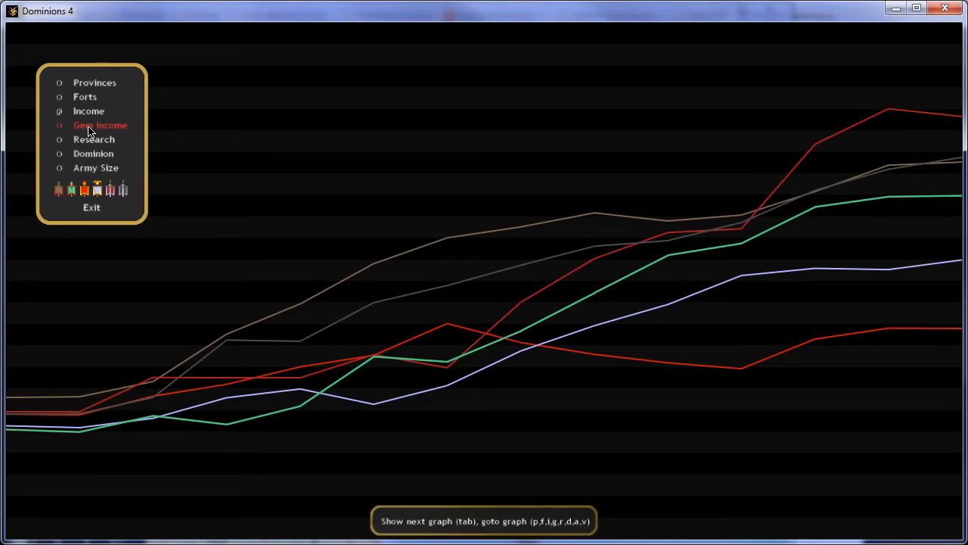
pyautogui.click(100, 125)
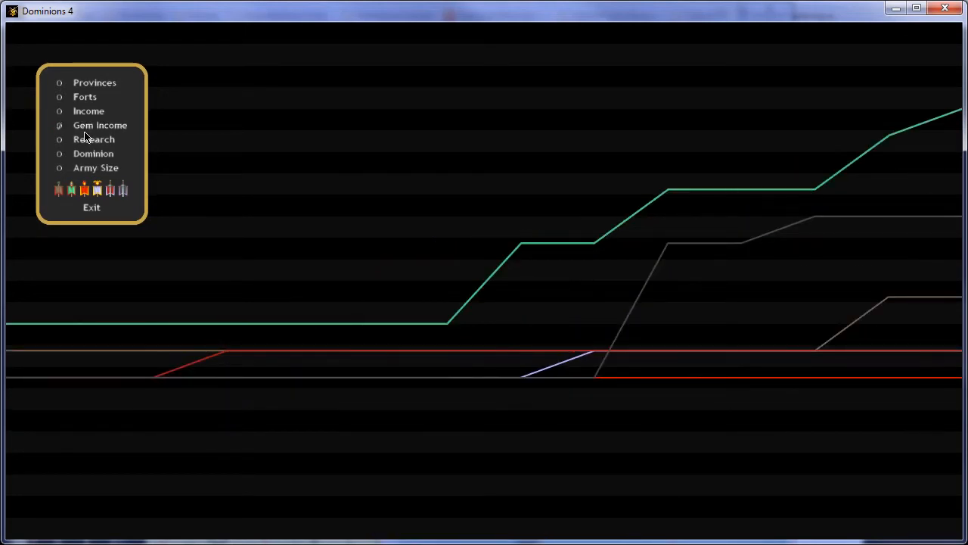
pyautogui.moveTo(93, 139)
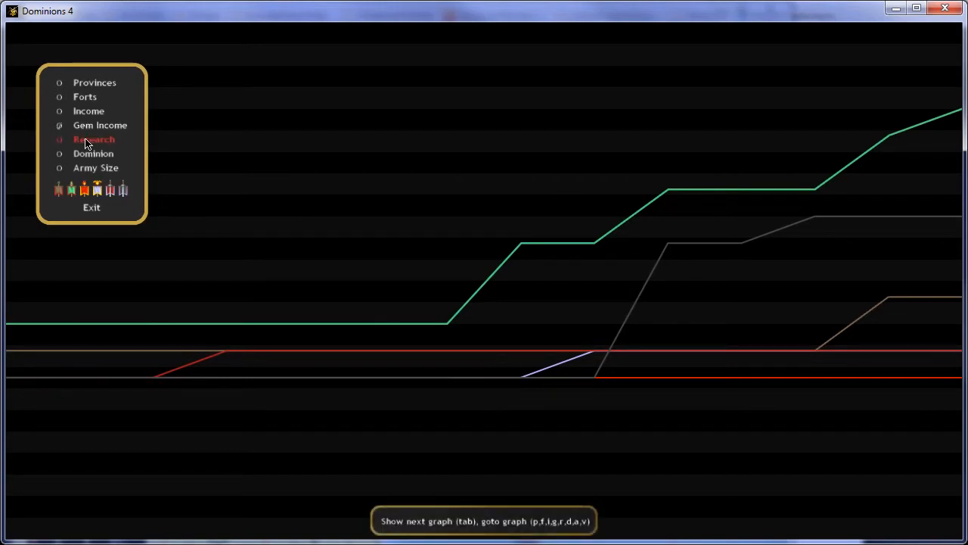
pyautogui.click(93, 154)
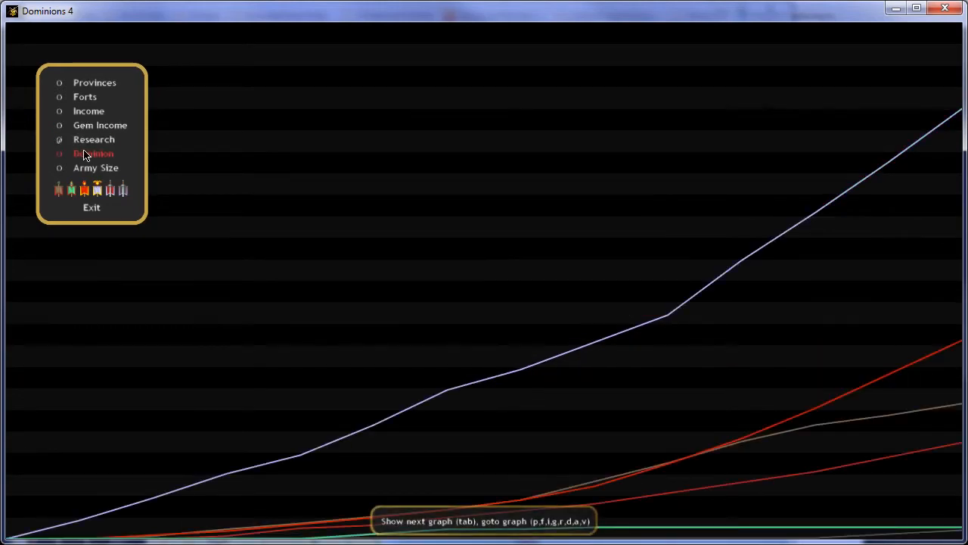
pyautogui.click(95, 167)
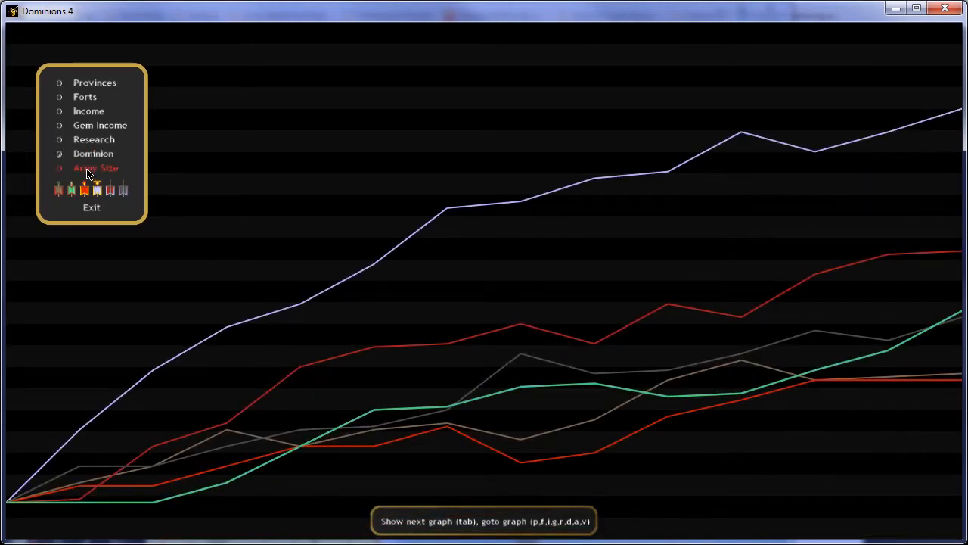
pyautogui.click(95, 168)
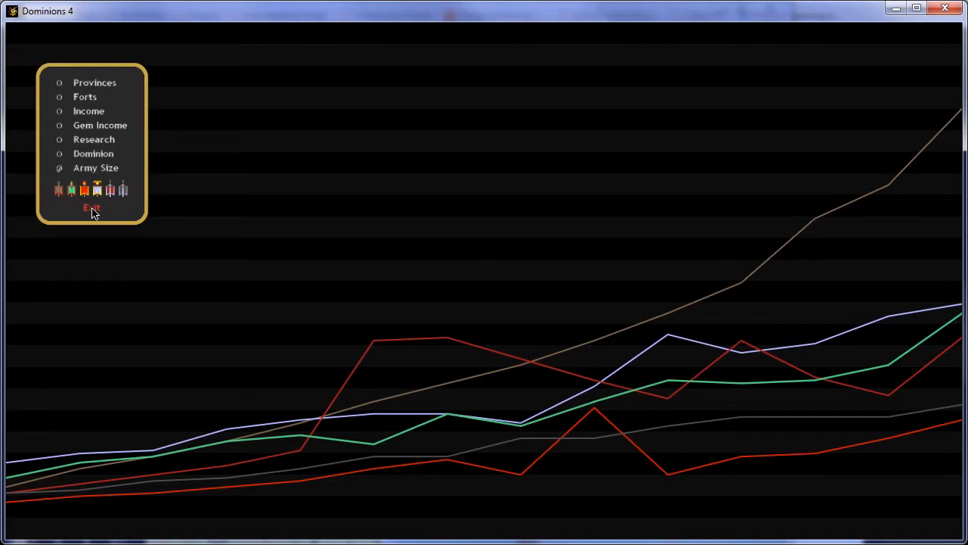
pyautogui.moveTo(59, 189)
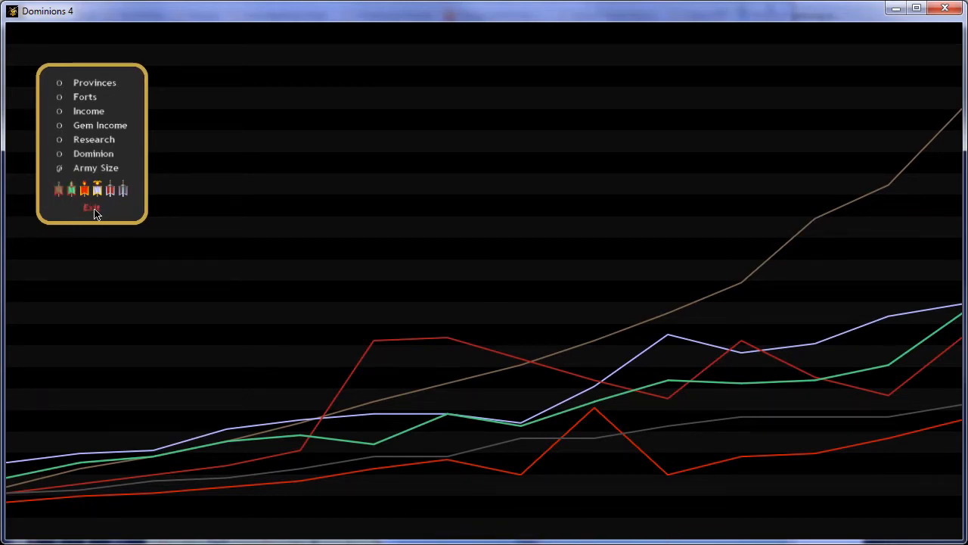
pyautogui.click(93, 207)
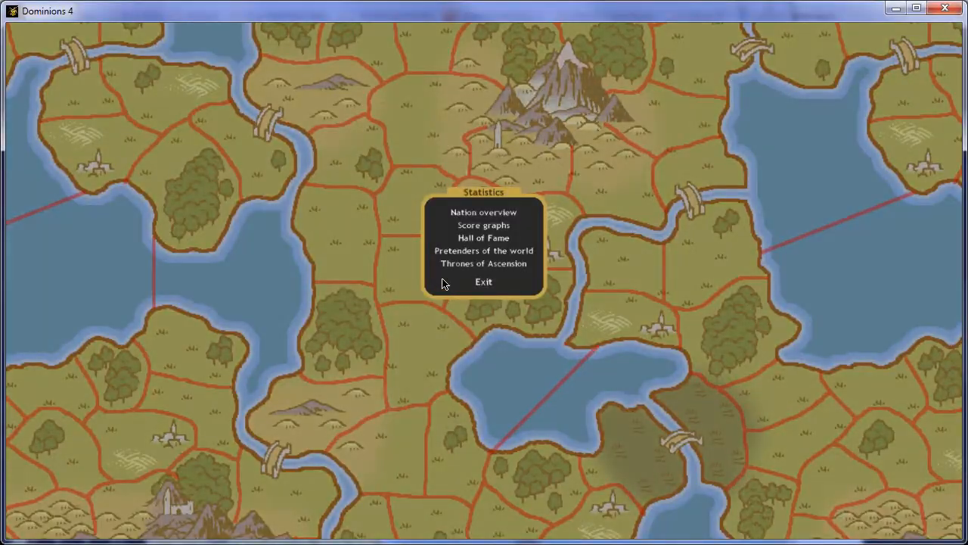
pyautogui.click(484, 281)
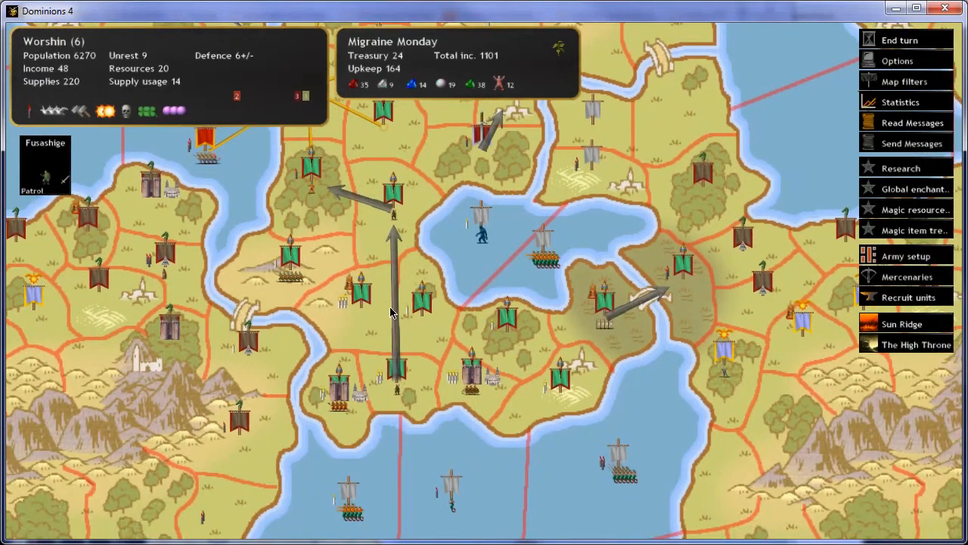
pyautogui.moveTo(900, 66)
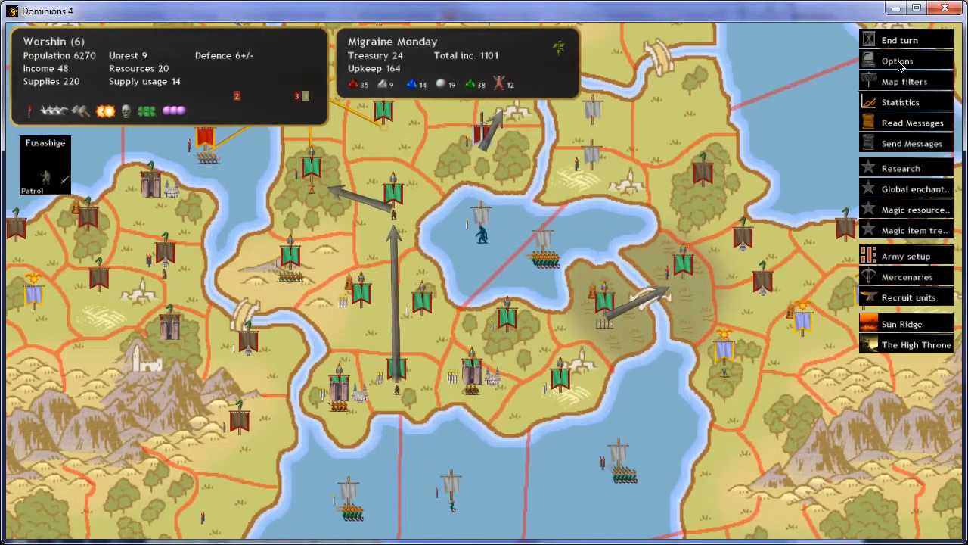
# Step: Quit the current turn without saving and load the TacticalTurn15 game as Mictlan
pyautogui.click(897, 61)
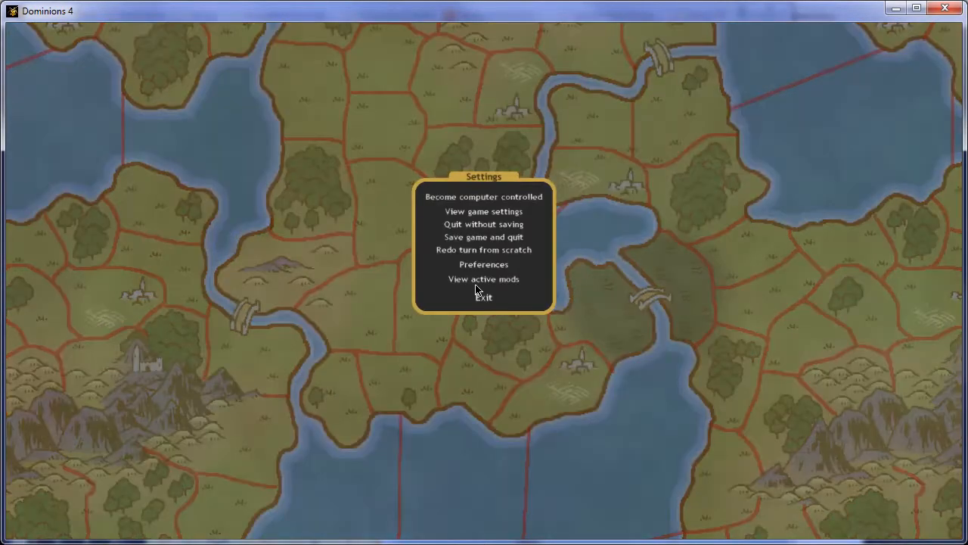
pyautogui.moveTo(483, 223)
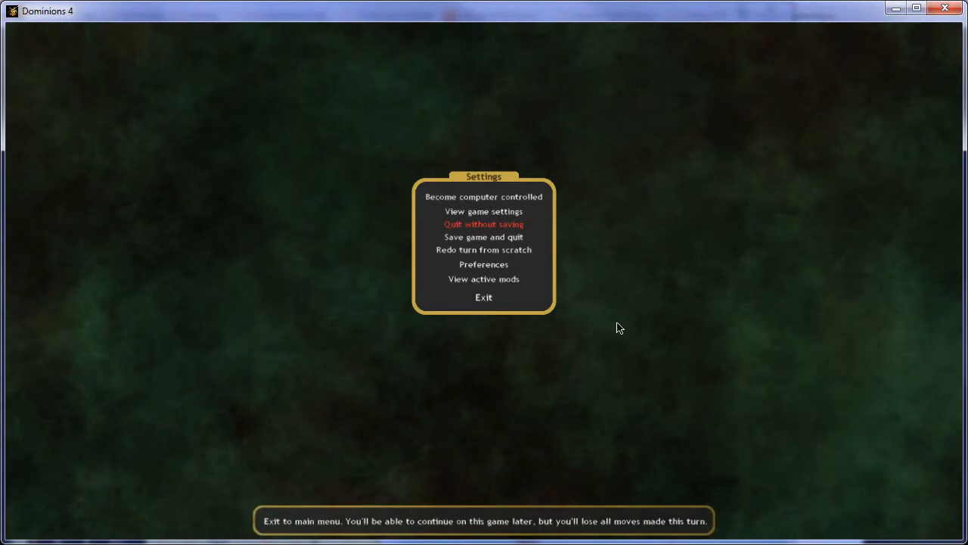
pyautogui.moveTo(684, 334)
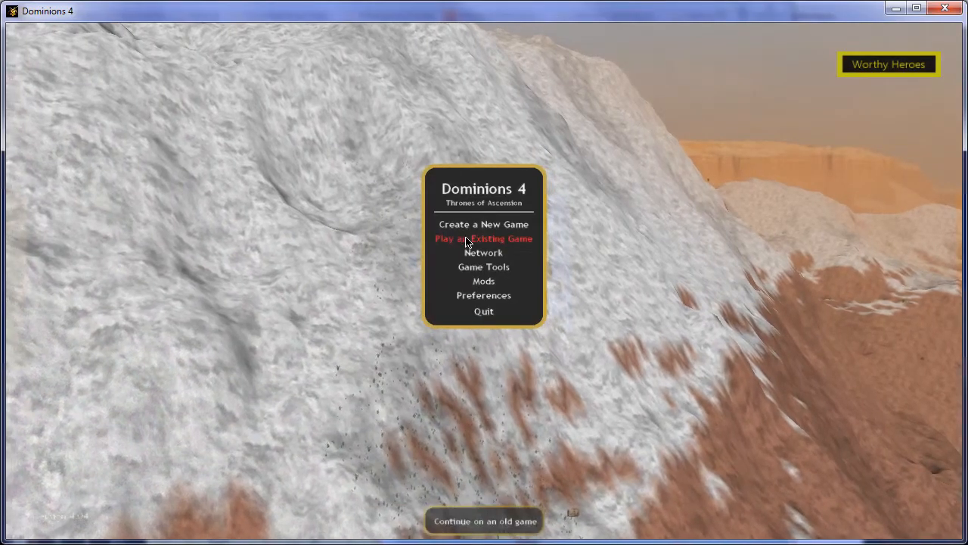
pyautogui.click(483, 238)
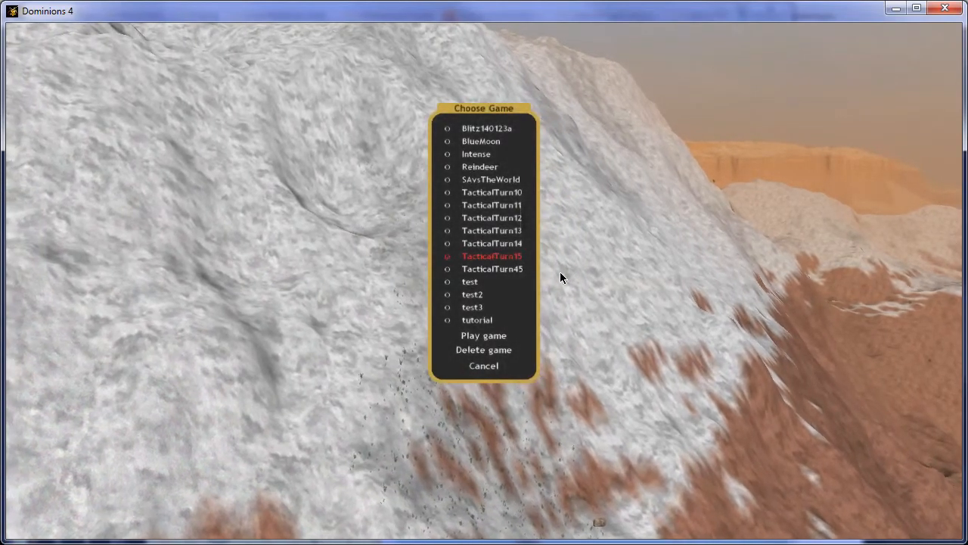
pyautogui.click(483, 336)
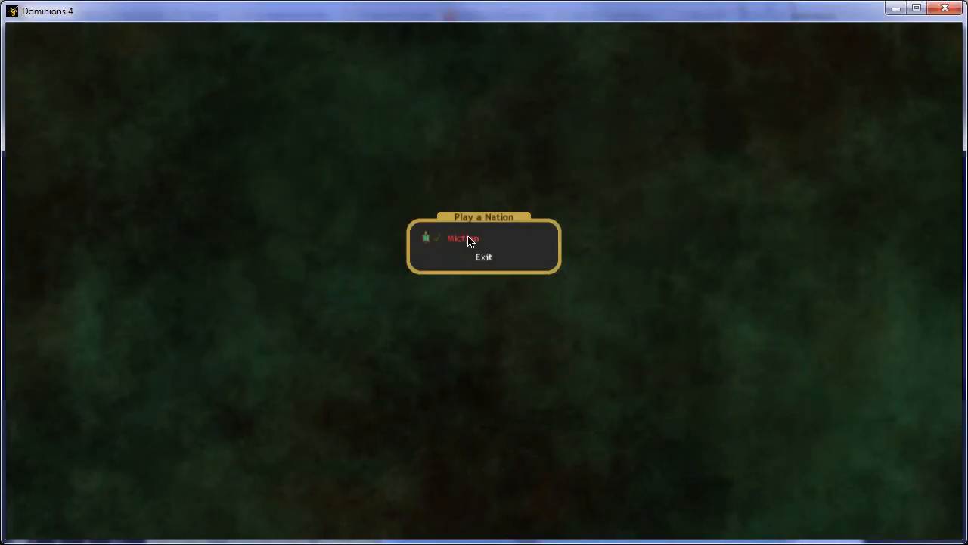
pyautogui.click(462, 237)
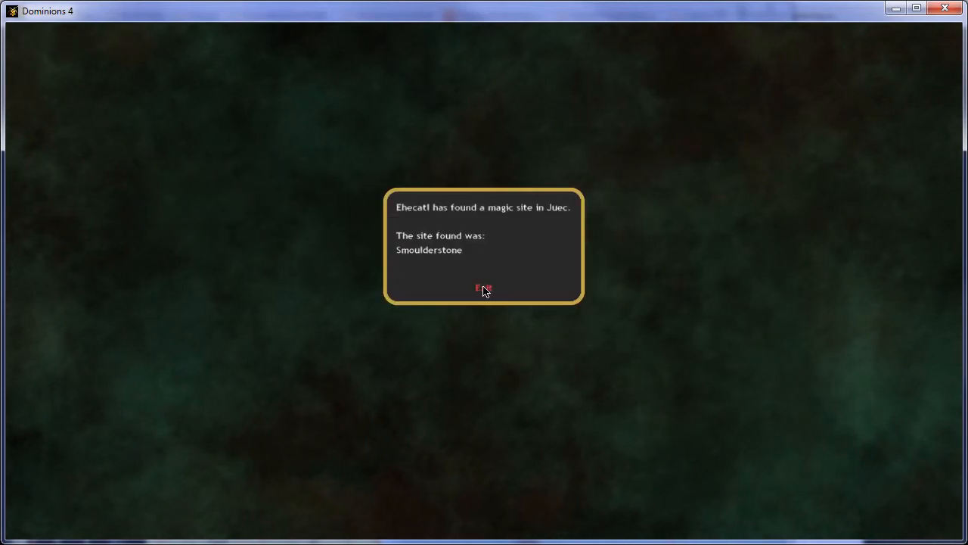
# Step: Dismiss the Smoulderstone site report and view the land-of-plenty event (Sloth +3, resources -10)
pyautogui.click(484, 289)
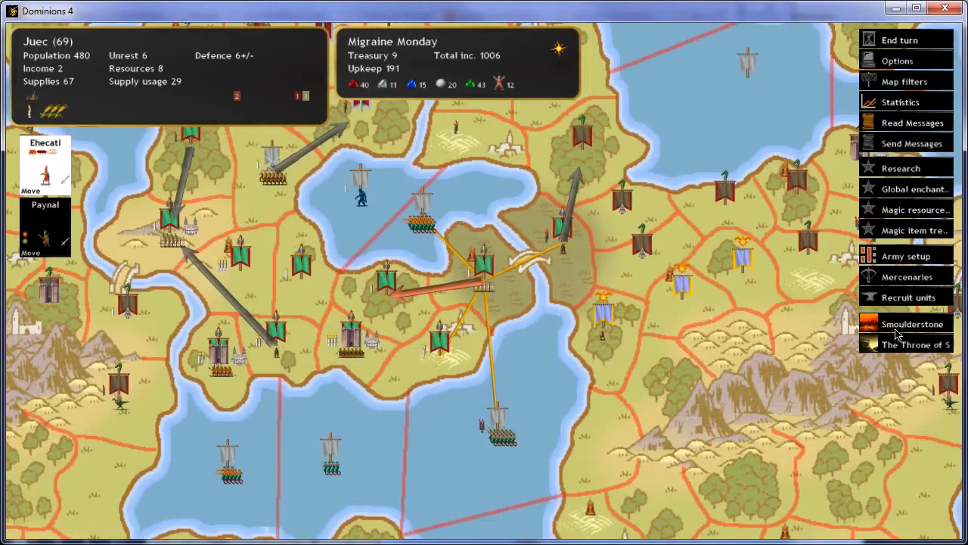
pyautogui.moveTo(484, 289)
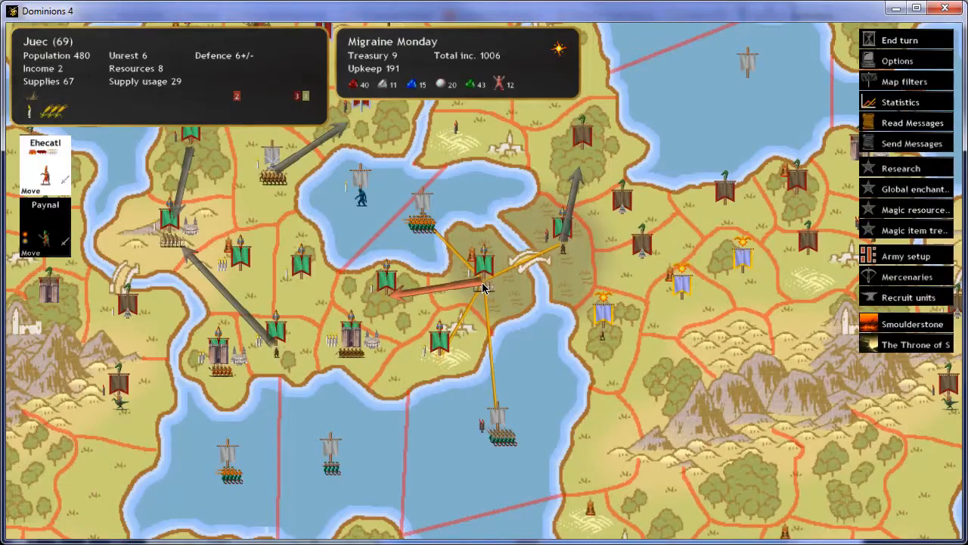
pyautogui.moveTo(908, 119)
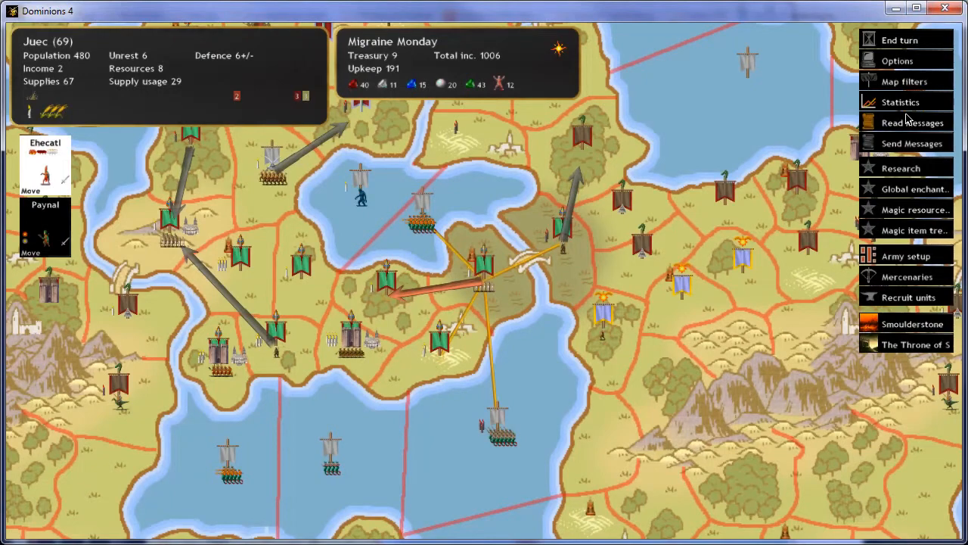
pyautogui.click(913, 122)
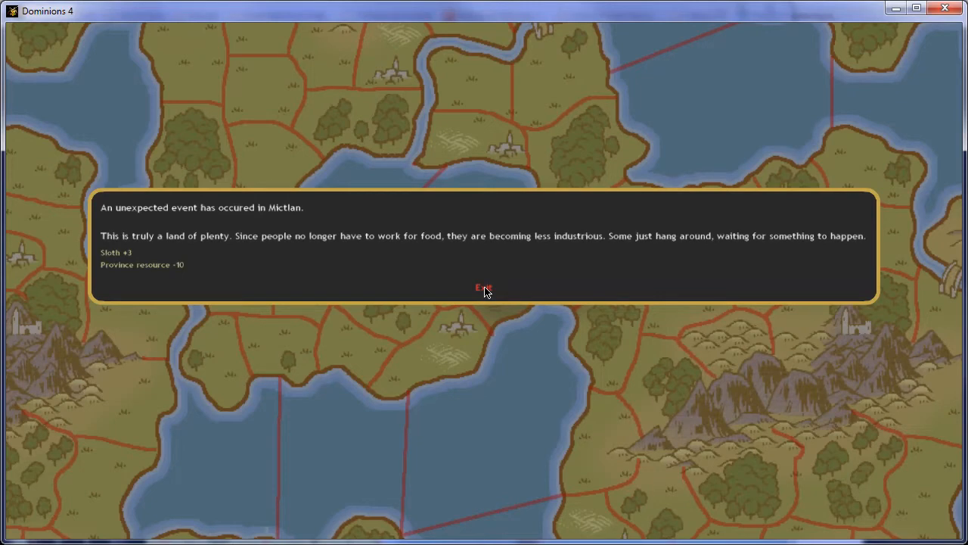
# Step: Close the event report and review the Wyndun battle lost to Independents
pyautogui.click(484, 289)
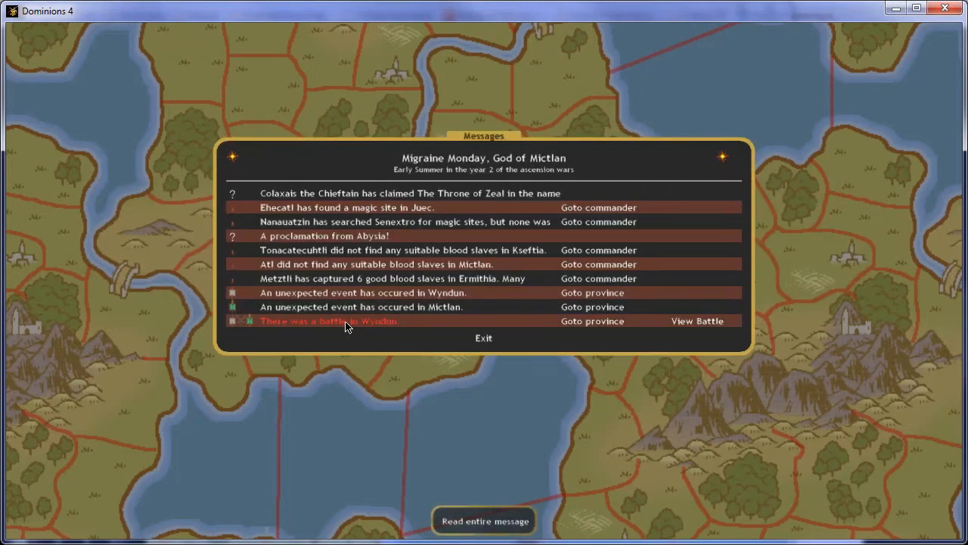
pyautogui.click(696, 321)
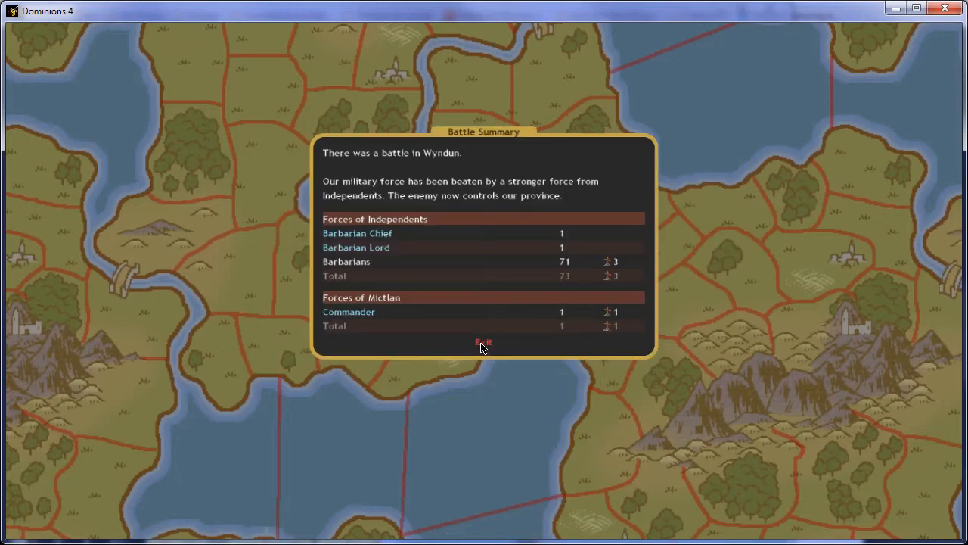
pyautogui.click(484, 342)
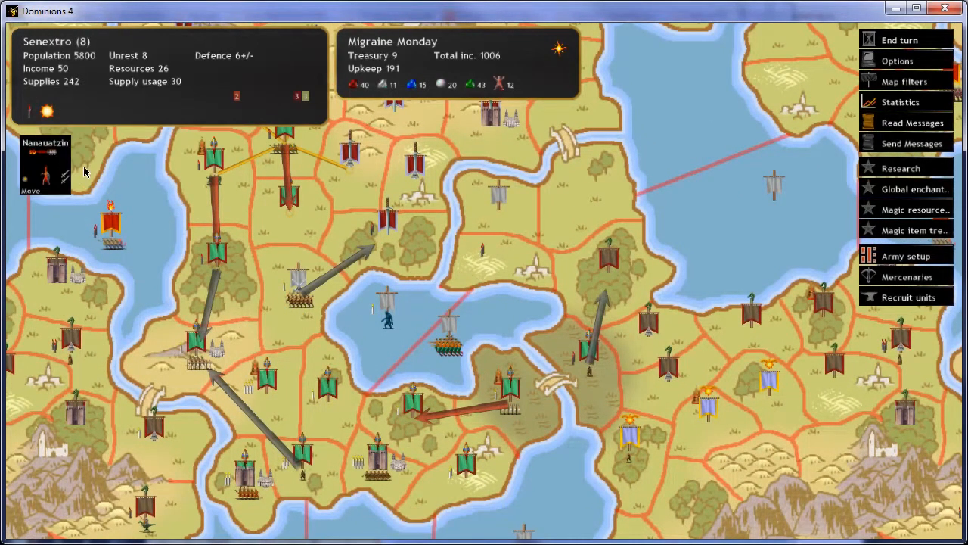
pyautogui.moveTo(49, 170)
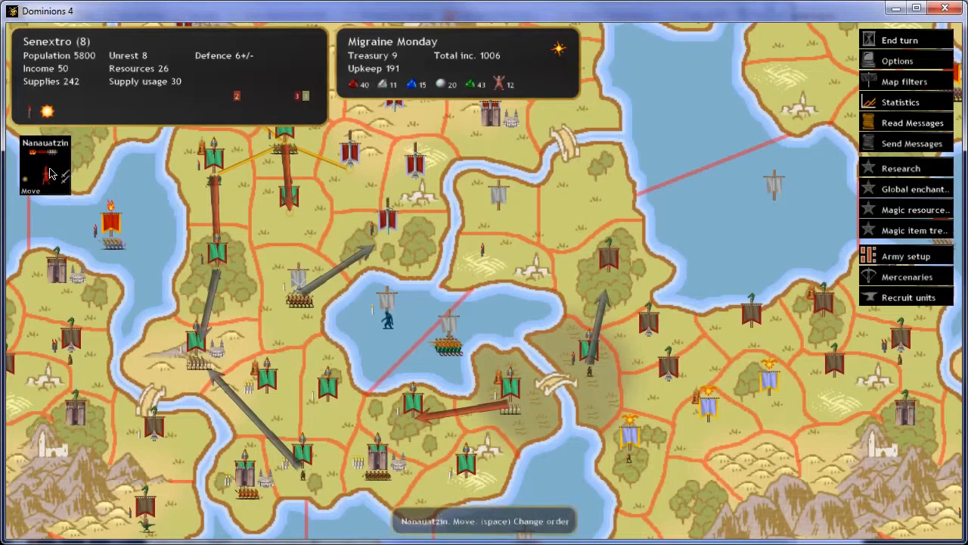
pyautogui.moveTo(320, 251)
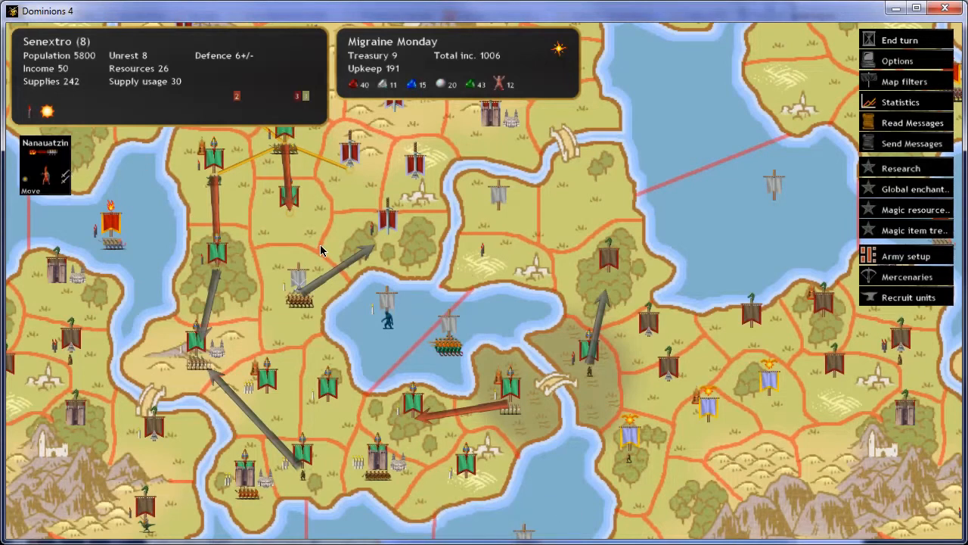
pyautogui.moveTo(308, 262)
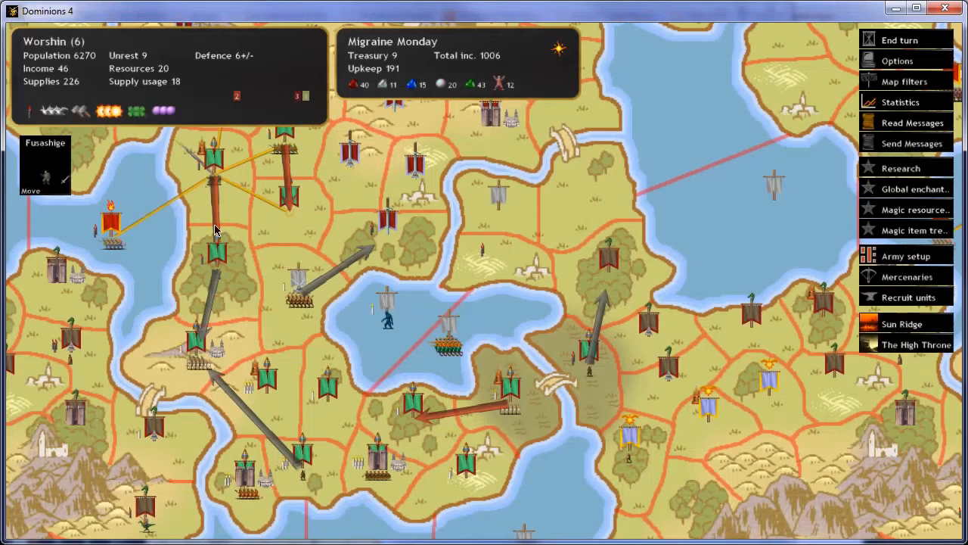
pyautogui.moveTo(226, 209)
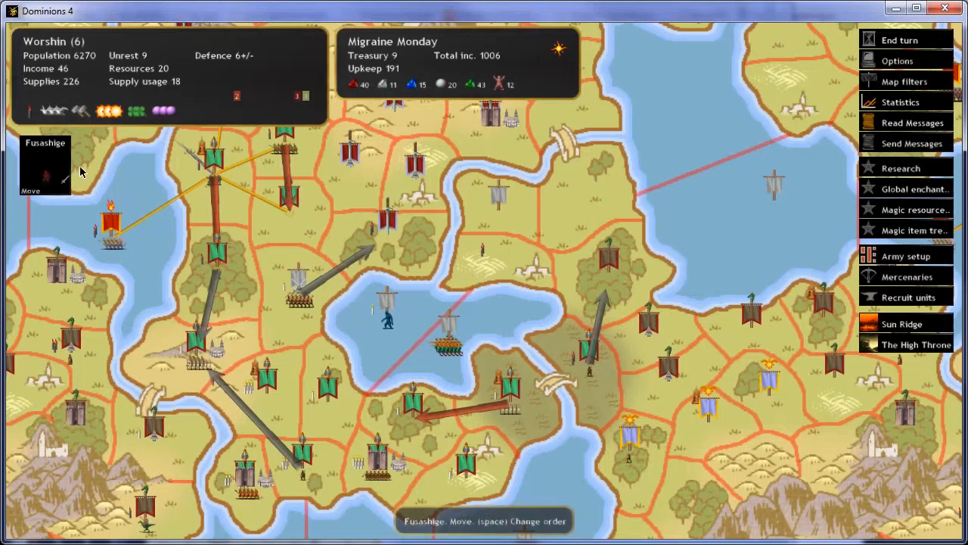
pyautogui.moveTo(229, 280)
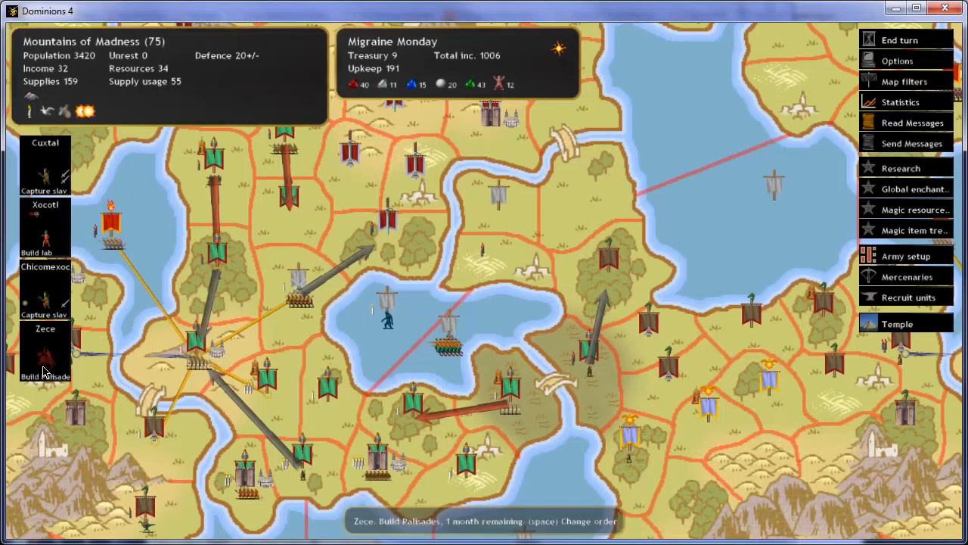
pyautogui.moveTo(321, 343)
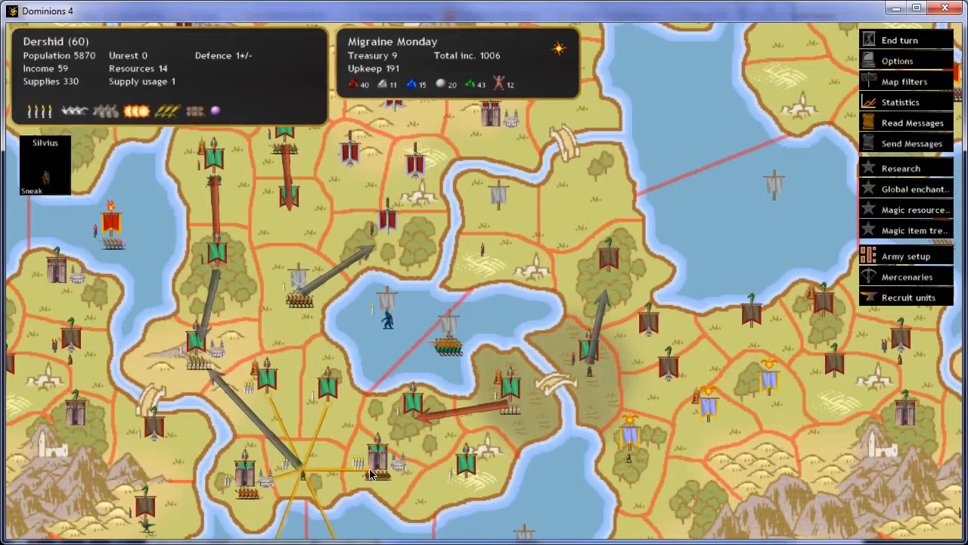
# Step: Queue commanders in Dershid, Mictlan and Kseftia, plus infantry in Mictlan and Kseftia
pyautogui.click(908, 297)
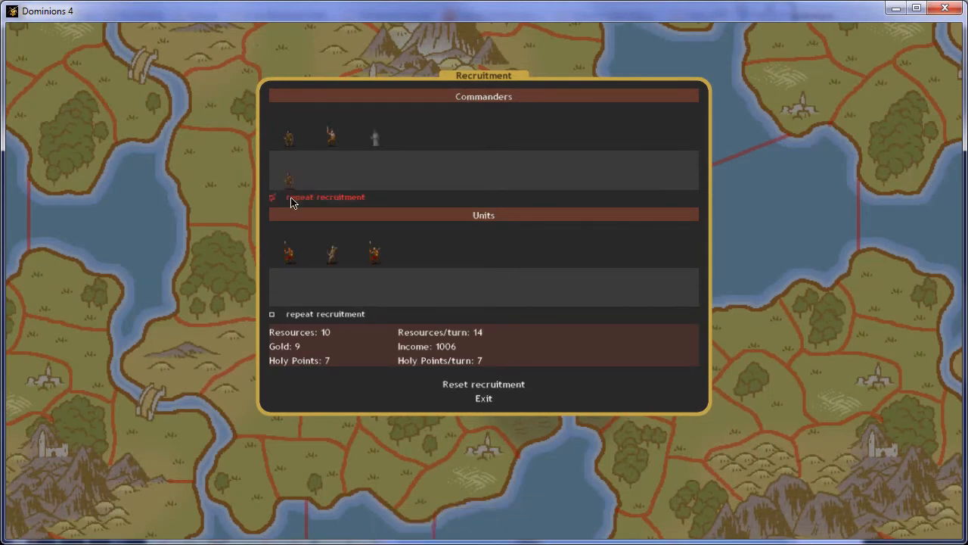
pyautogui.click(483, 398)
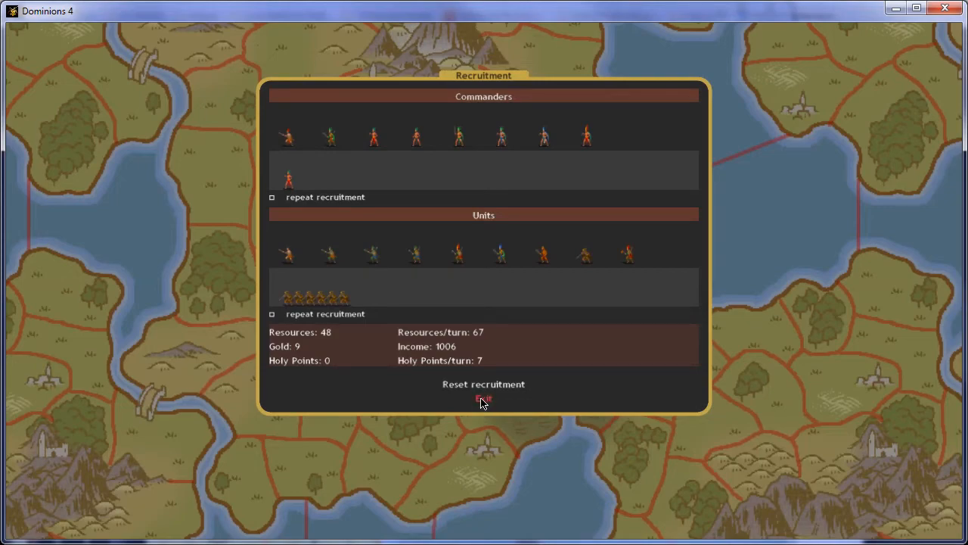
pyautogui.click(484, 399)
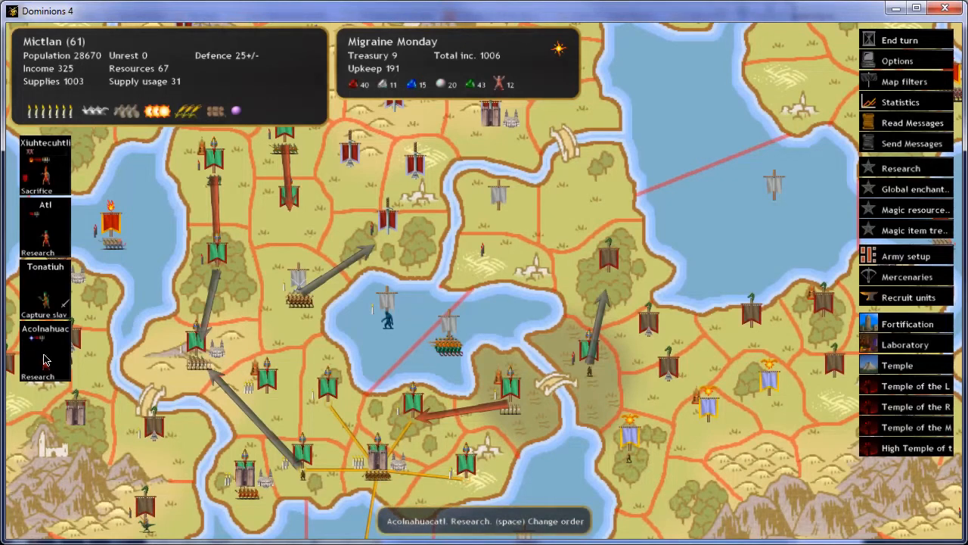
pyautogui.moveTo(280, 476)
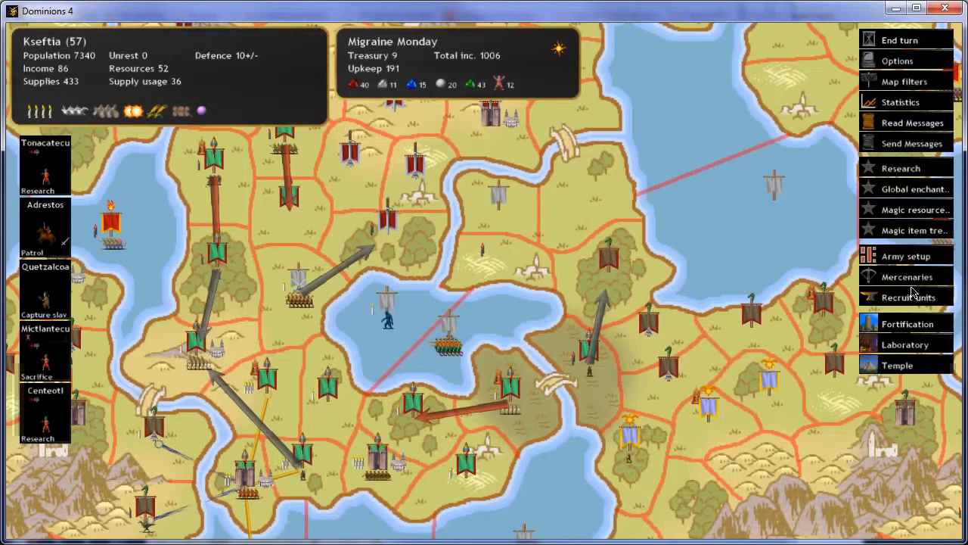
pyautogui.click(908, 297)
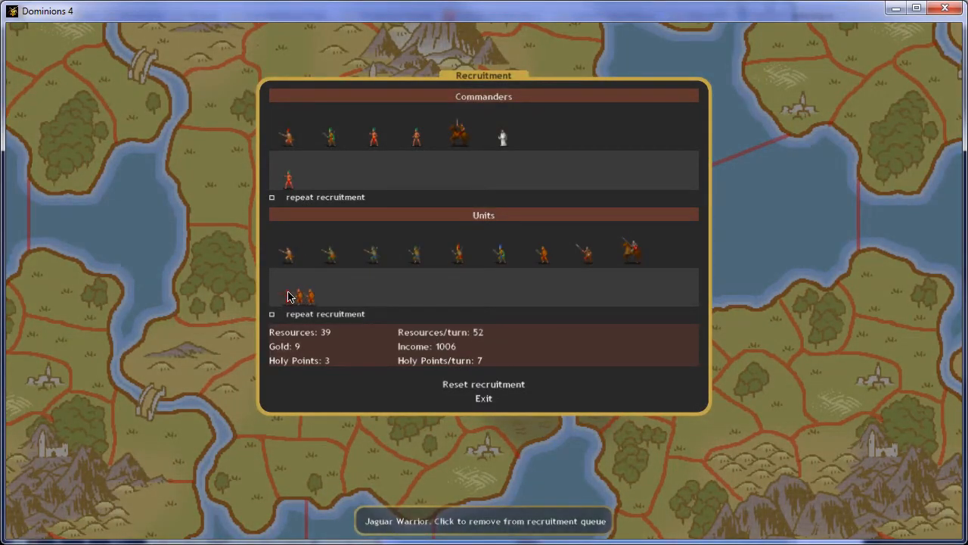
pyautogui.click(484, 398)
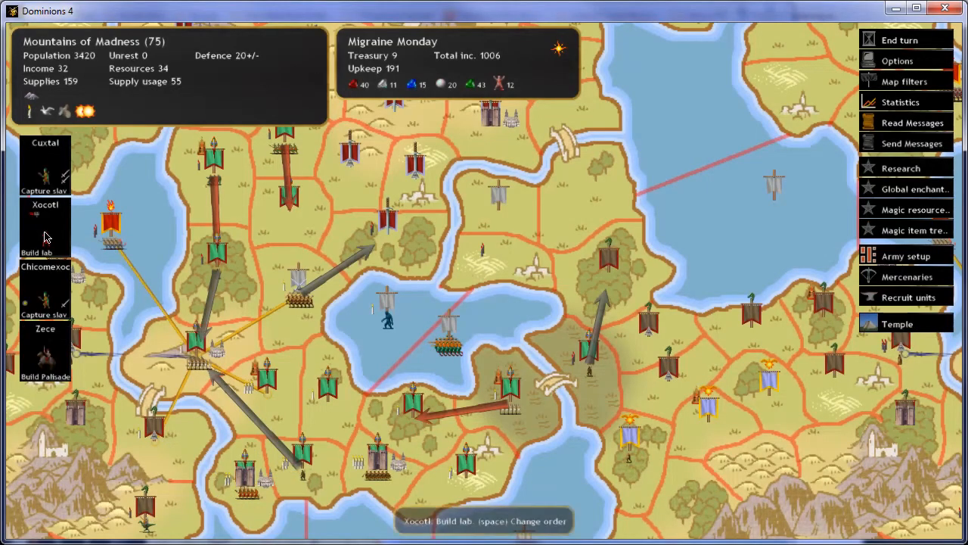
pyautogui.moveTo(655, 362)
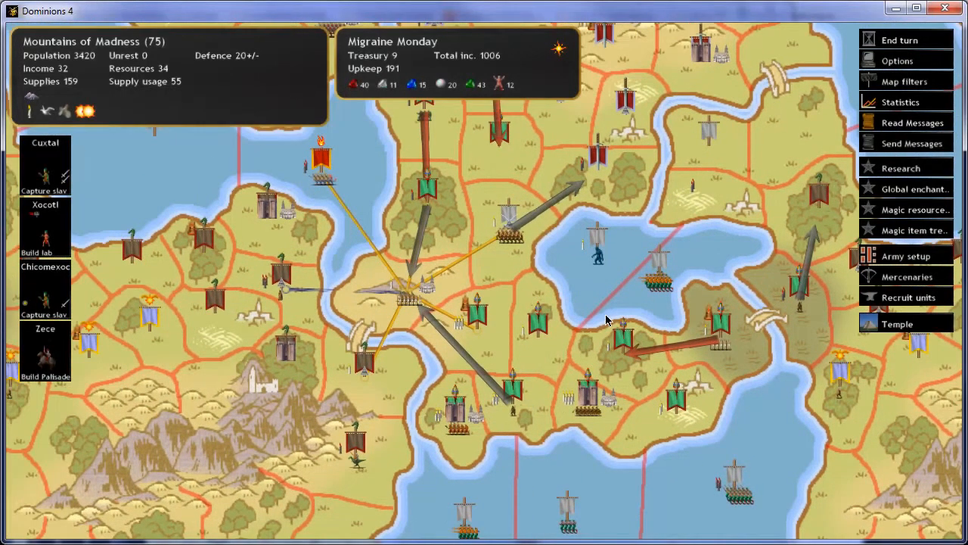
pyautogui.moveTo(513, 275)
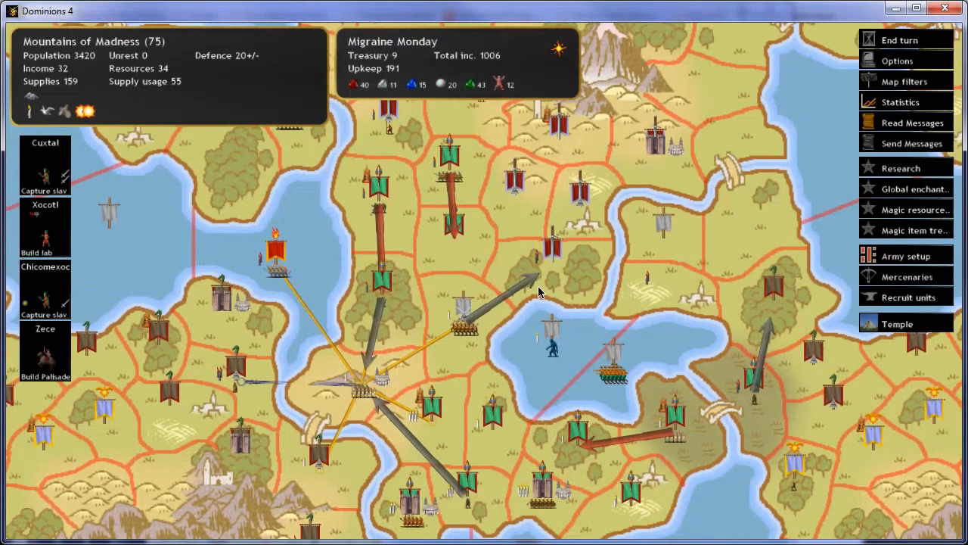
pyautogui.moveTo(488, 371)
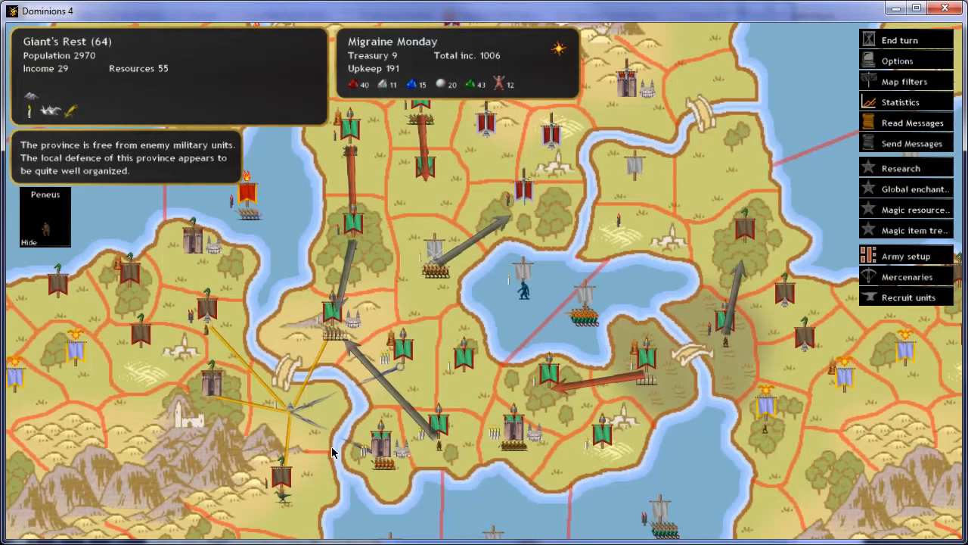
pyautogui.moveTo(473, 401)
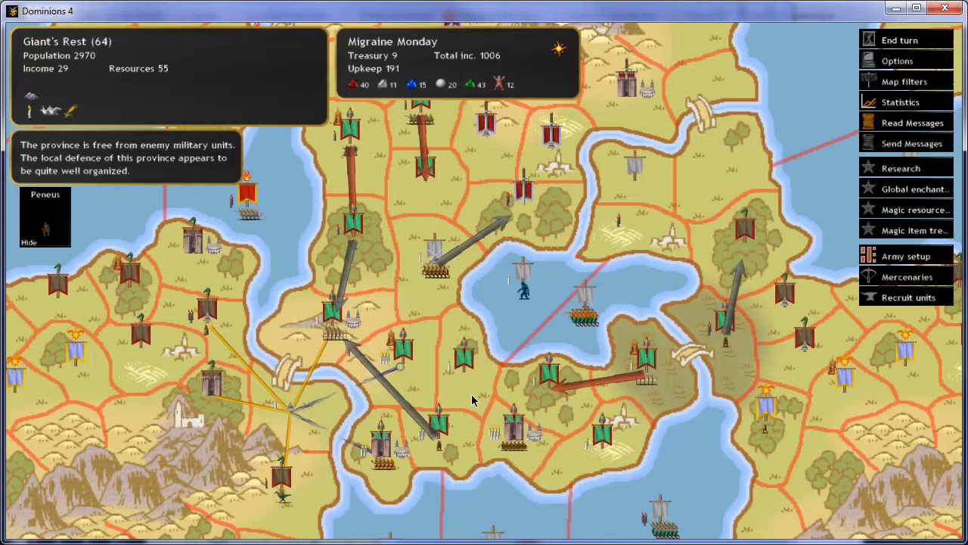
pyautogui.moveTo(805, 352)
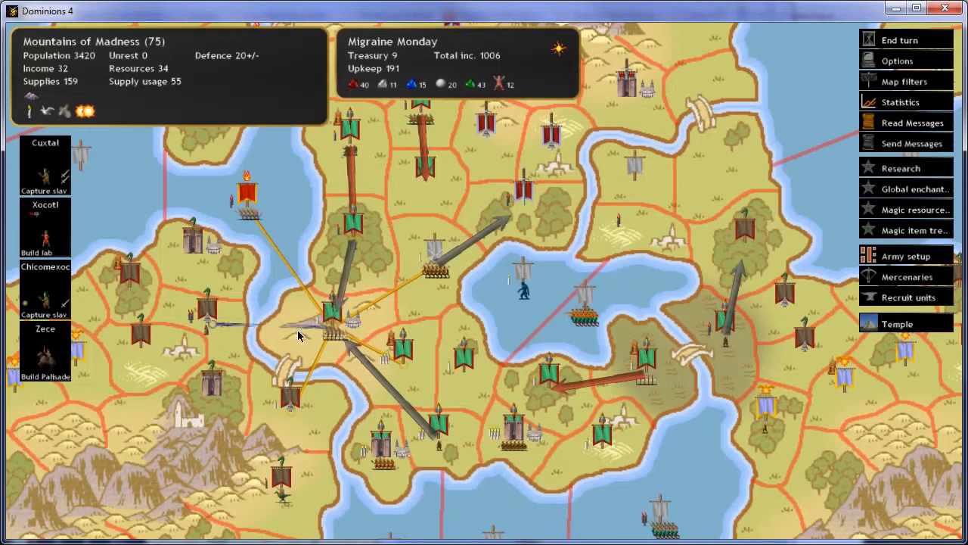
pyautogui.moveTo(535, 228)
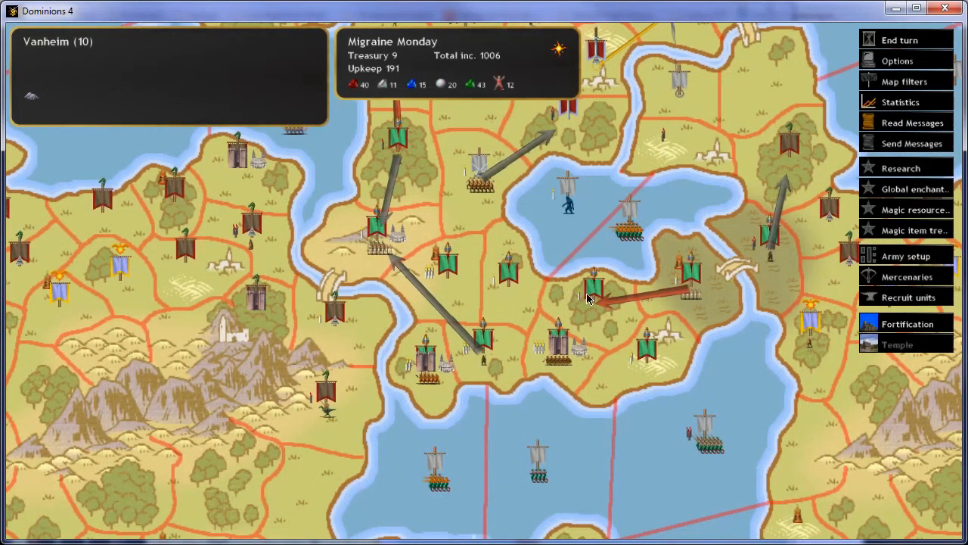
pyautogui.moveTo(611, 303)
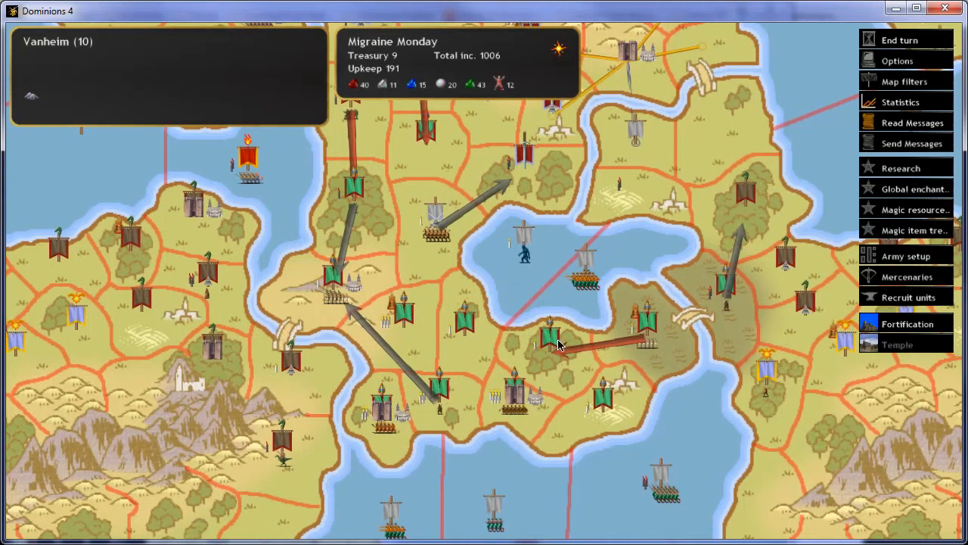
pyautogui.moveTo(552, 348)
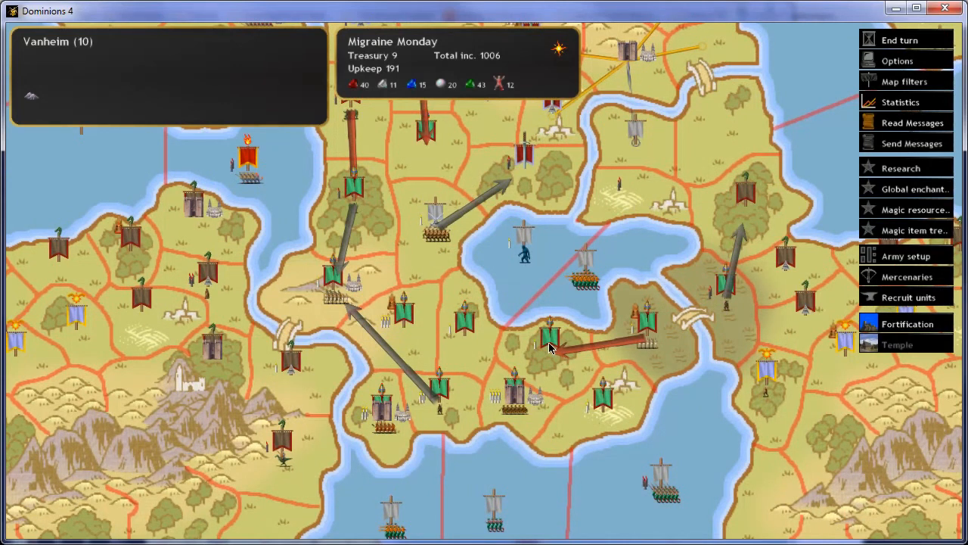
pyautogui.moveTo(492, 337)
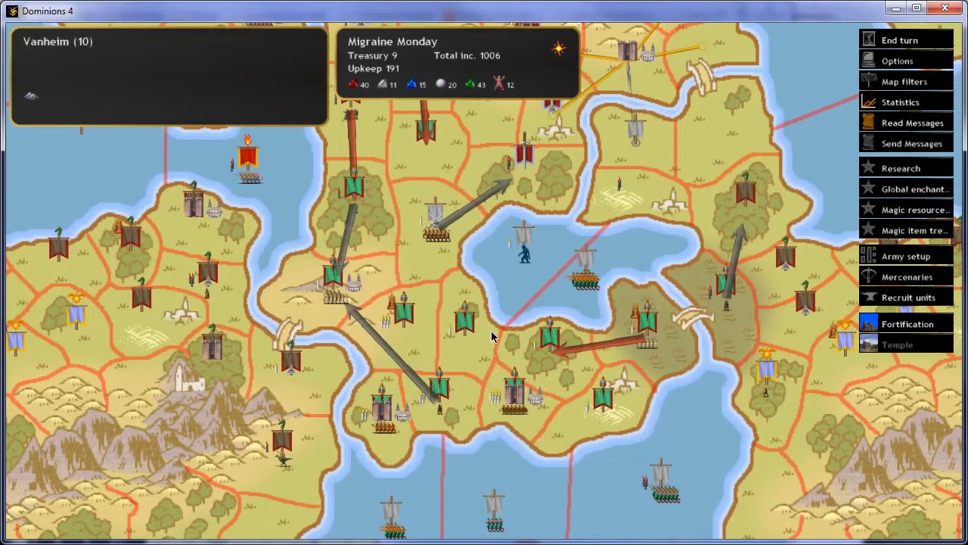
pyautogui.moveTo(495, 337)
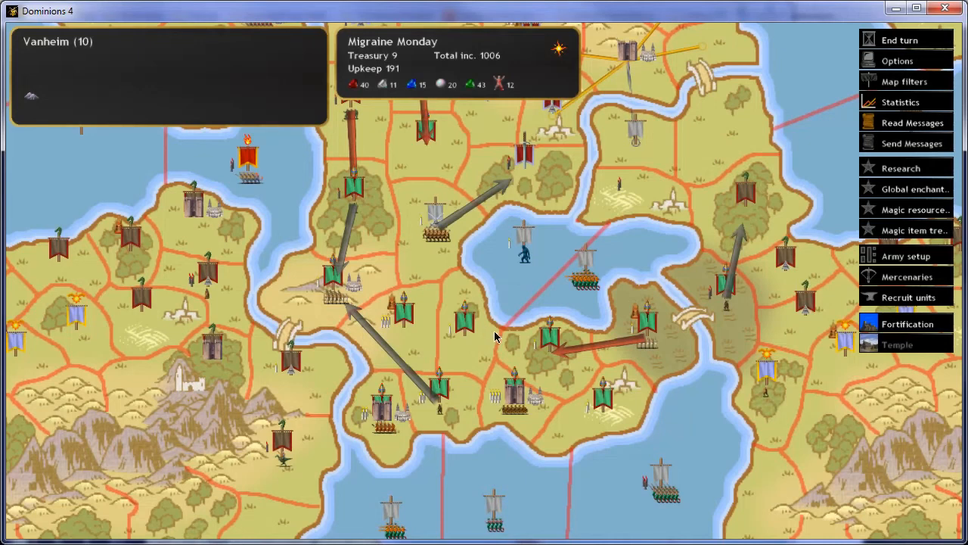
pyautogui.moveTo(505, 319)
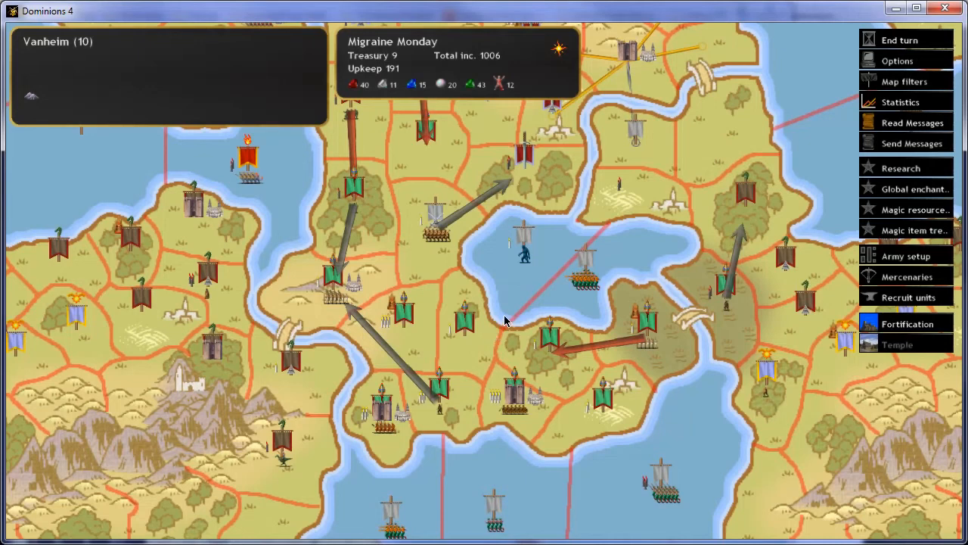